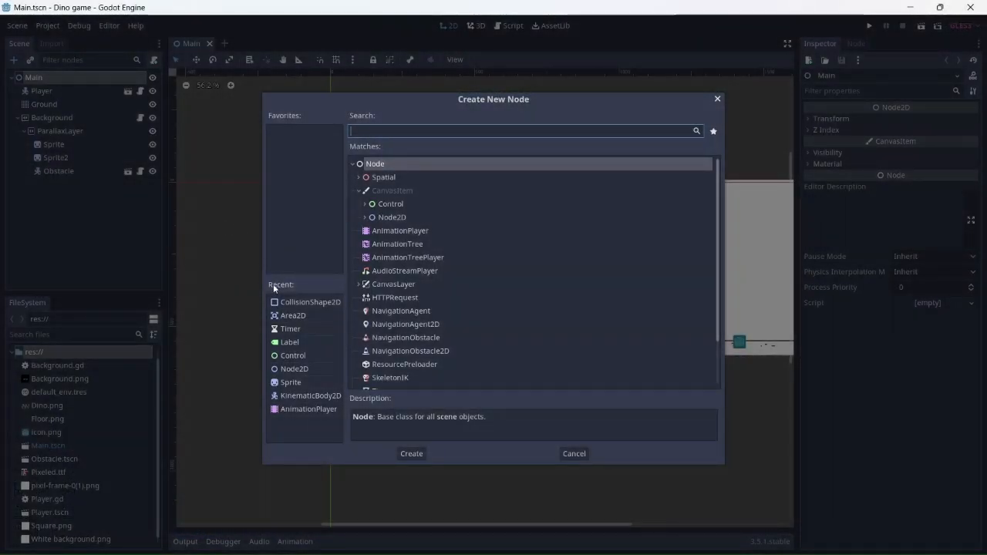
# Step: Add a Node2D under Main, a Control under it, and a Label under the Control
pyautogui.click(411, 453)
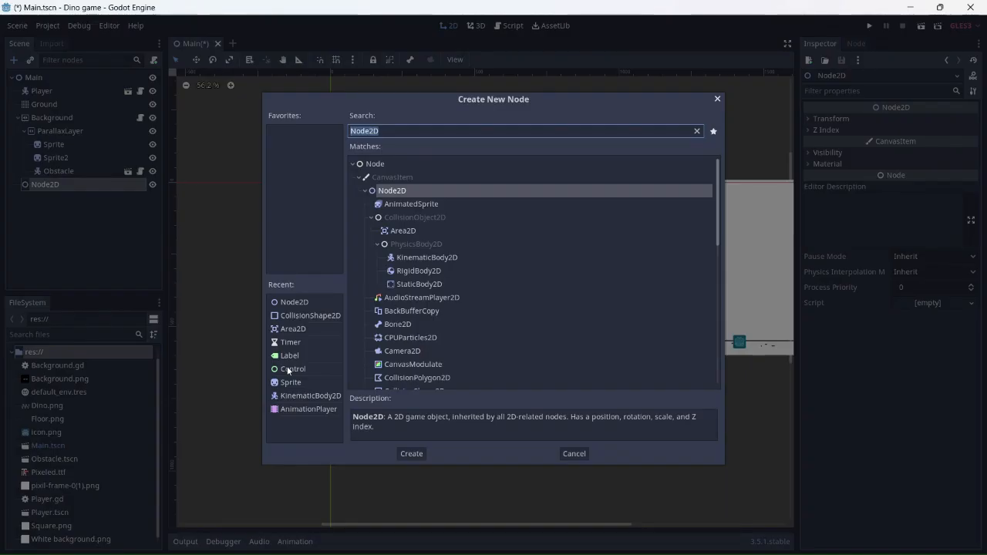
pyautogui.click(411, 453)
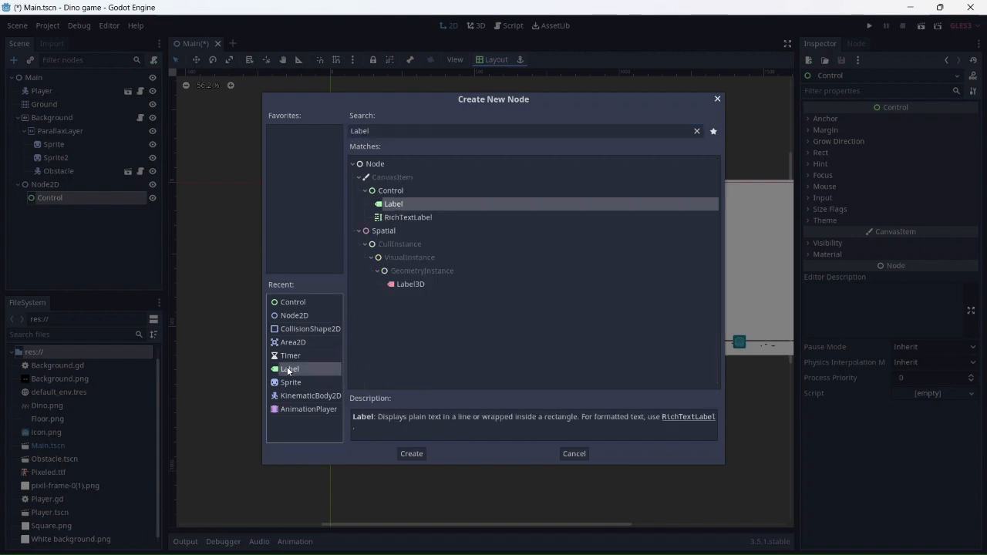
pyautogui.click(411, 453)
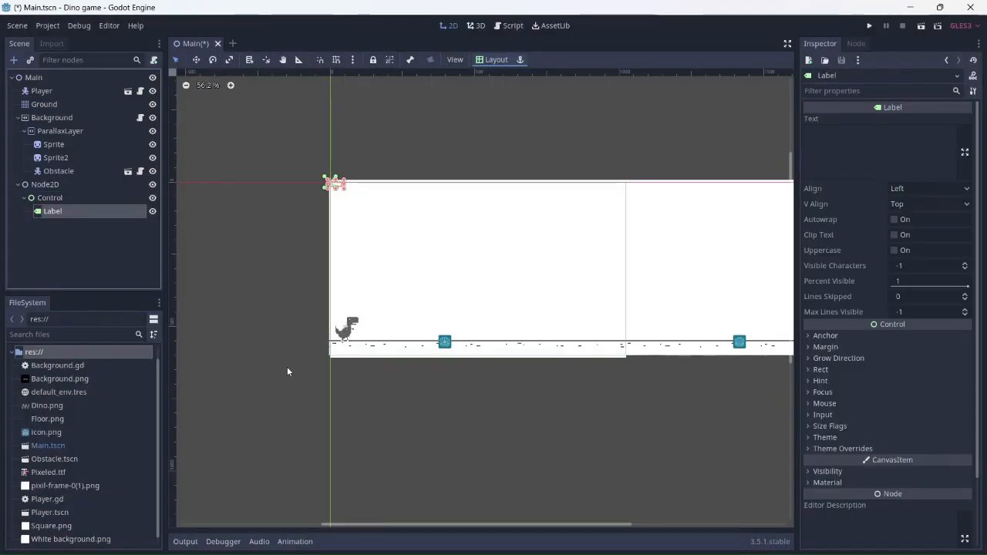
pyautogui.moveTo(87, 210)
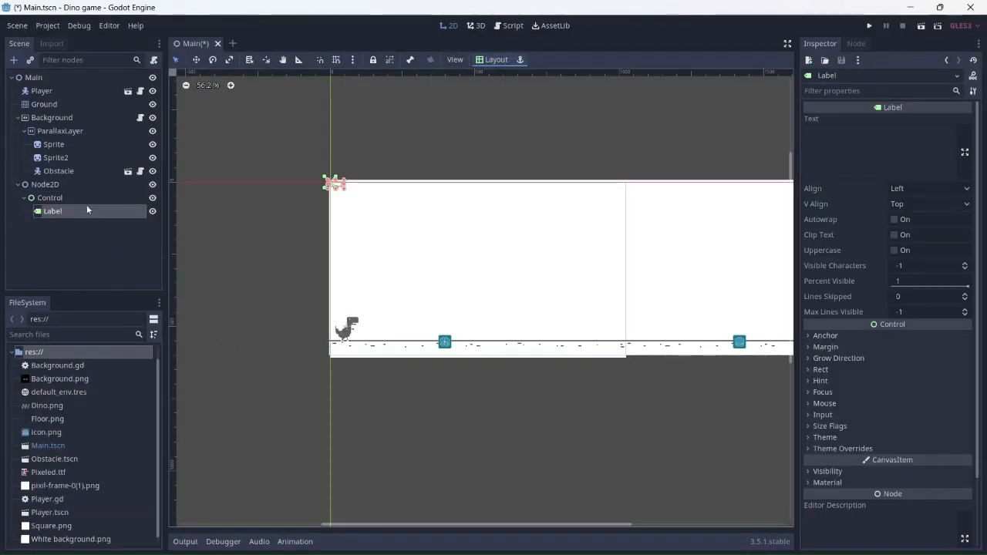
# Step: Stretch the Control over the whole game screen and select the Label
pyautogui.click(49, 197)
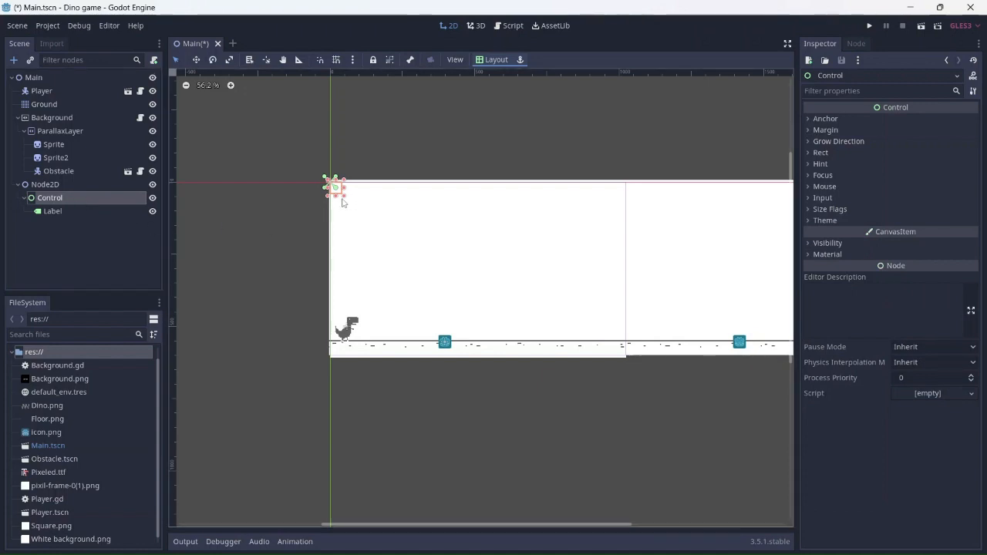
pyautogui.moveTo(337, 190); pyautogui.dragTo(505, 283)
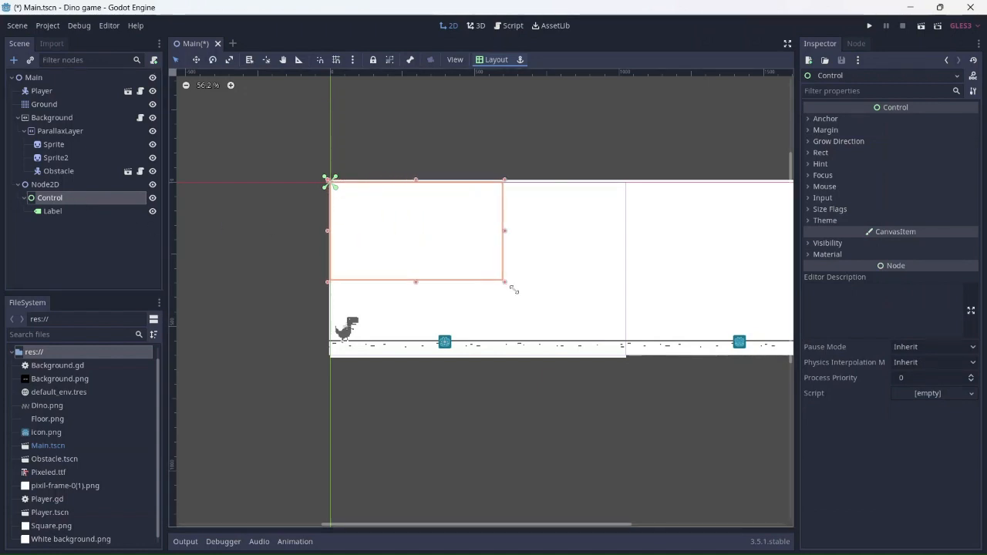
pyautogui.moveTo(505, 282); pyautogui.dragTo(621, 352)
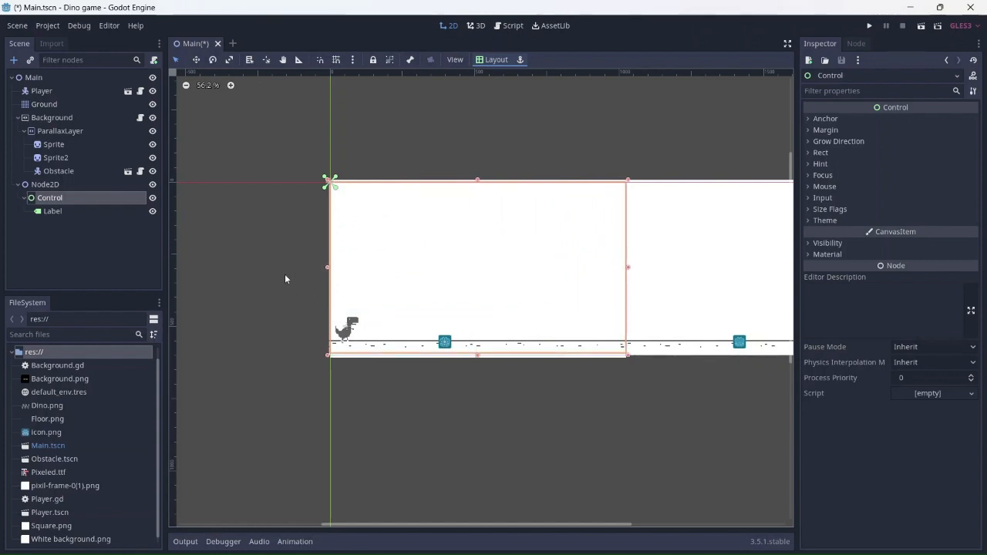
pyautogui.click(52, 211)
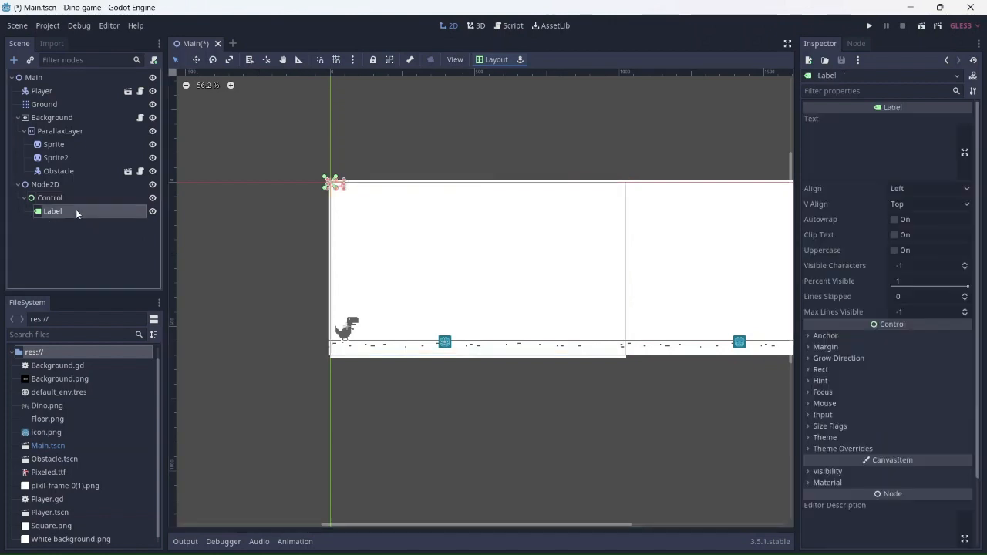
pyautogui.moveTo(261, 217)
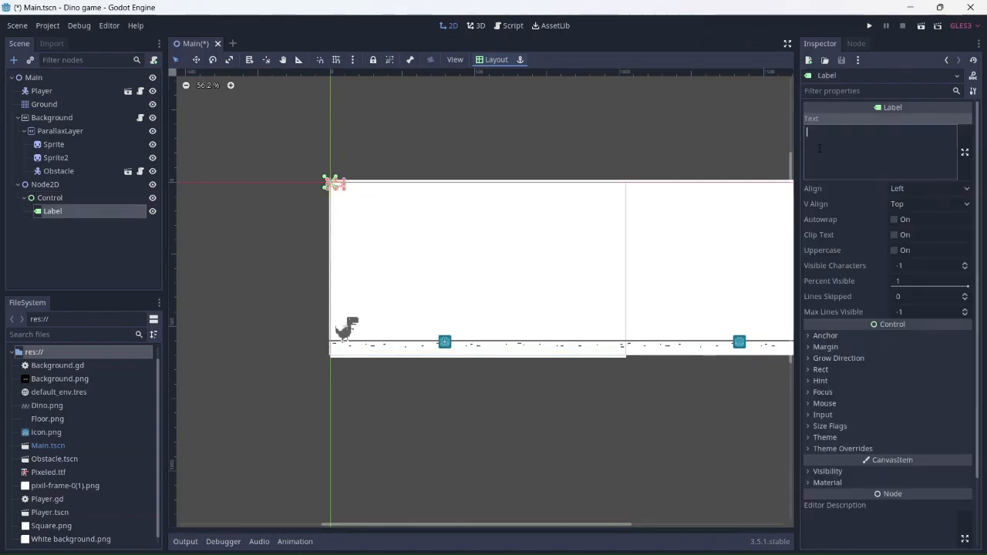
# Step: Set the Label text to 0 with a new Pixeled DynamicFont at size 20
pyautogui.write('0')
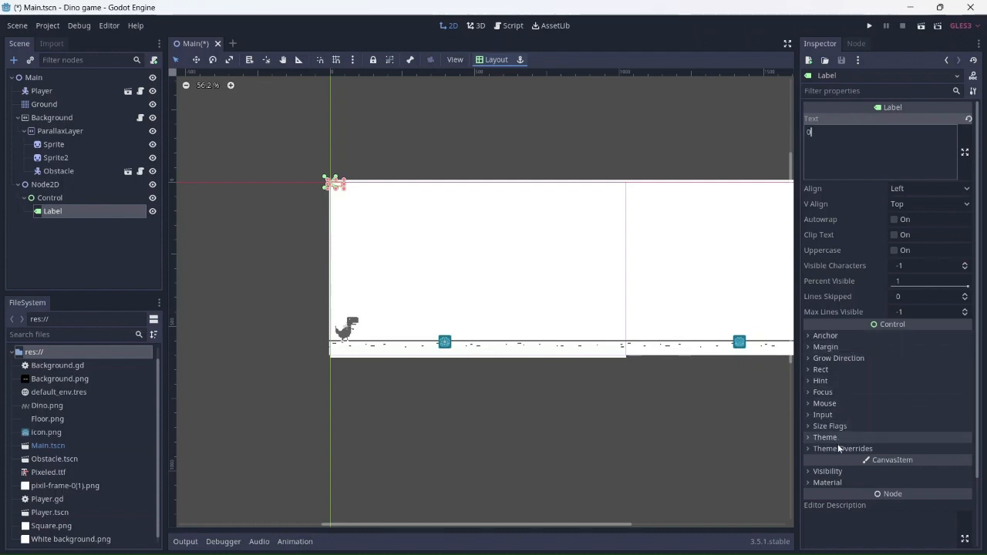
pyautogui.click(843, 449)
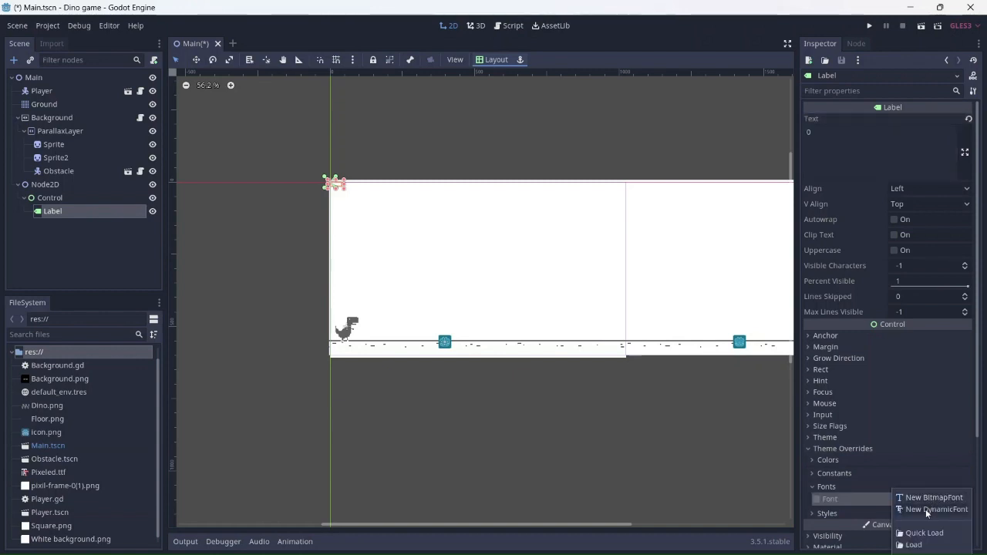
pyautogui.click(929, 509)
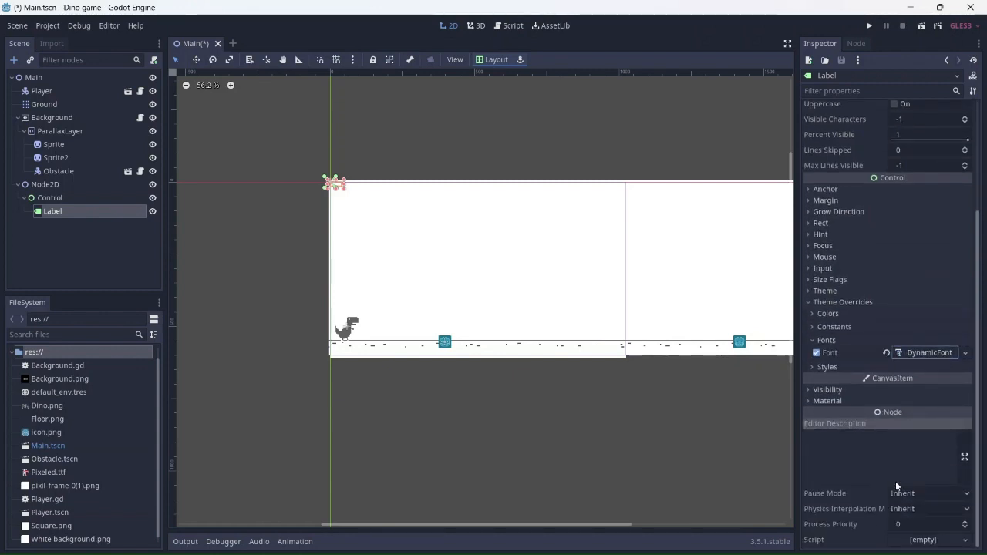
pyautogui.click(830, 352)
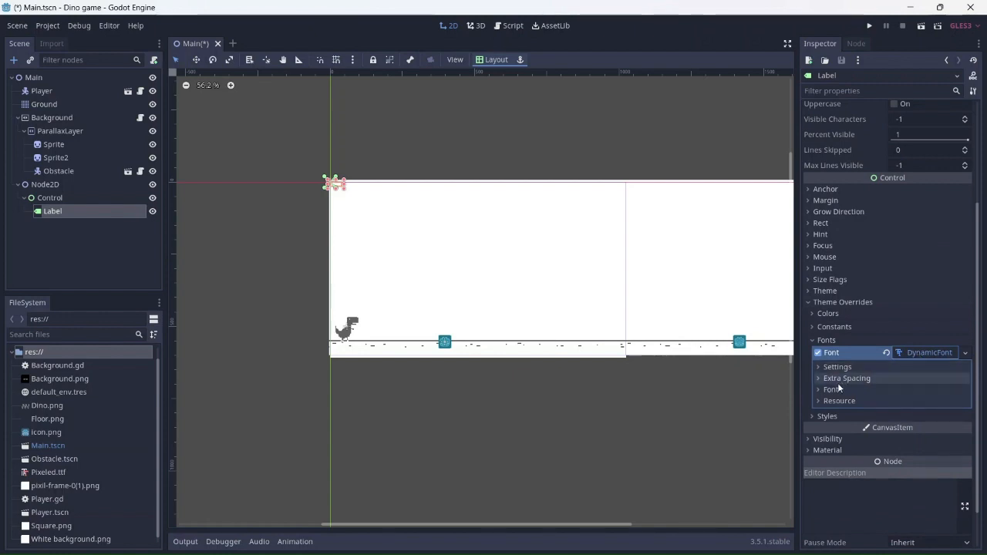
pyautogui.click(827, 389)
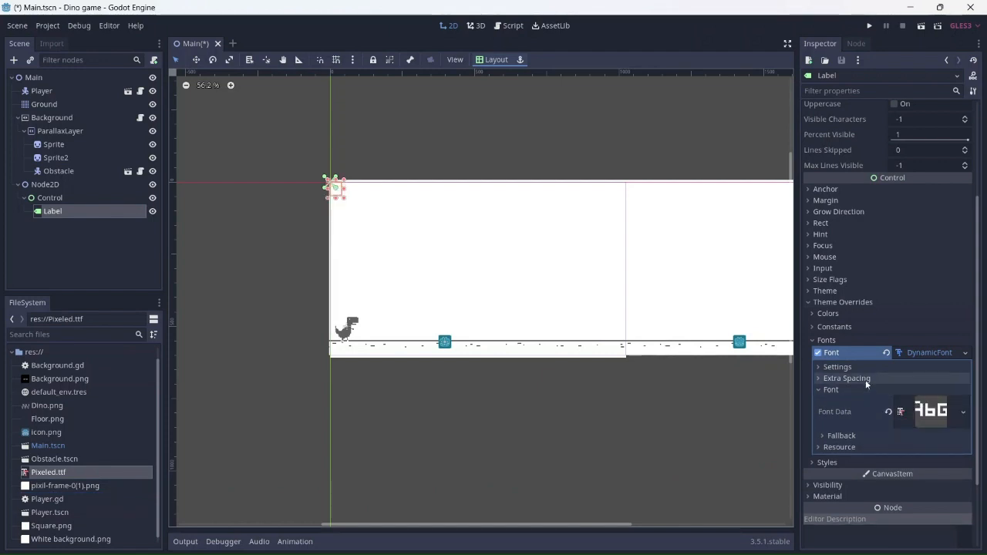
pyautogui.click(838, 366)
pyautogui.write('36')
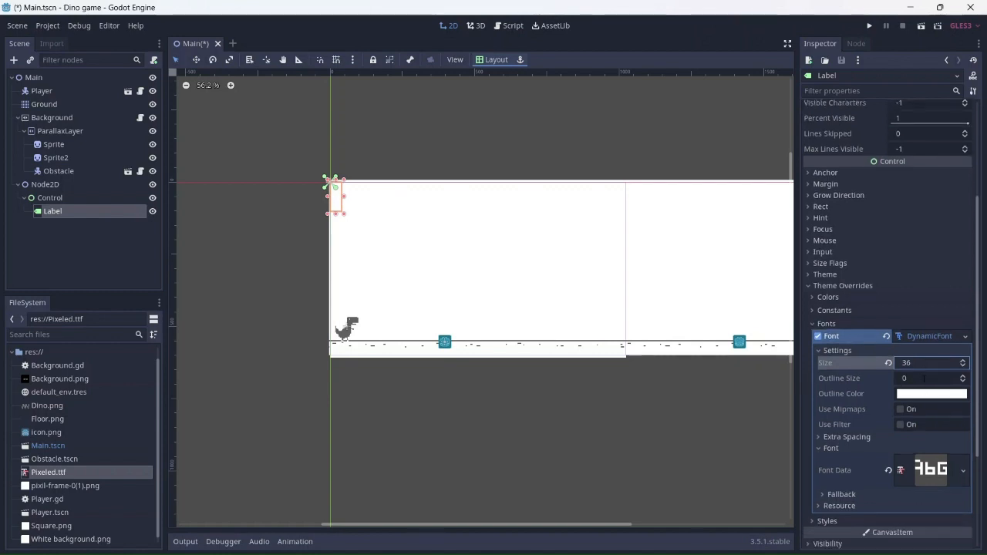
pyautogui.scroll(-3)
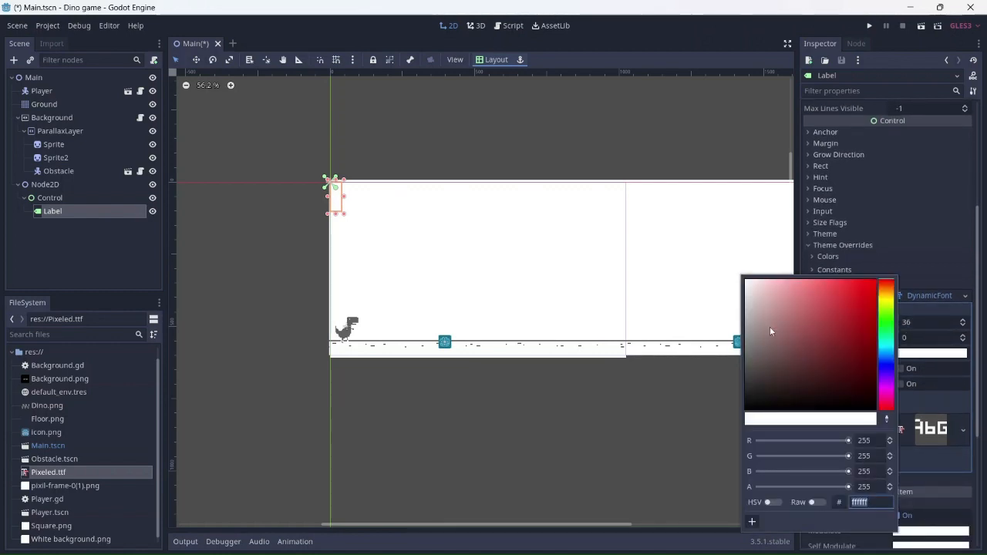
pyautogui.click(764, 355)
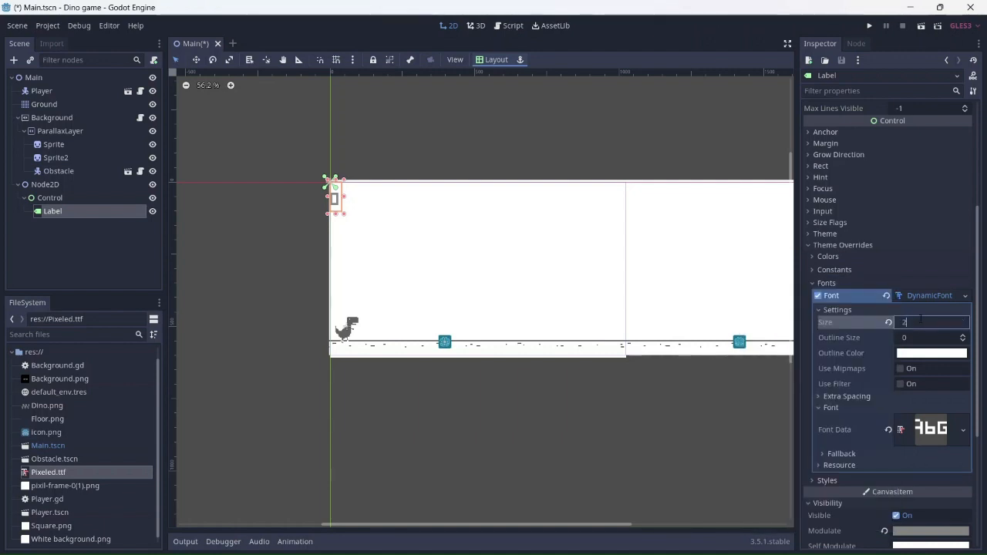
pyautogui.write('20')
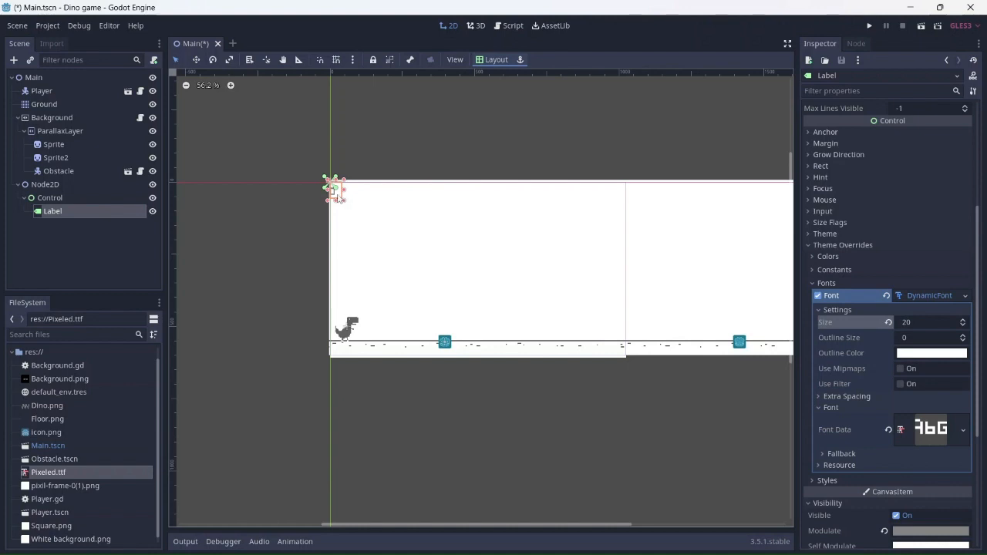
# Step: Move the score label near the top right and save the scene
pyautogui.moveTo(334, 190); pyautogui.dragTo(549, 218)
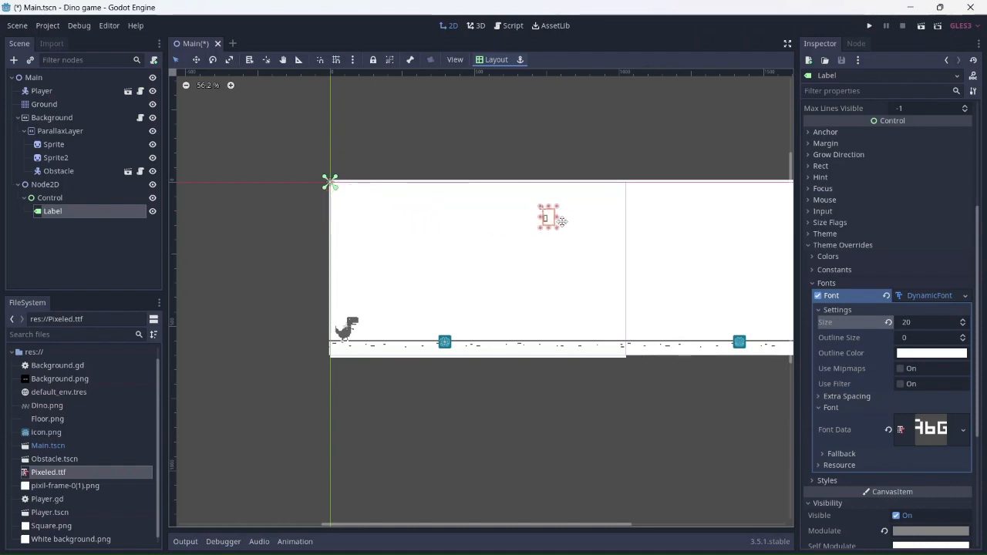
pyautogui.moveTo(549, 216); pyautogui.dragTo(617, 191)
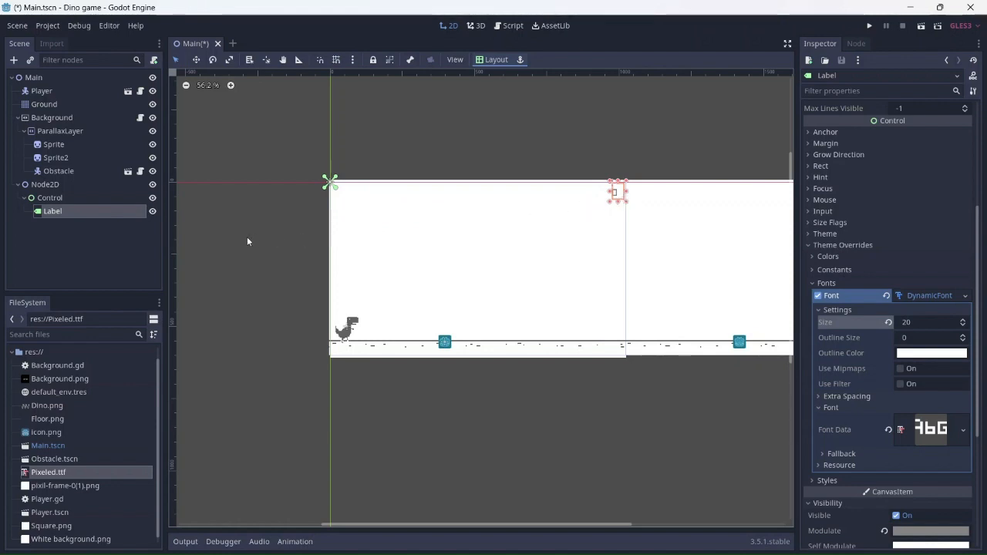
pyautogui.press('ctrl+s')
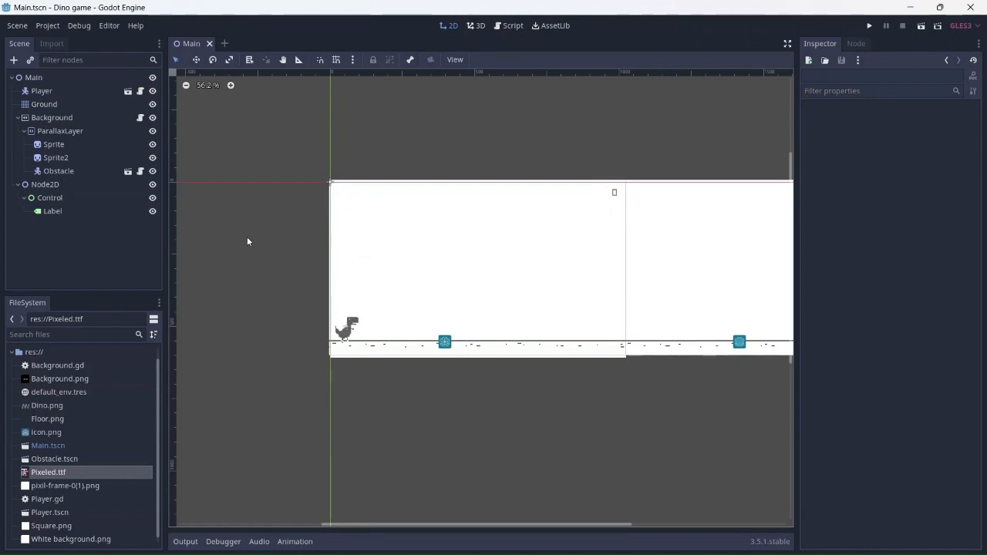
# Step: Create a new script res://Global.gd from the FileSystem root folder
pyautogui.click(34, 352)
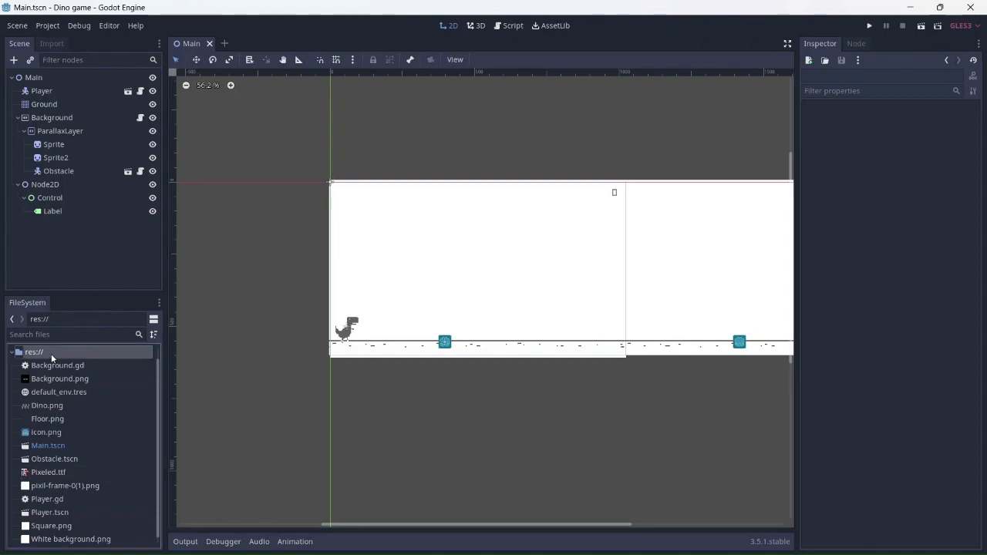
pyautogui.rightClick(34, 352)
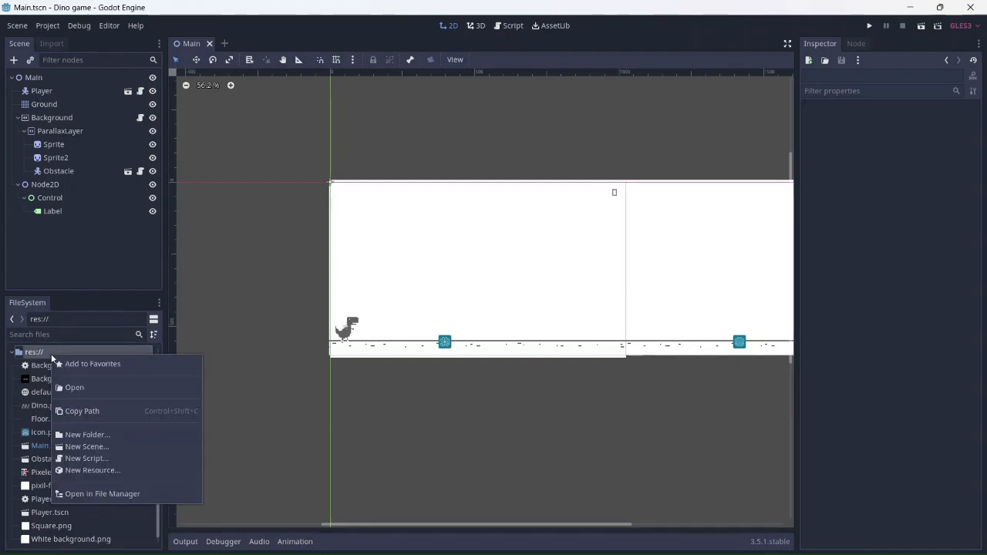
pyautogui.click(87, 459)
pyautogui.write('res://Global.gd')
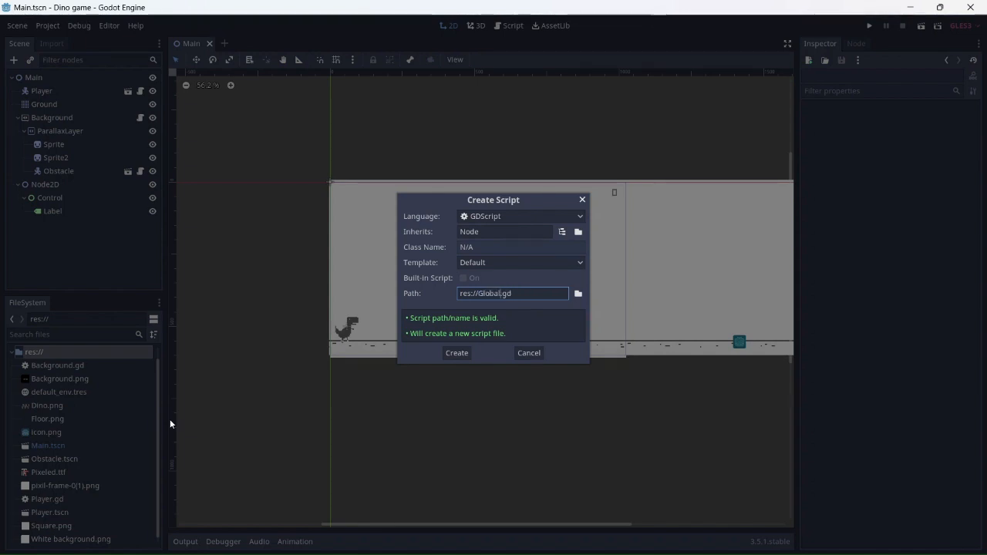
pyautogui.click(457, 352)
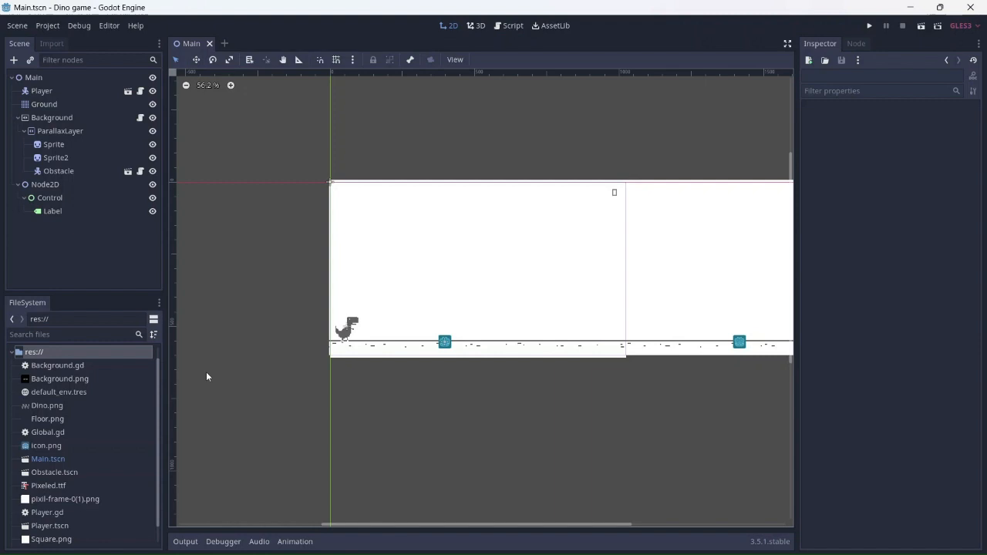
pyautogui.click(49, 26)
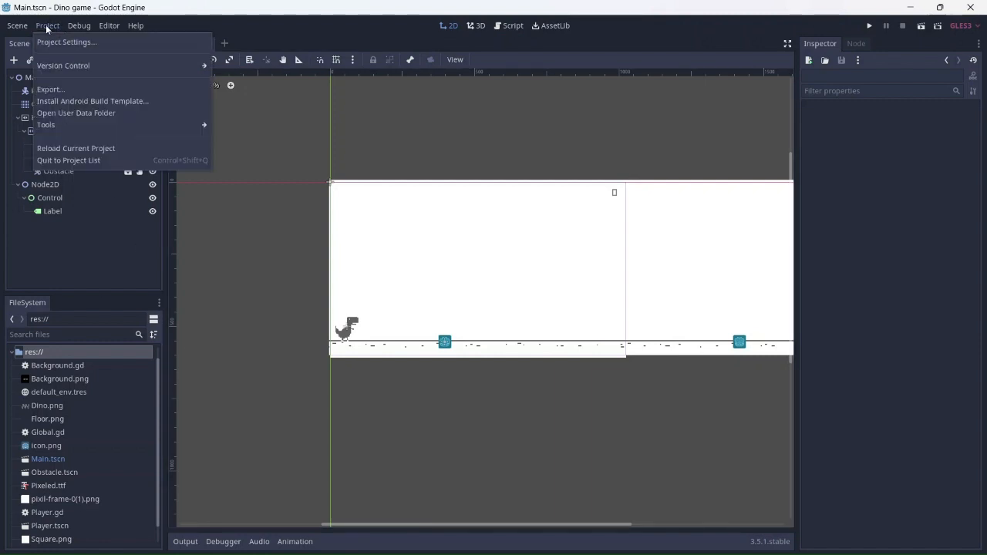
# Step: Add res://Global.gd as an AutoLoad singleton named Global in Project Settings
pyautogui.click(66, 43)
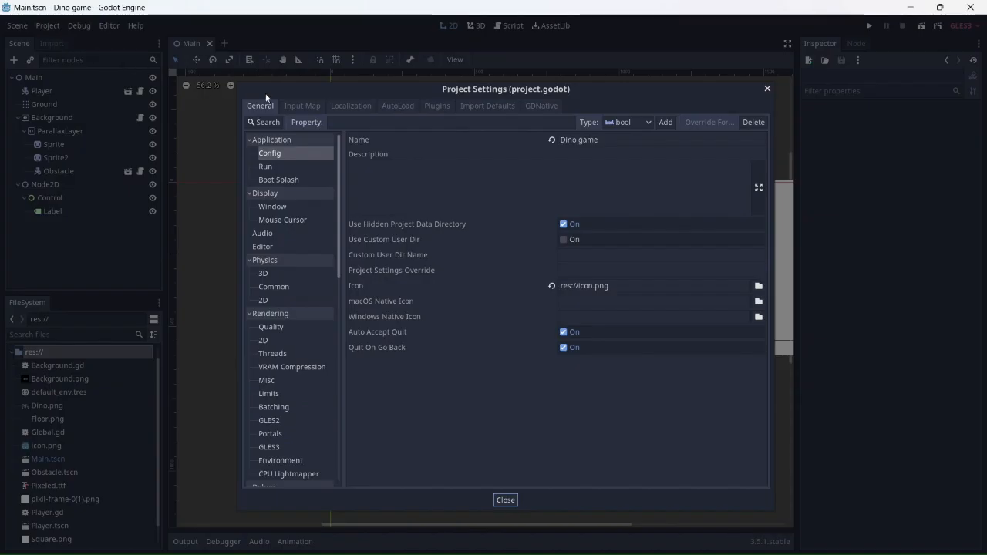
pyautogui.moveTo(448, 114)
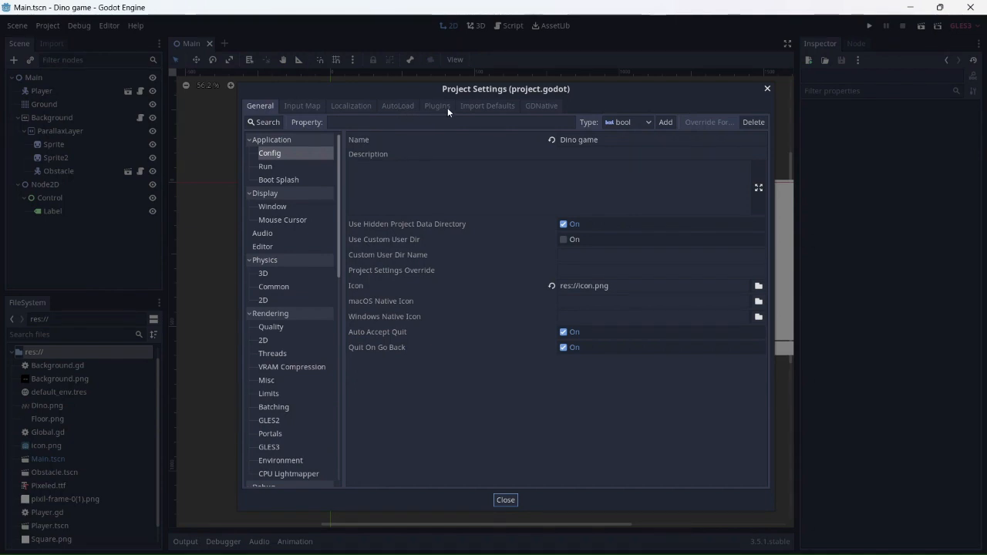
pyautogui.click(397, 105)
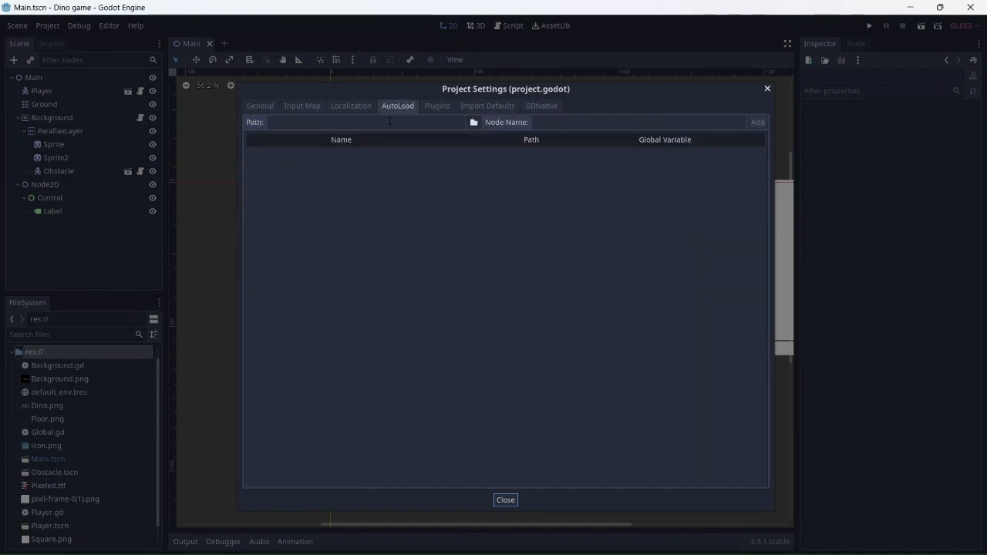
pyautogui.write('Glo')
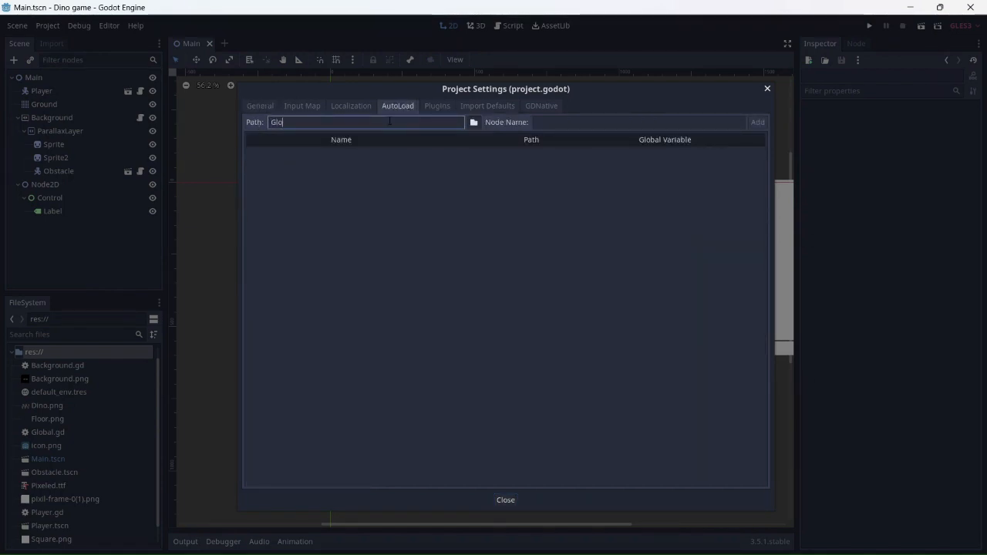
pyautogui.write('bal')
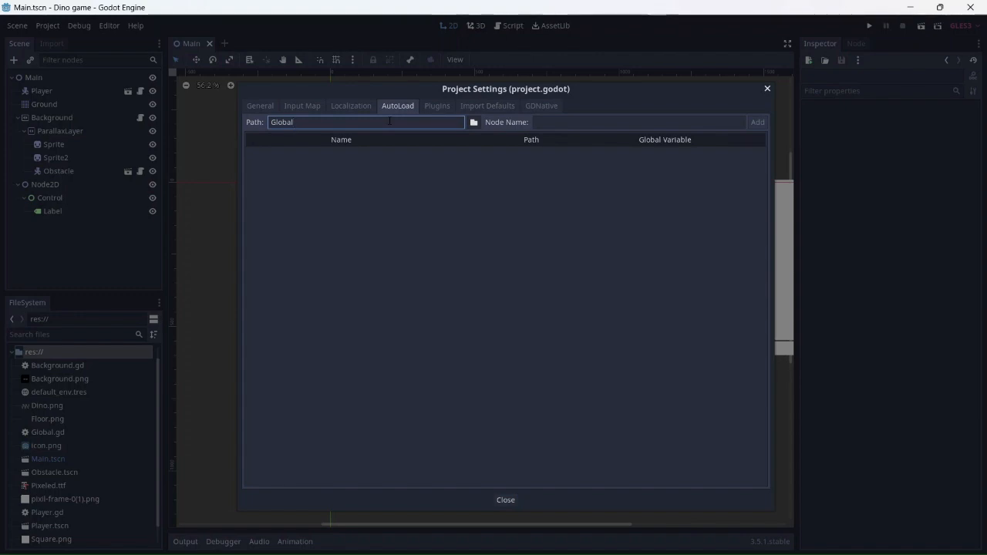
pyautogui.click(475, 122)
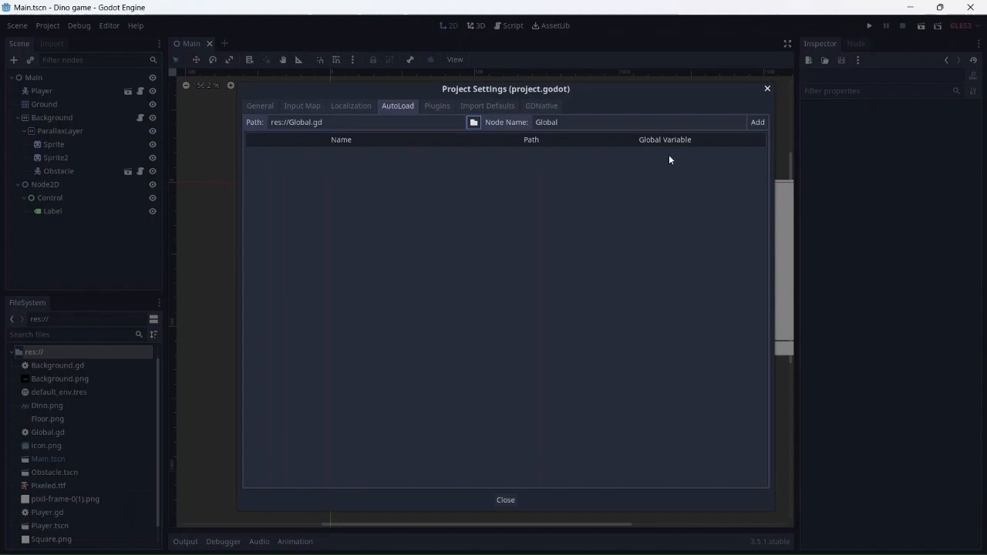
pyautogui.click(505, 500)
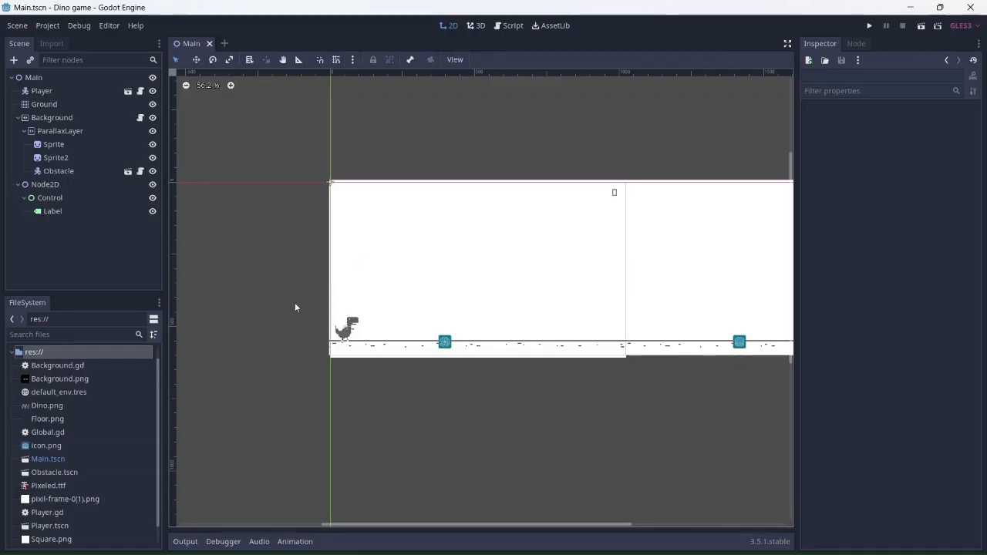
pyautogui.moveTo(66, 437)
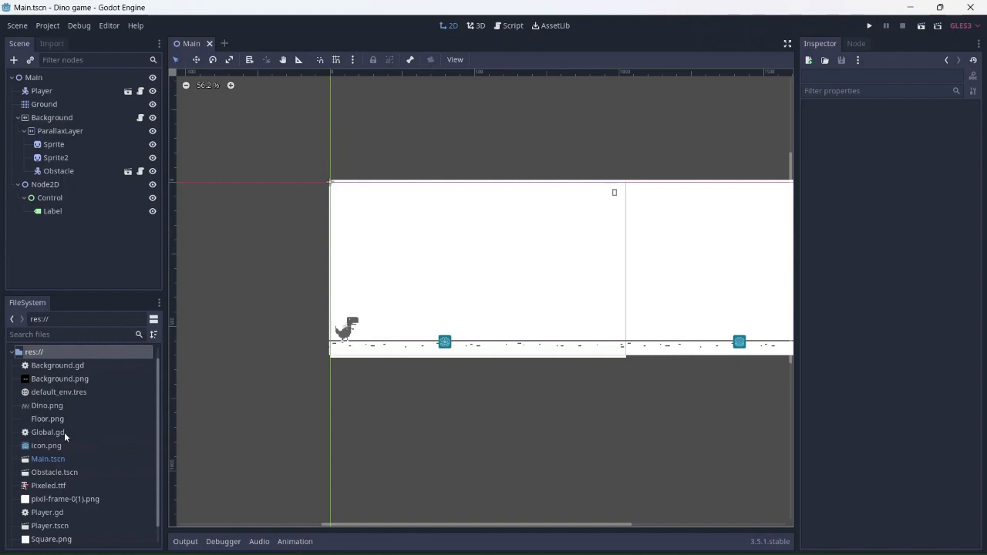
# Step: Open Global.gd in the script editor and write 'var score = 0'
pyautogui.click(47, 432)
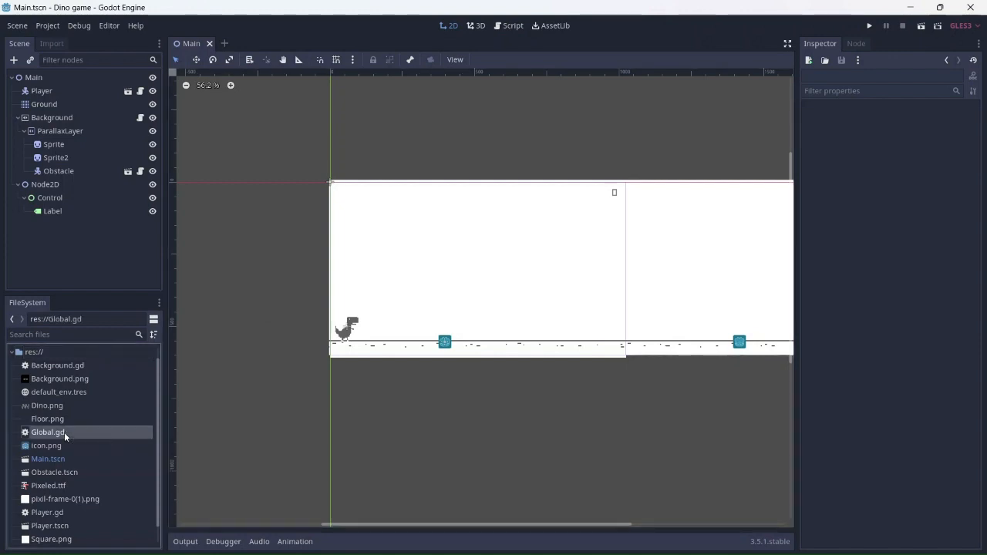
pyautogui.doubleClick(48, 432)
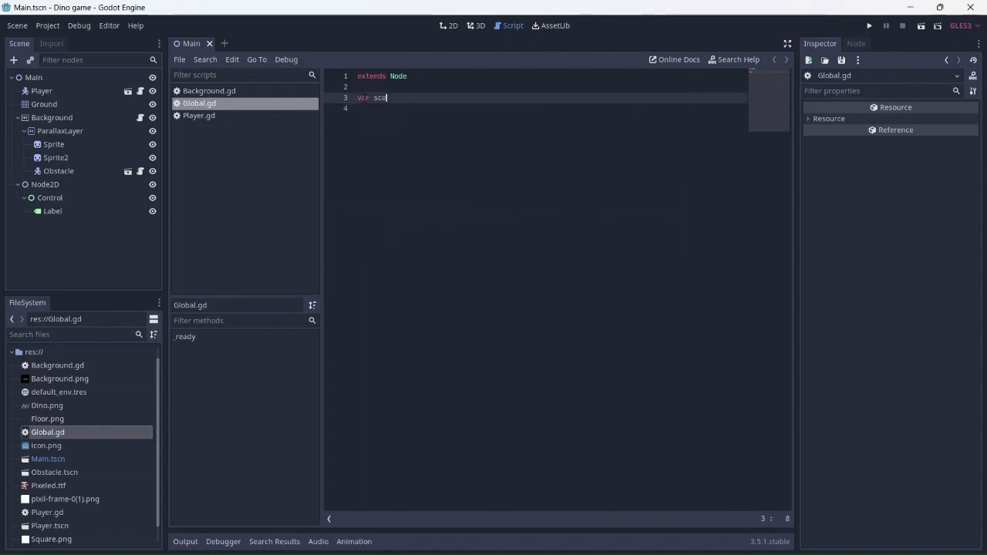
pyautogui.write('ore =')
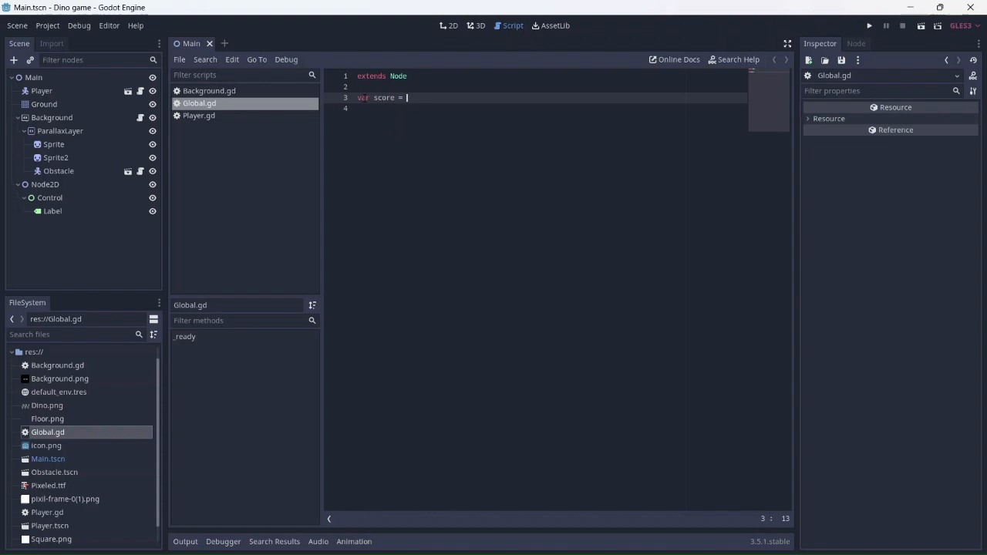
pyautogui.write('0')
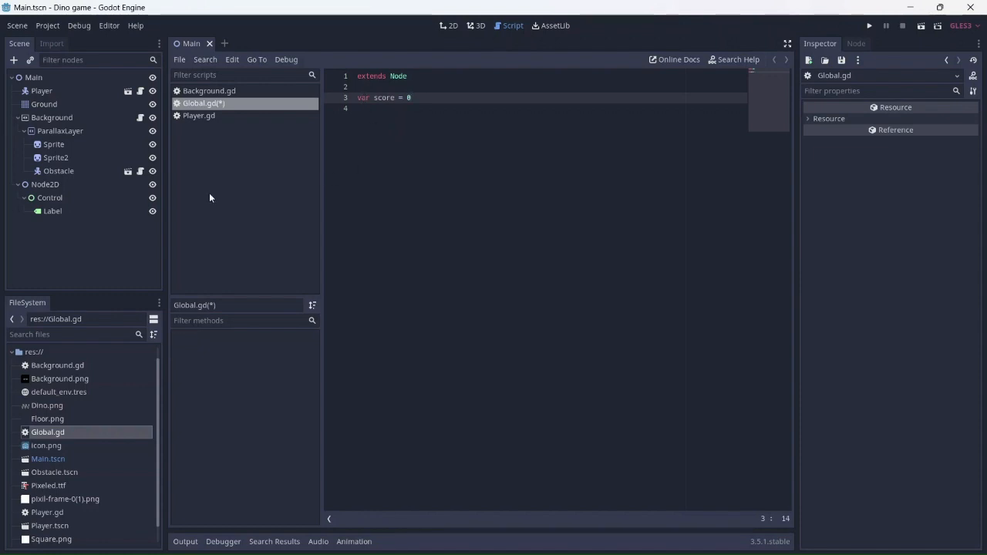
# Step: Rename the Label to 'score', attach a new score.gd, and select its template code
pyautogui.click(53, 210)
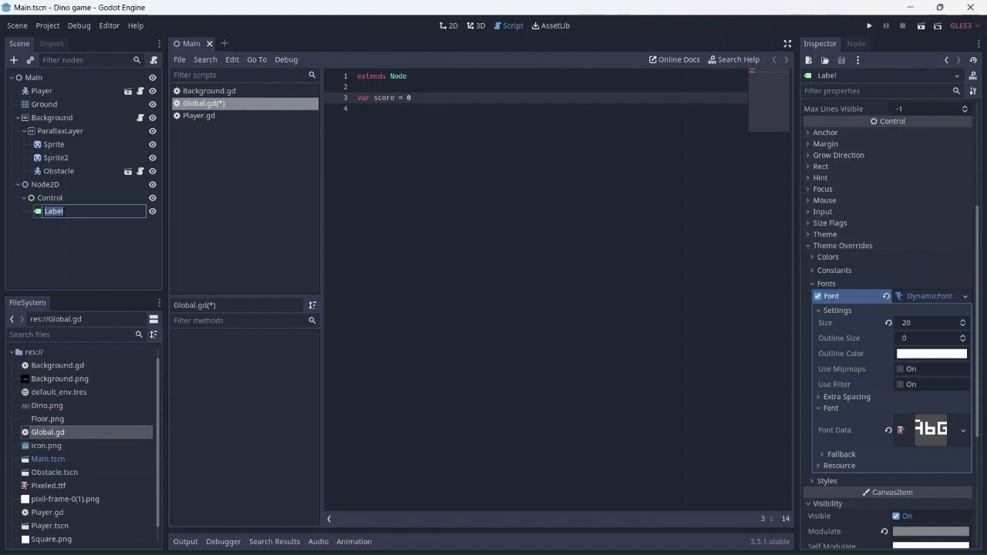
pyautogui.write('score')
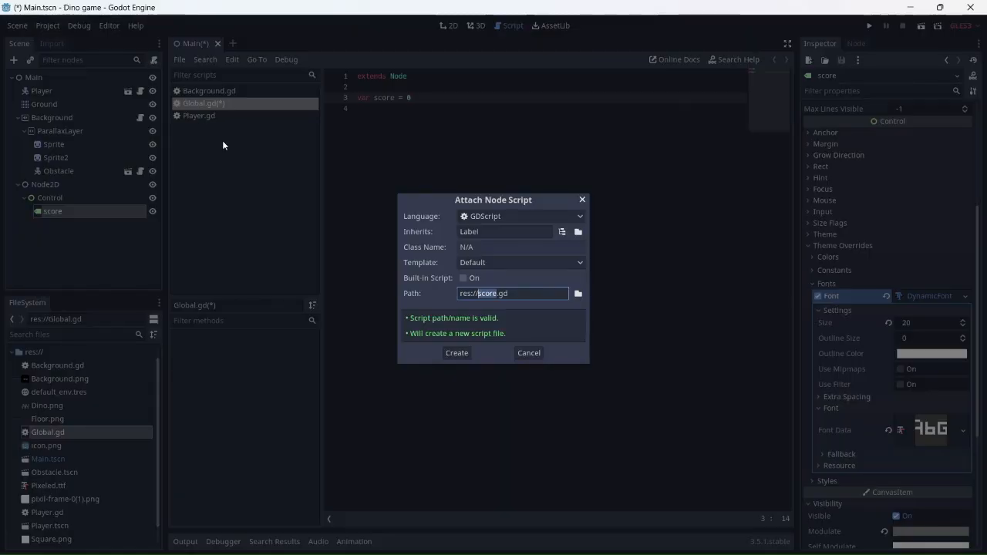
pyautogui.click(456, 352)
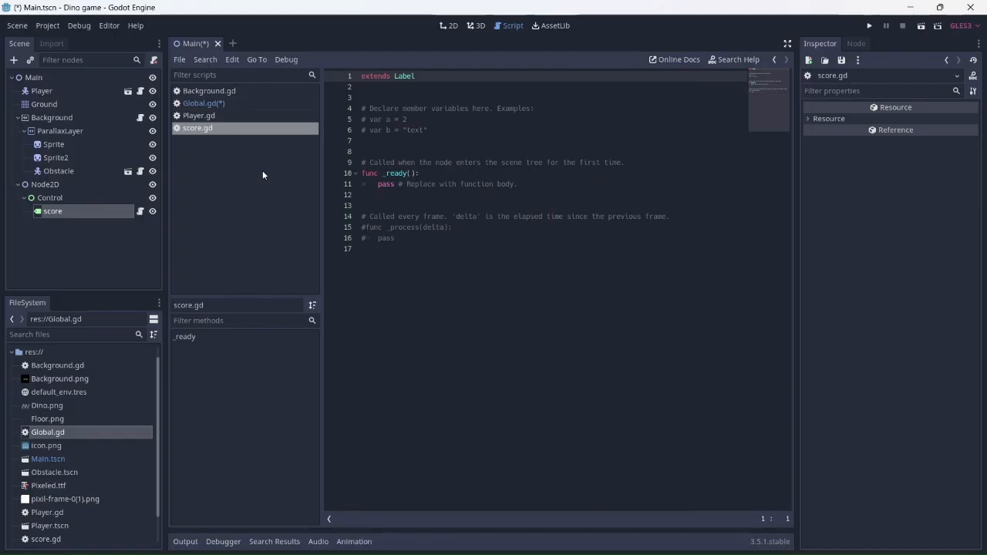
pyautogui.moveTo(363, 141); pyautogui.dragTo(395, 238)
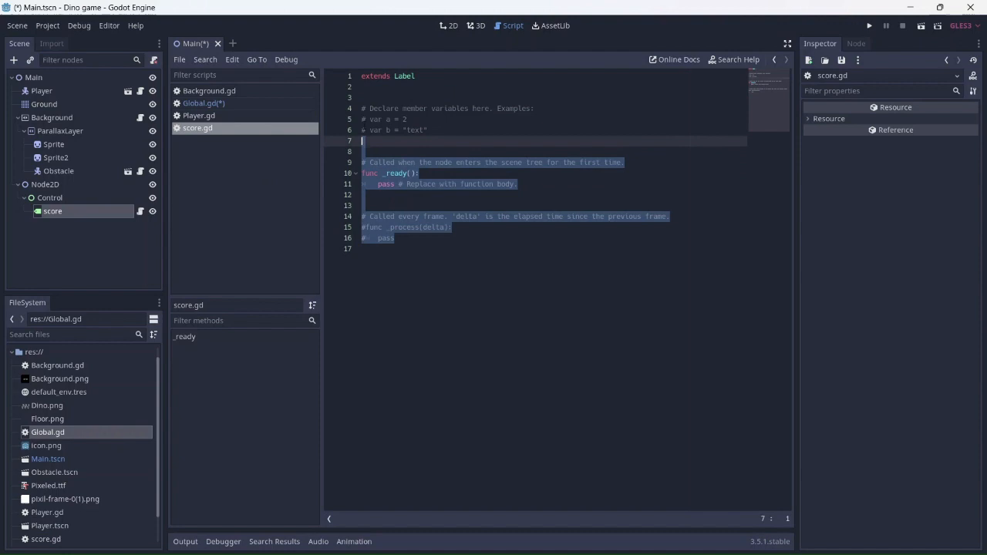
# Step: Replace the template with 'func _process(delta):' setting 'text = String(Global.score)'
pyautogui.press('Delete')
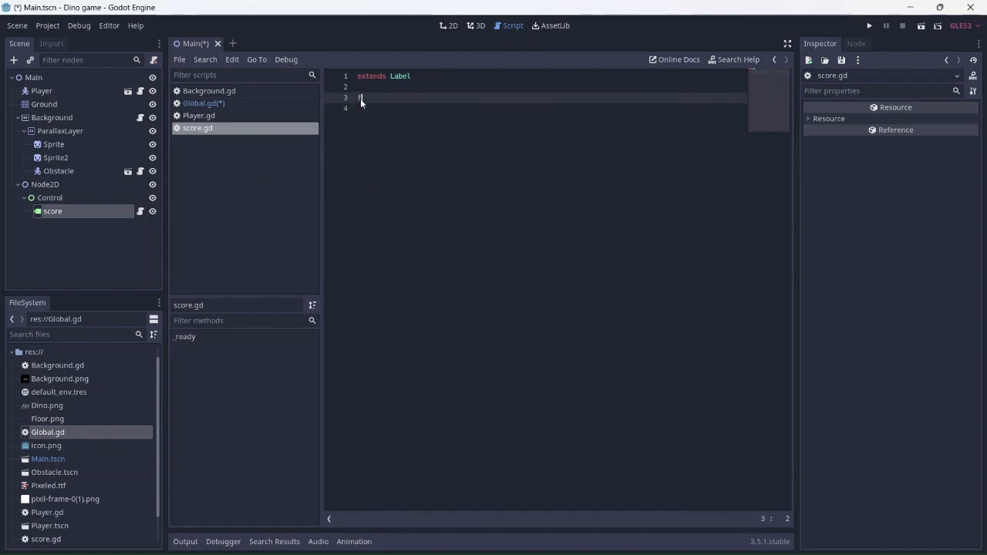
pyautogui.write('func')
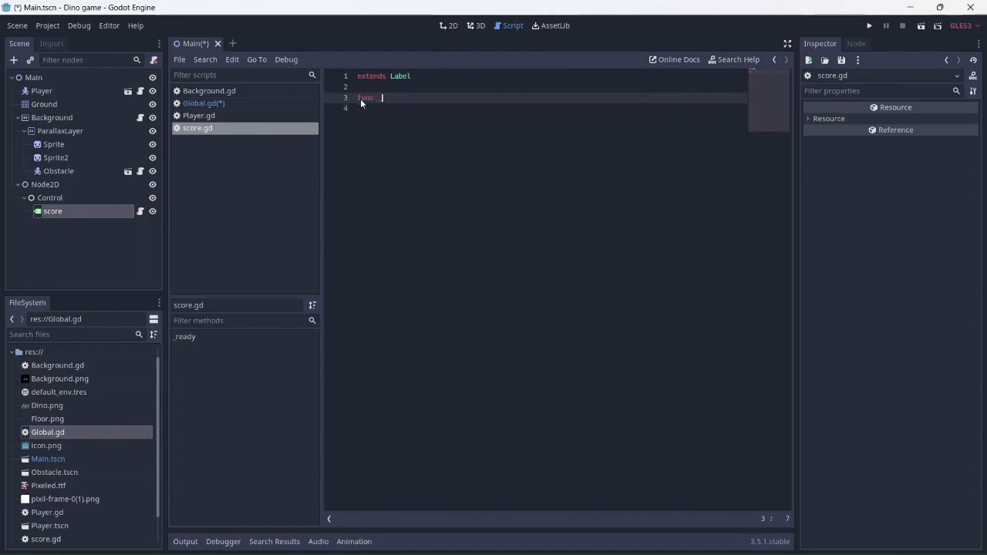
pyautogui.write('_process(delta):')
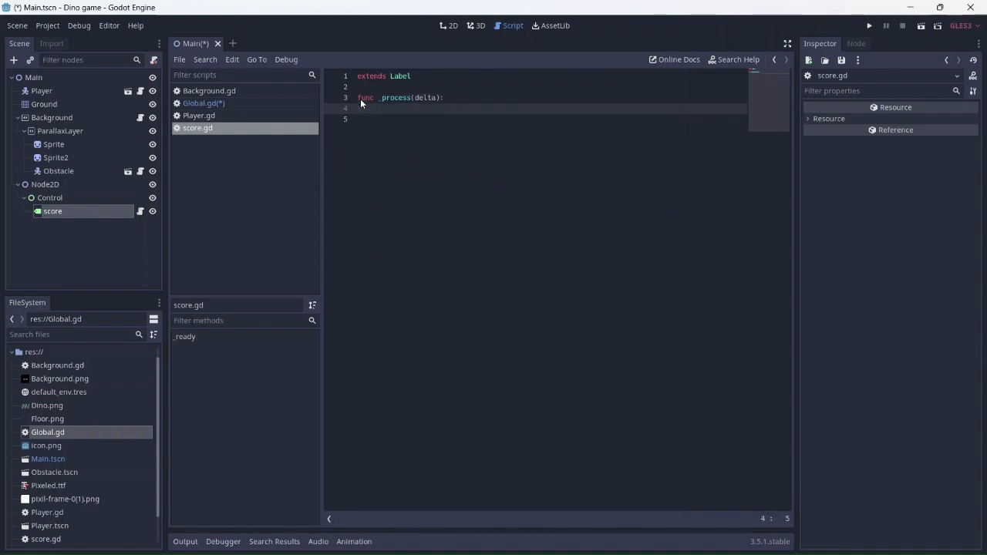
pyautogui.write('text =')
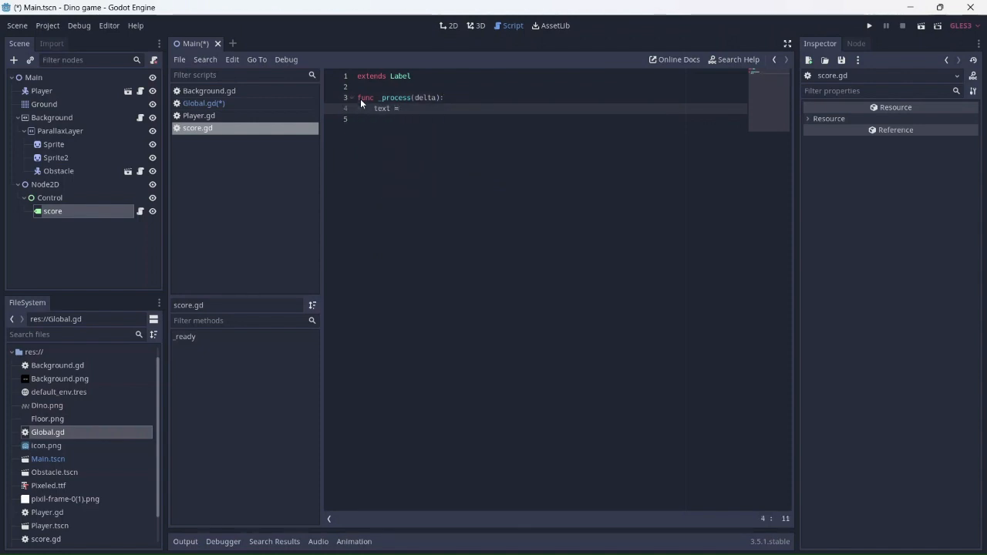
pyautogui.write('String(')
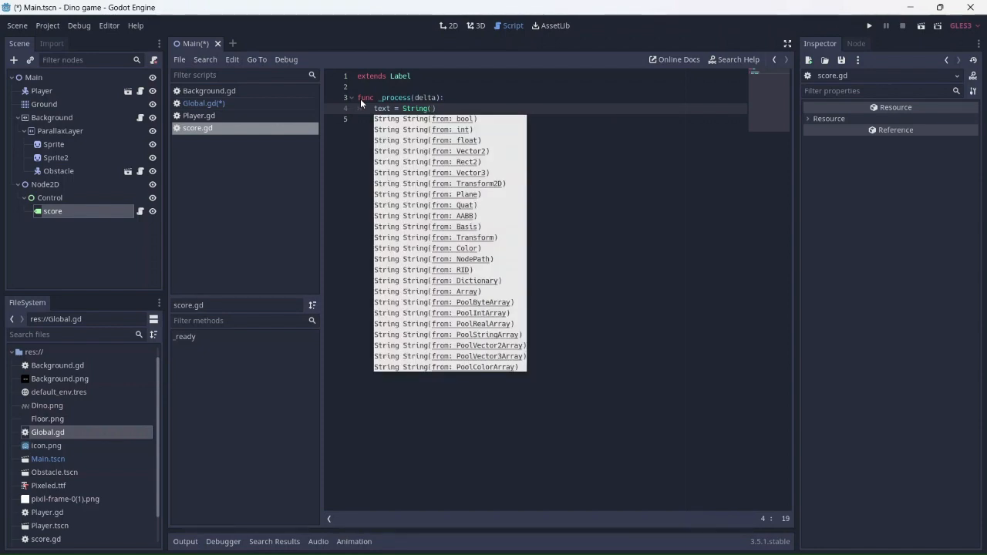
pyautogui.write('Global')
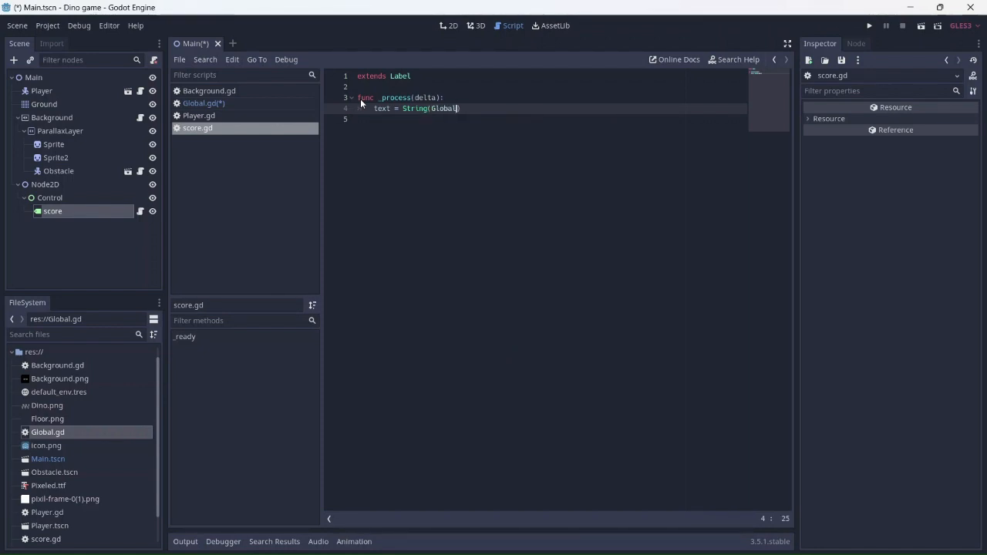
pyautogui.write('.s')
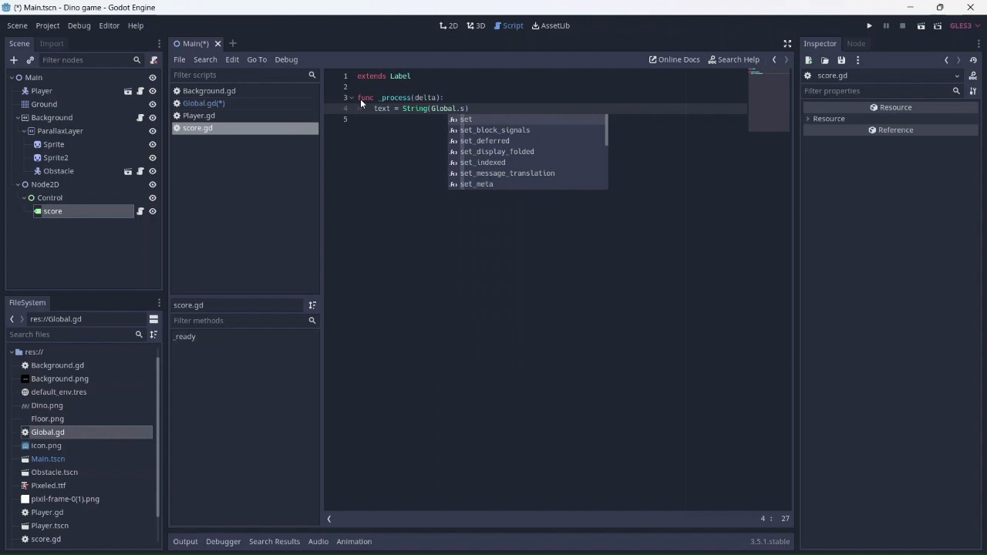
pyautogui.write('co')
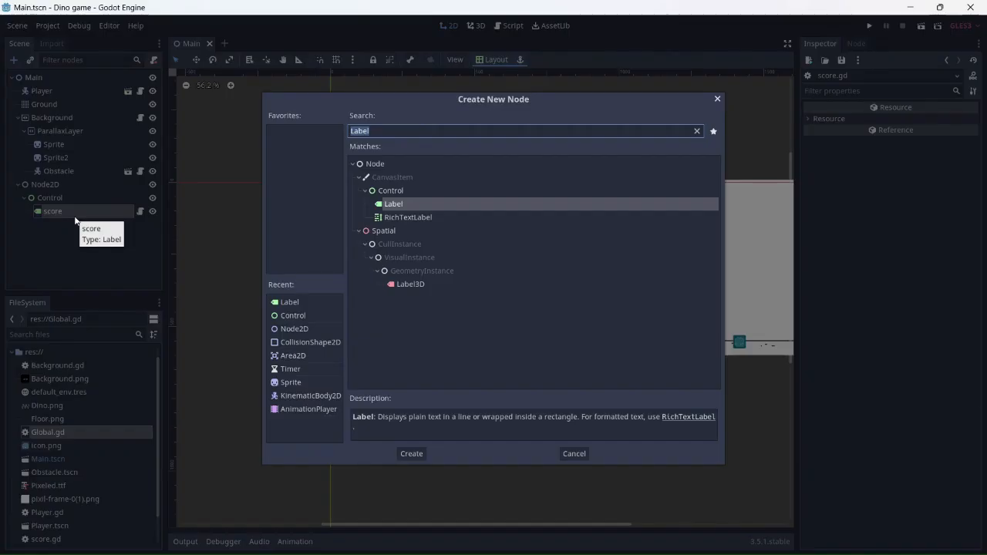
pyautogui.moveTo(297, 369)
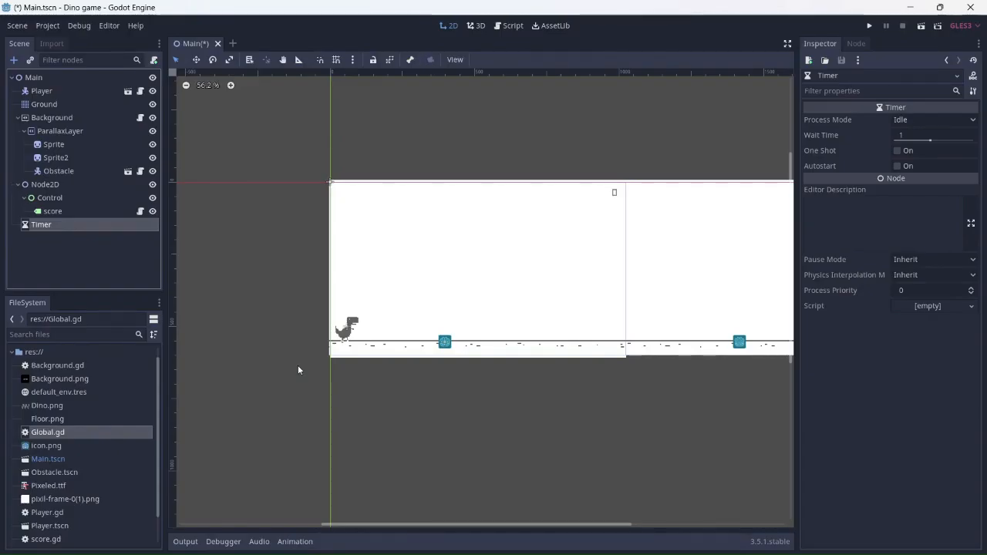
pyautogui.moveTo(42, 224)
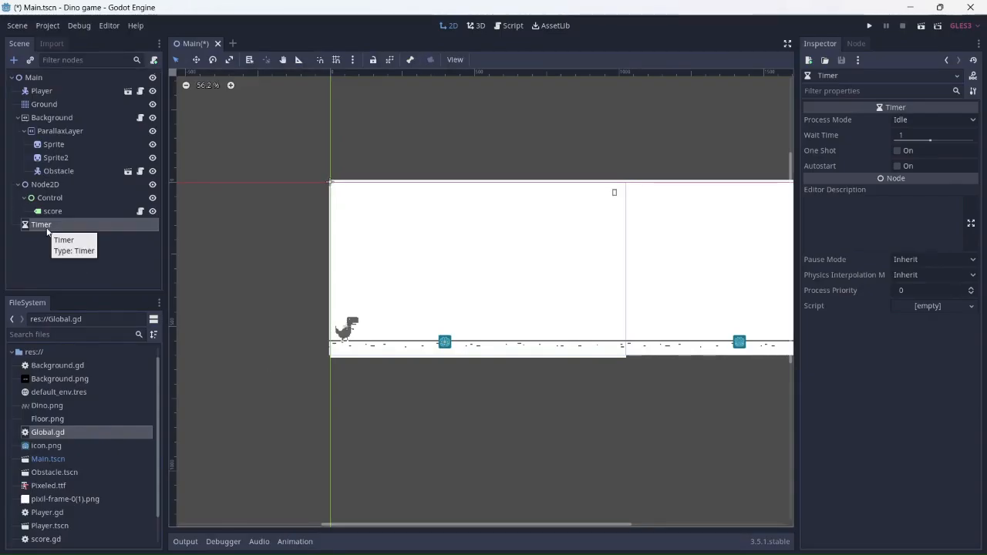
# Step: Rename the Timer node to Scoretimer
pyautogui.write('Scor')
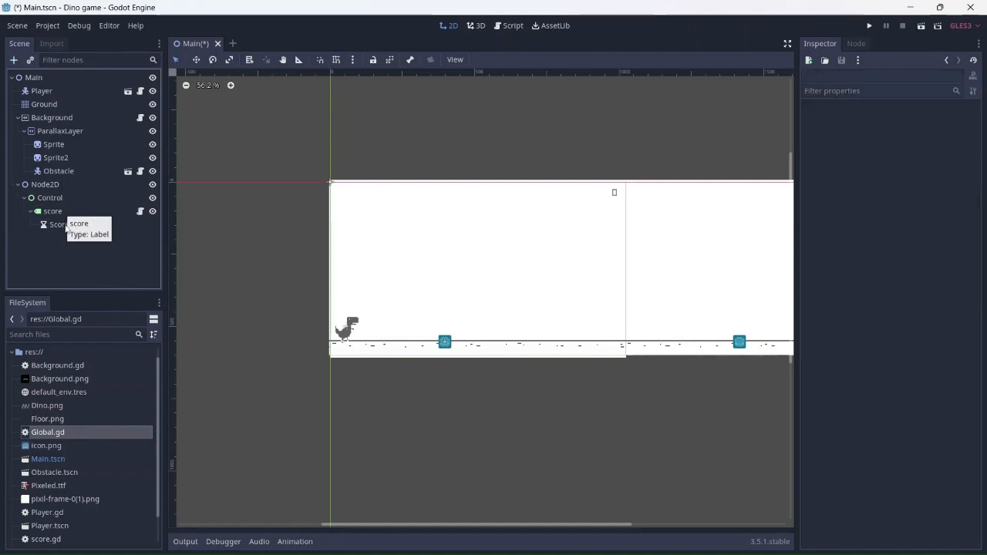
# Step: Connect Scoretimer's timeout to score.gd with 'Global.score += 1', and save
pyautogui.click(68, 225)
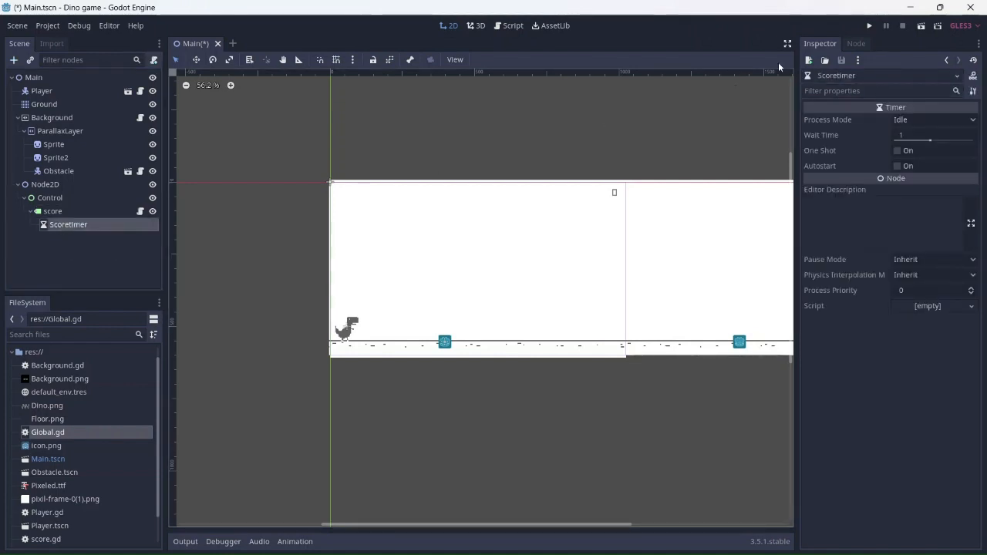
pyautogui.click(853, 43)
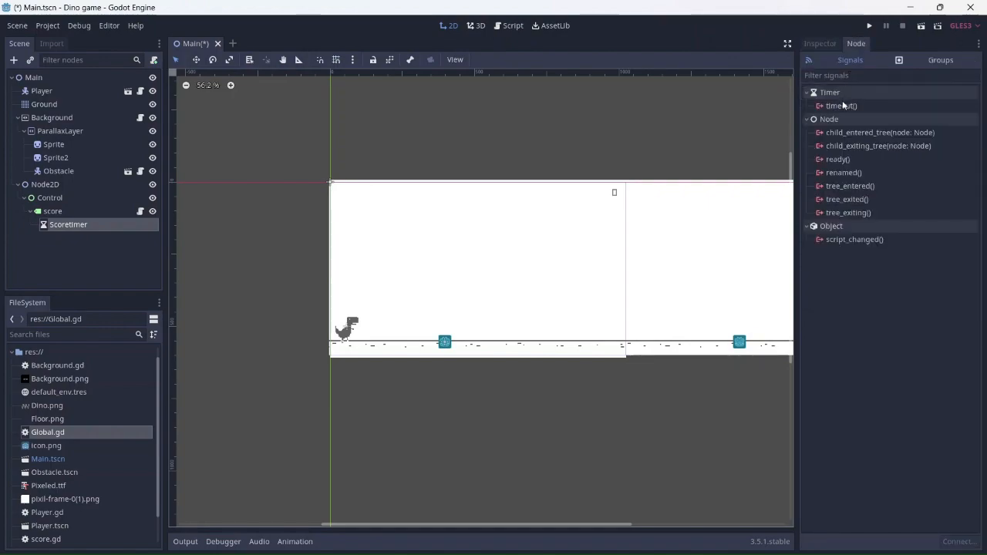
pyautogui.doubleClick(841, 105)
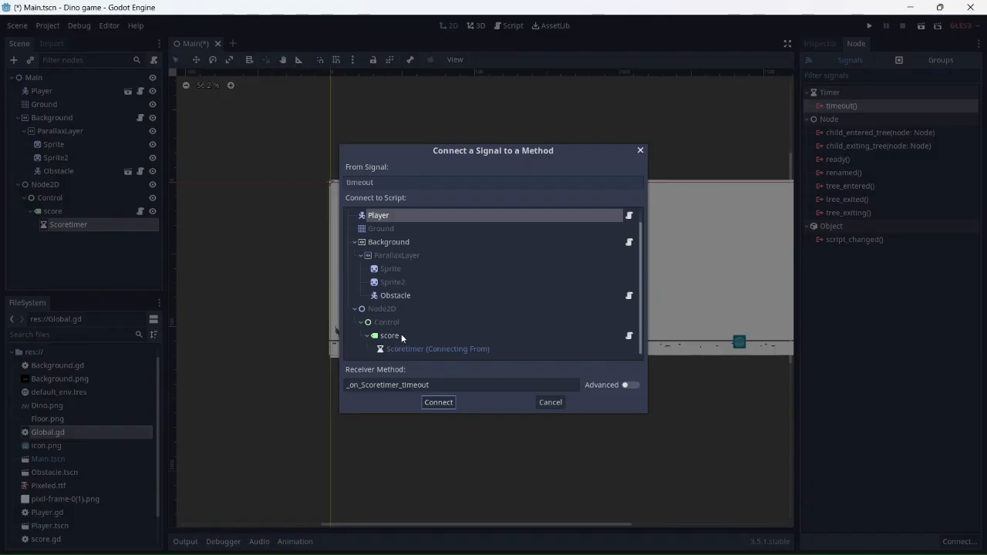
pyautogui.click(438, 403)
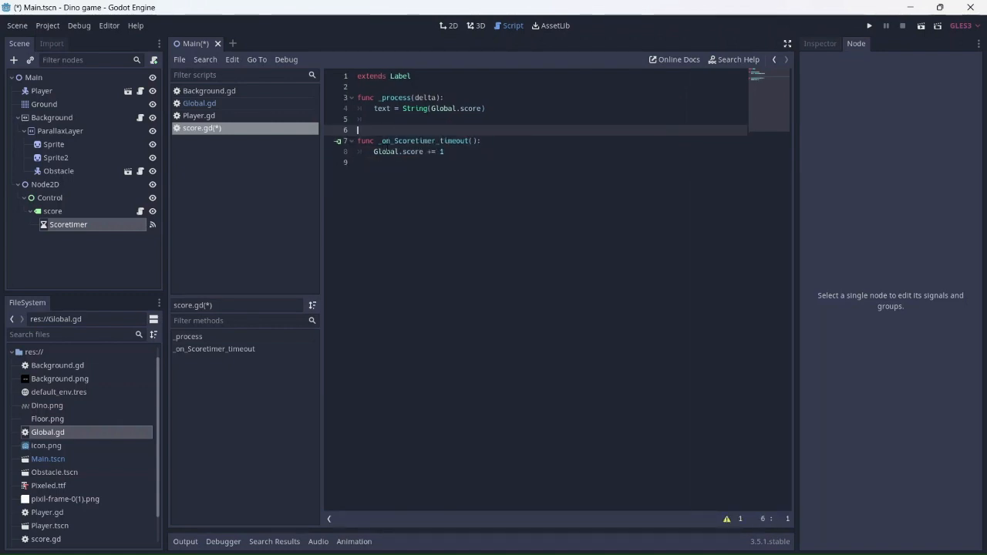
pyautogui.press('ctrl+s')
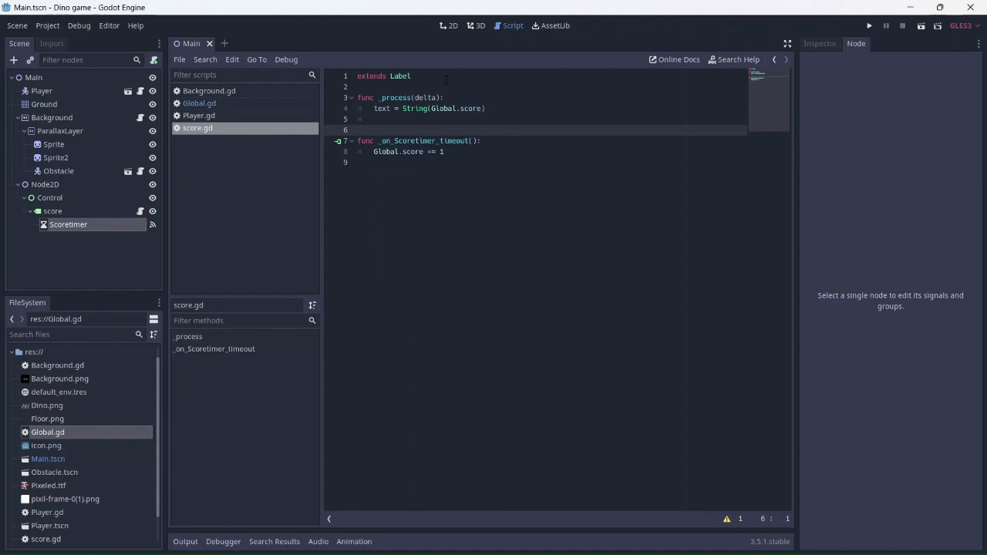
pyautogui.click(451, 26)
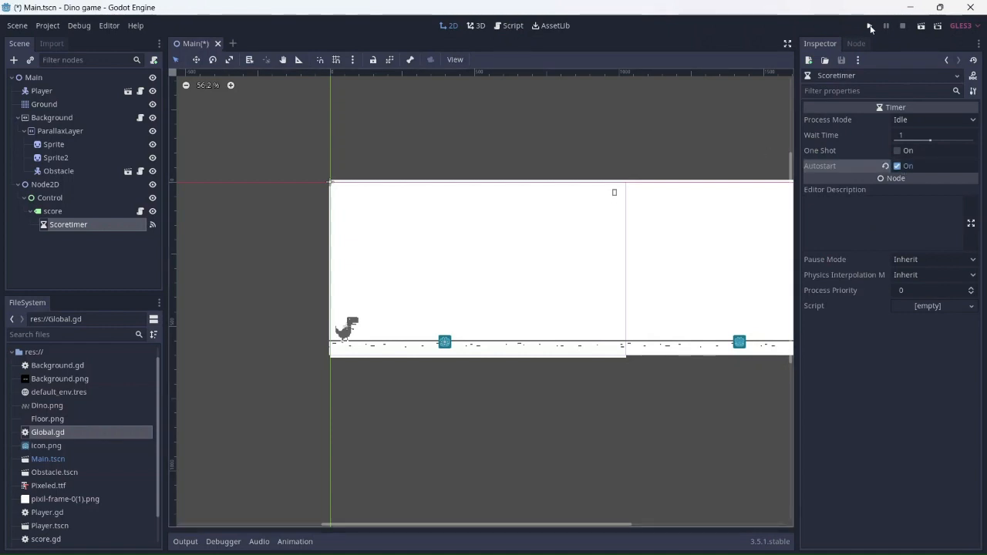
# Step: Play the game to watch the score increase, then close the game window
pyautogui.click(866, 25)
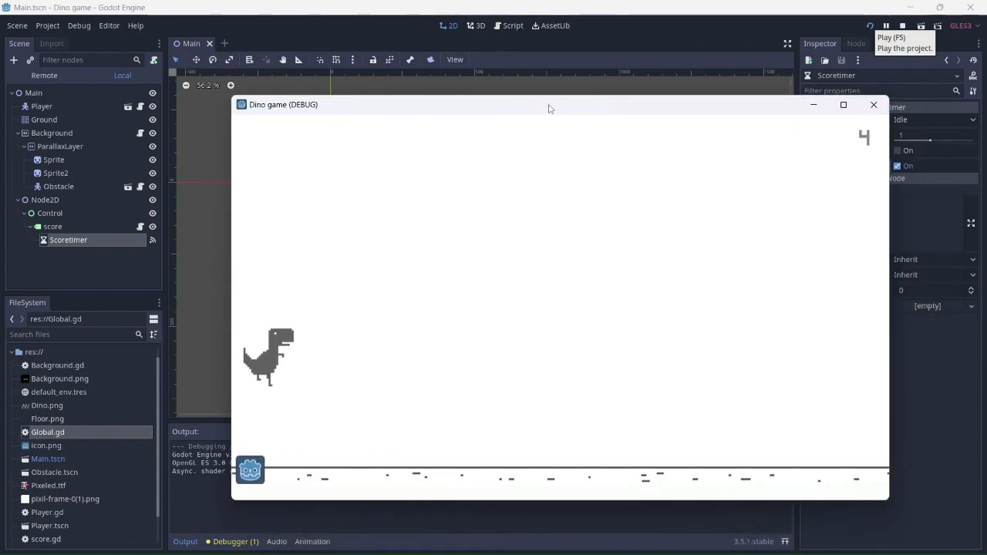
pyautogui.click(873, 104)
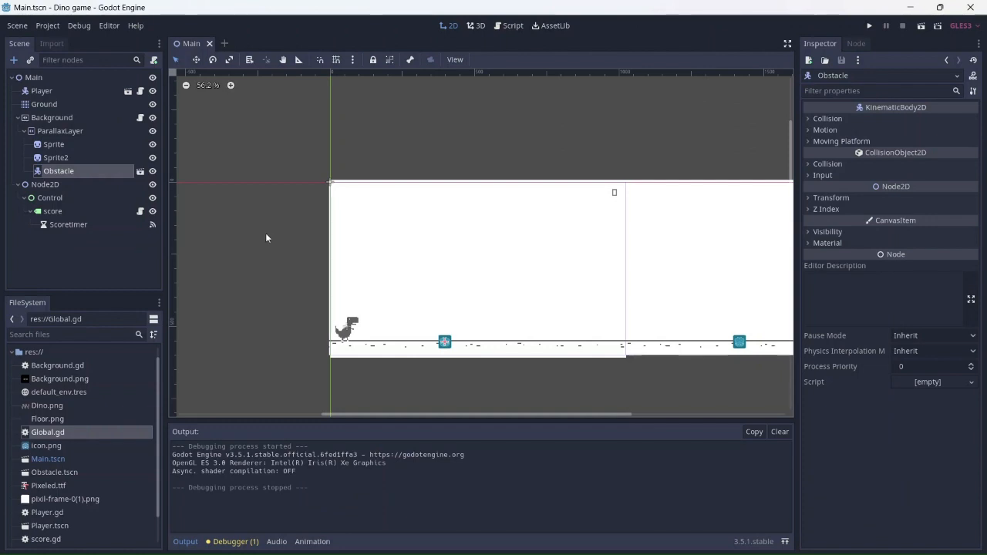
pyautogui.moveTo(128, 93)
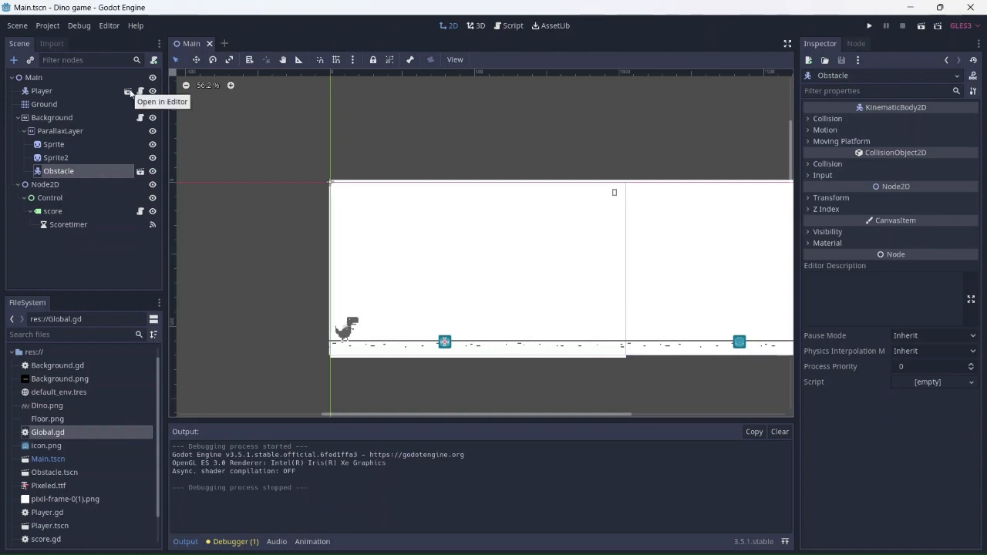
# Step: In the Player scene, add the Player node to a group named 'Player'
pyautogui.click(139, 90)
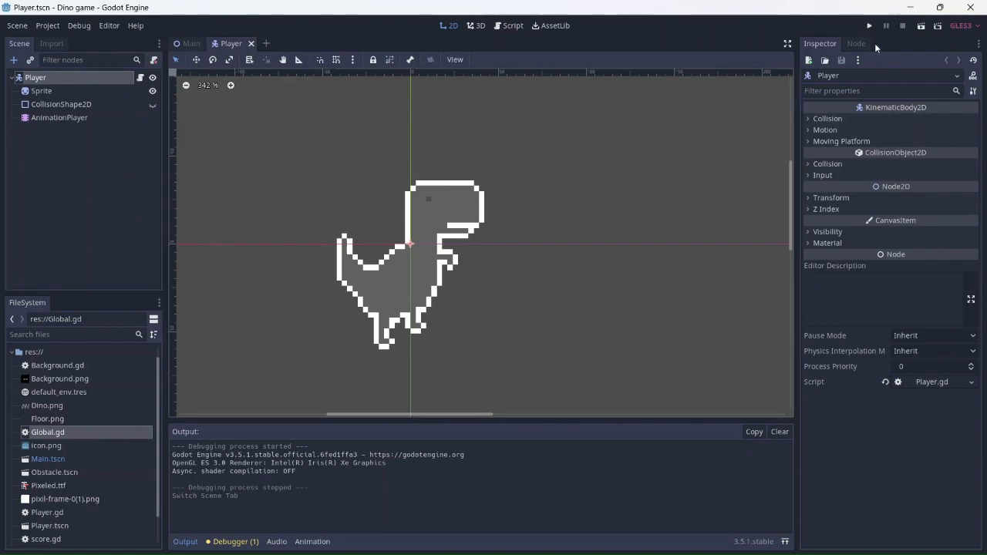
pyautogui.click(854, 43)
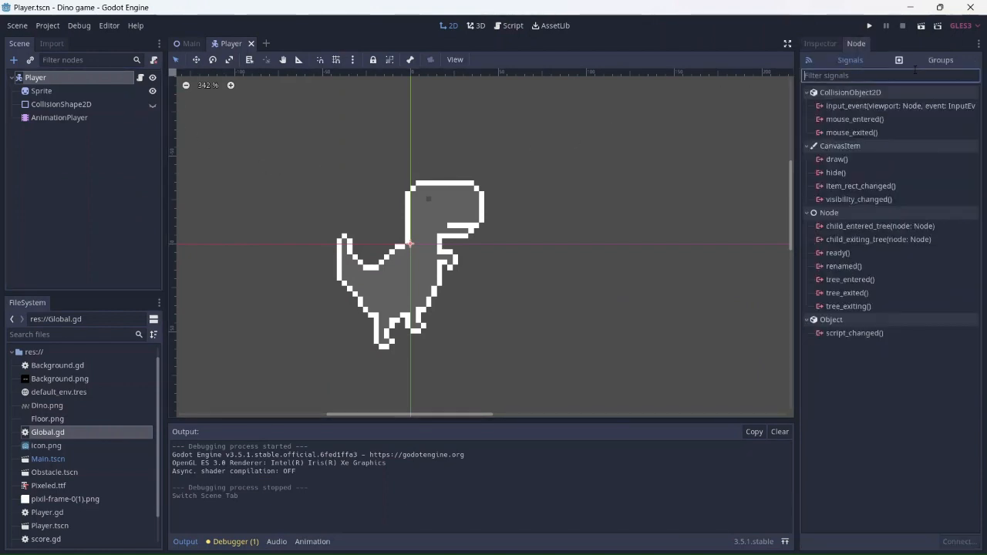
pyautogui.click(940, 60)
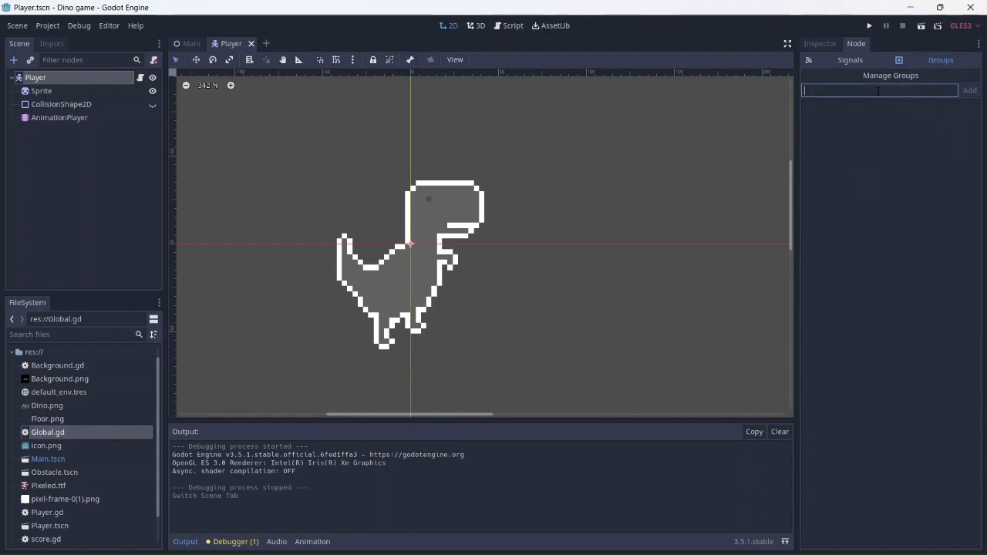
pyautogui.write('Player')
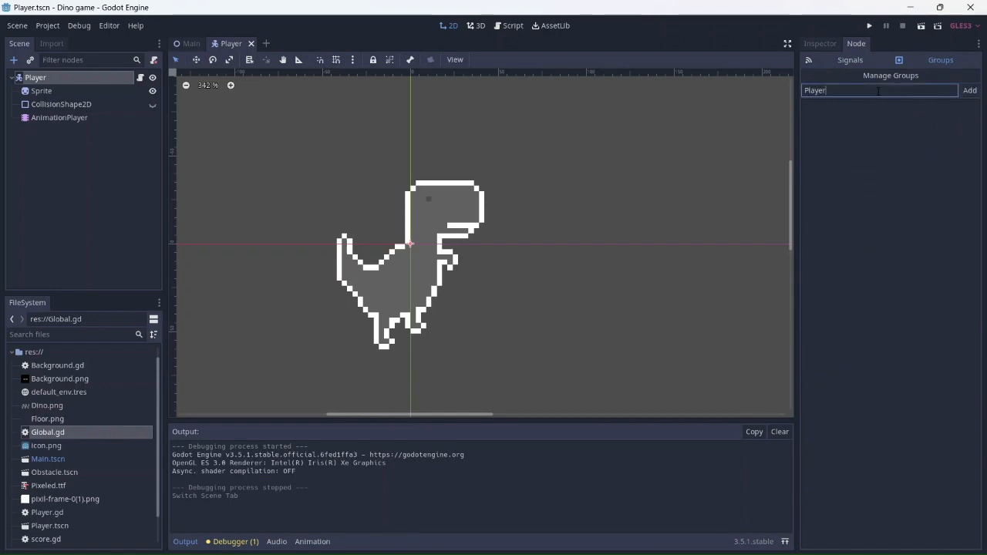
pyautogui.click(970, 91)
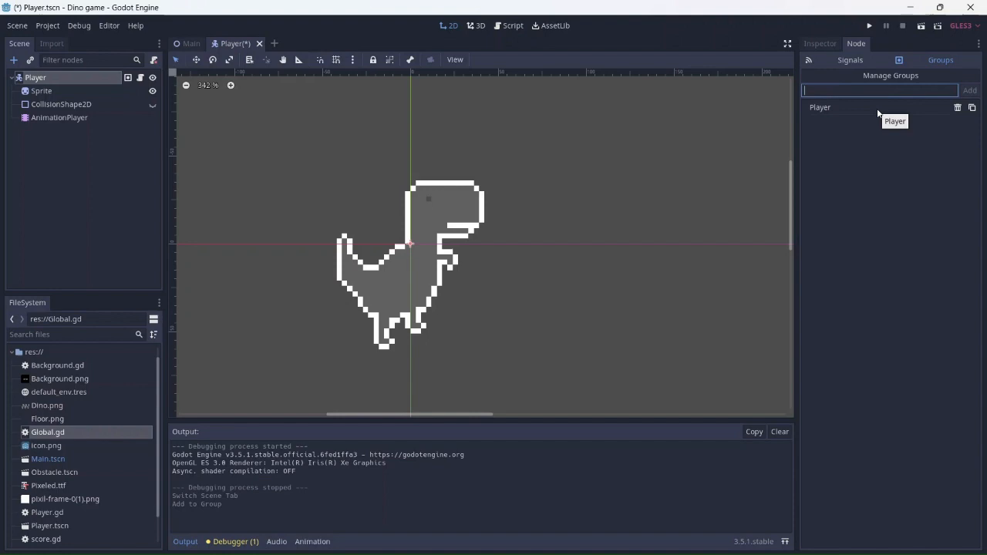
pyautogui.moveTo(351, 124)
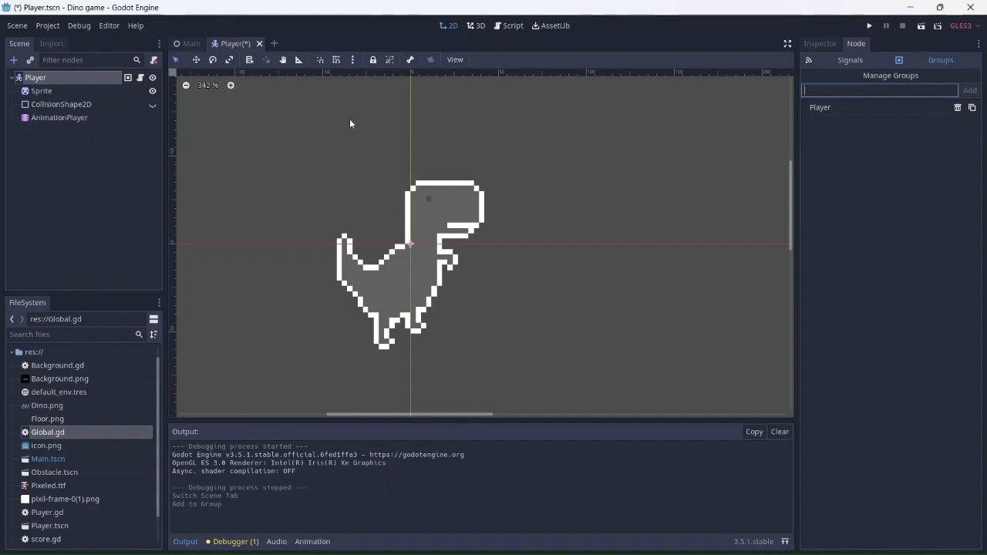
pyautogui.click(191, 44)
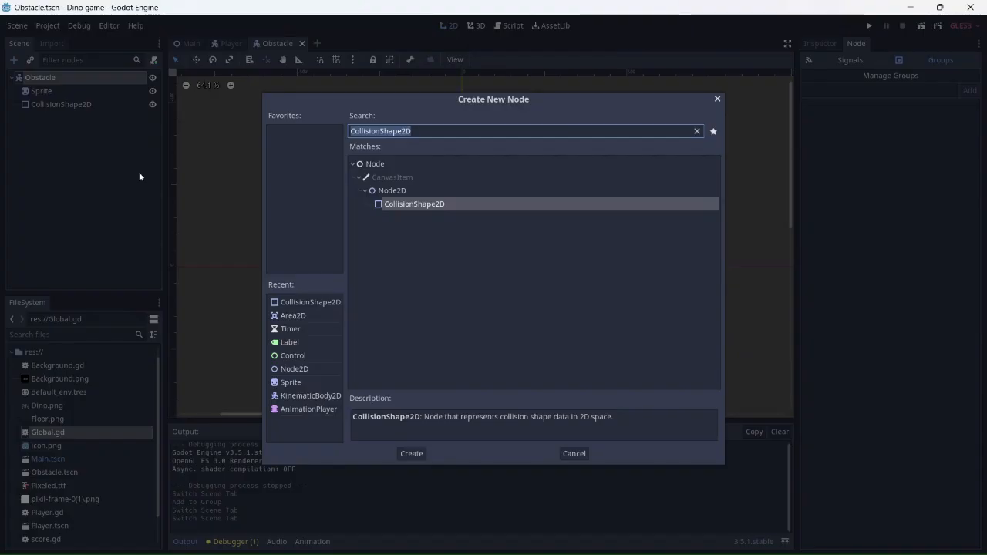
pyautogui.moveTo(290, 315)
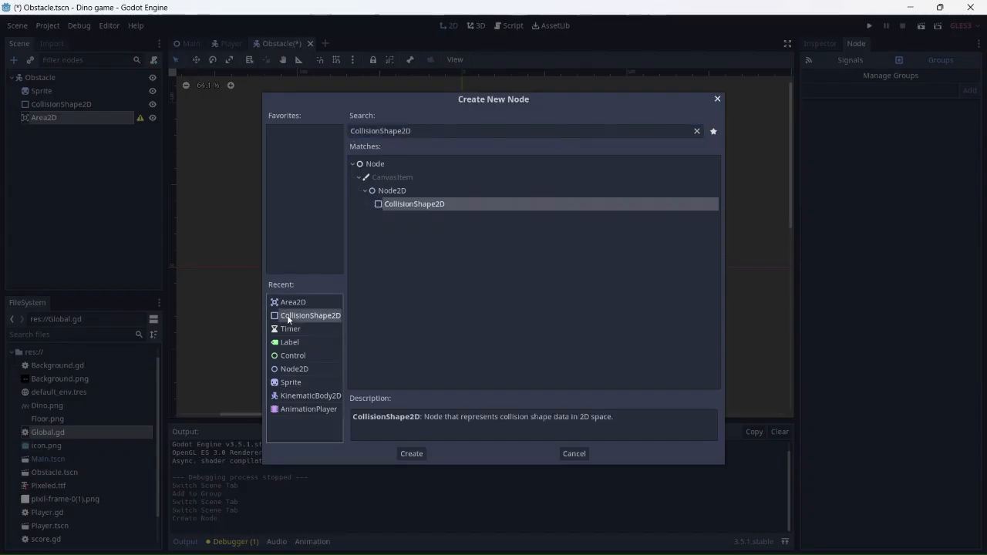
# Step: Add a CollisionShape2D under the new Area2D and rename the Area2D to Detection
pyautogui.click(411, 453)
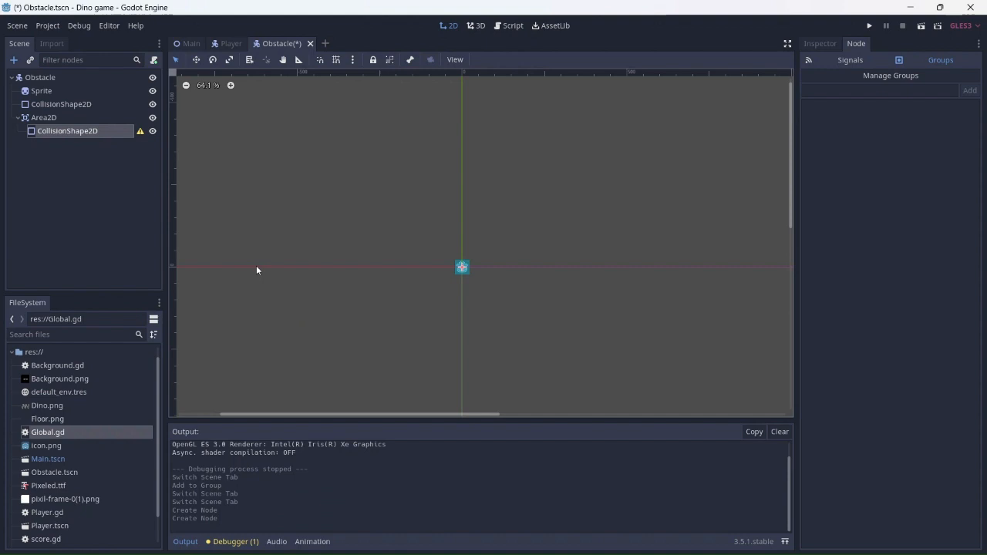
pyautogui.moveTo(69, 120)
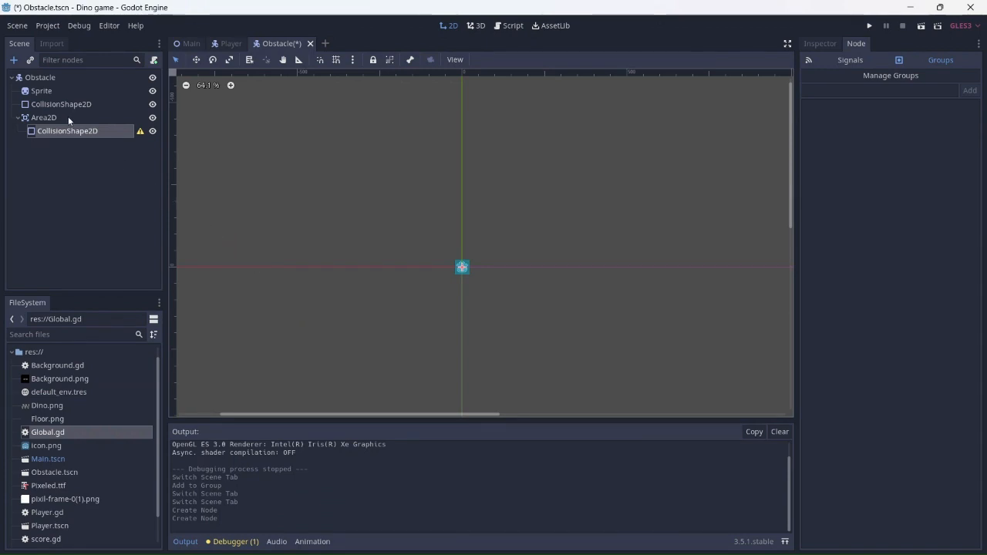
pyautogui.doubleClick(44, 118)
pyautogui.write('Detectio')
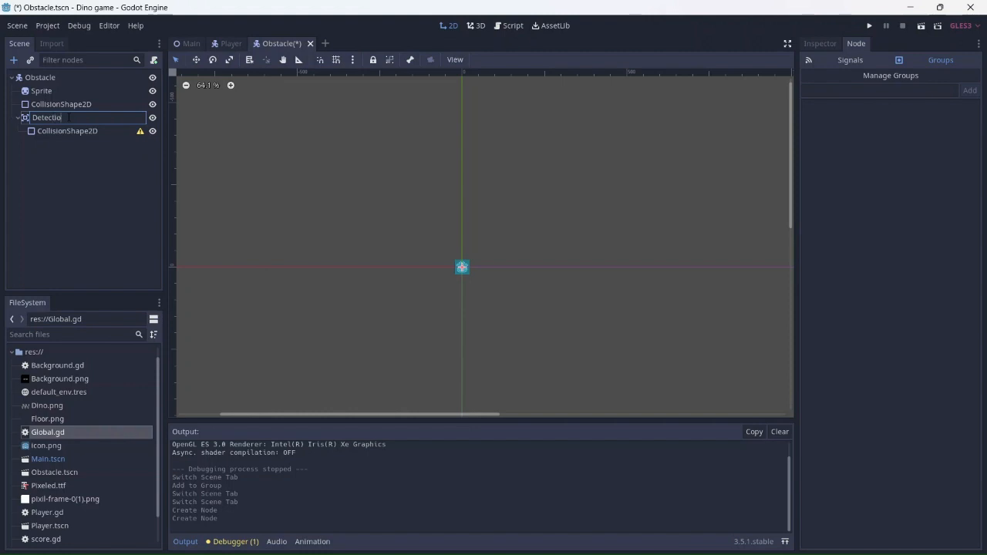
pyautogui.press('Enter')
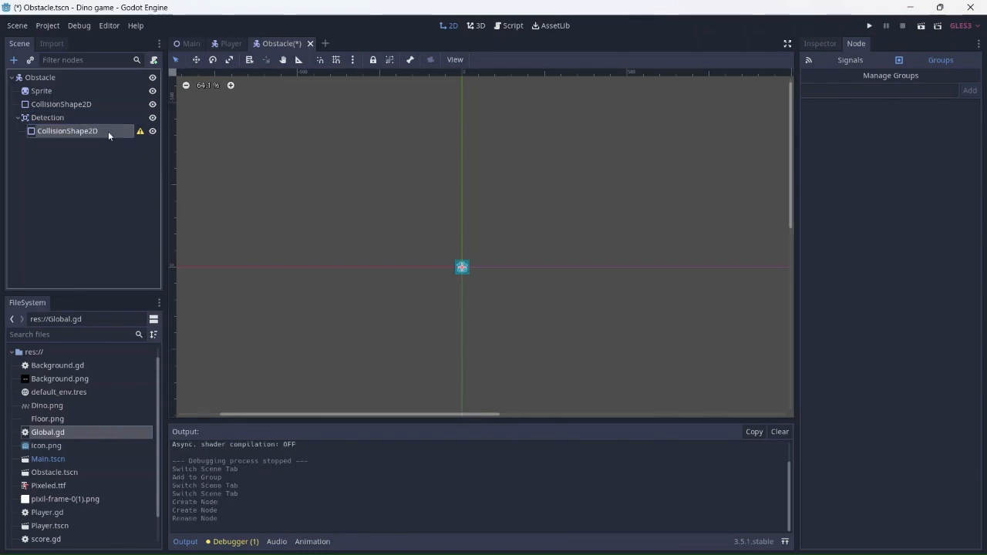
# Step: Give Detection's collision shape a shape and stretch it upward into a tall thin column
pyautogui.click(68, 130)
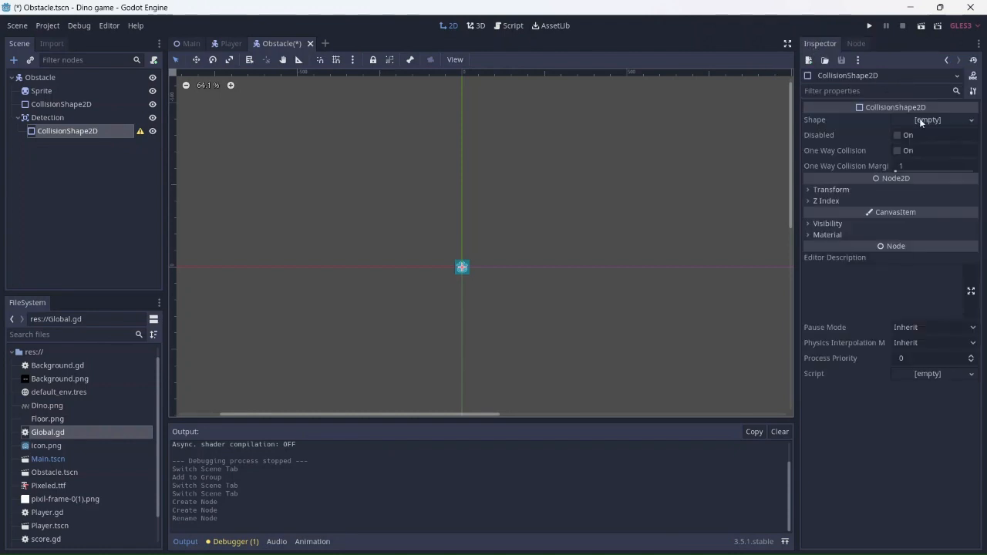
pyautogui.click(933, 120)
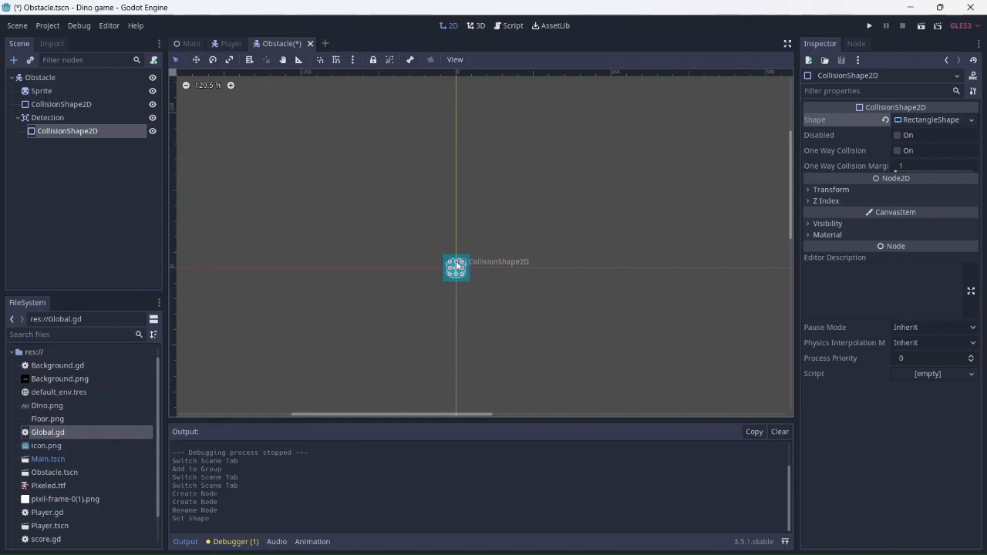
pyautogui.moveTo(456, 253); pyautogui.dragTo(456, 85)
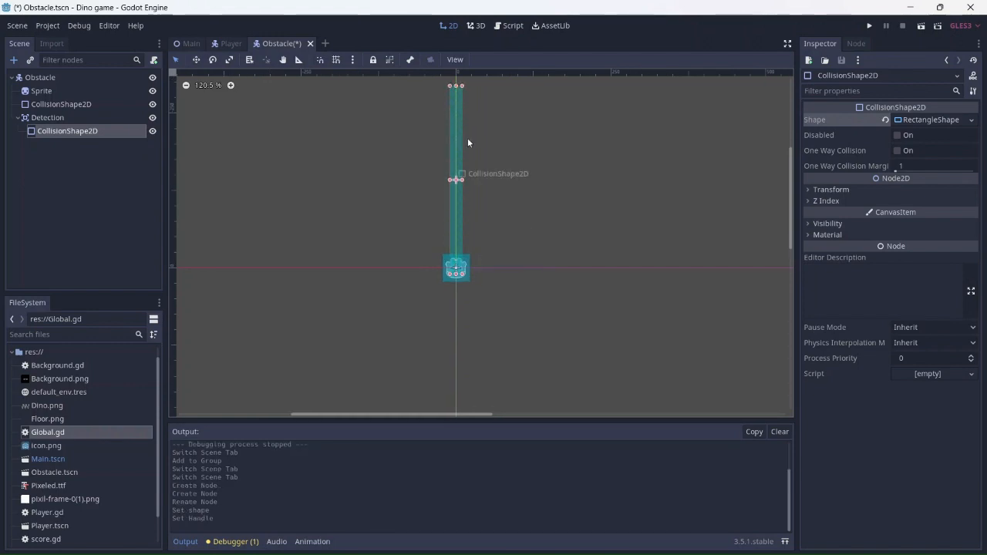
pyautogui.scroll(-3)
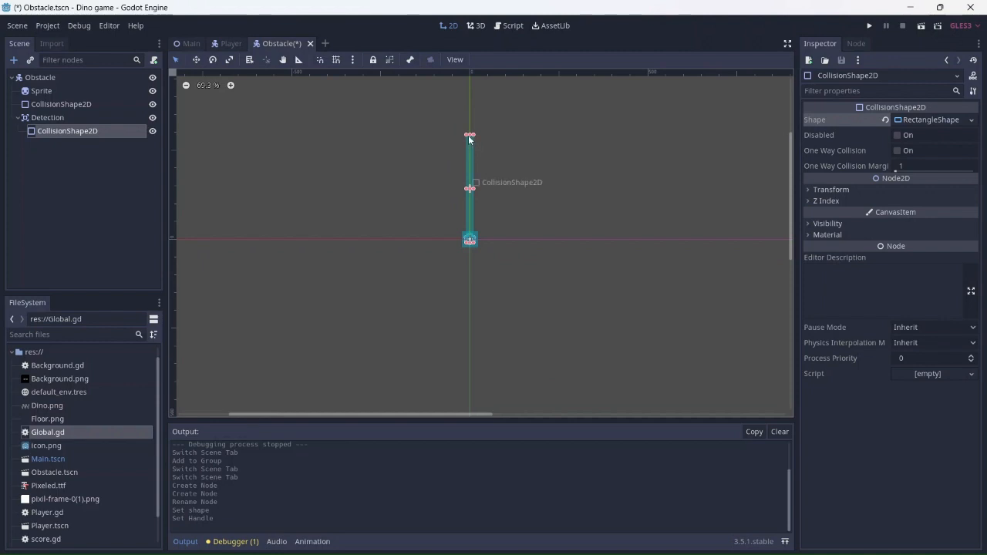
pyautogui.moveTo(470, 136); pyautogui.dragTo(471, 103)
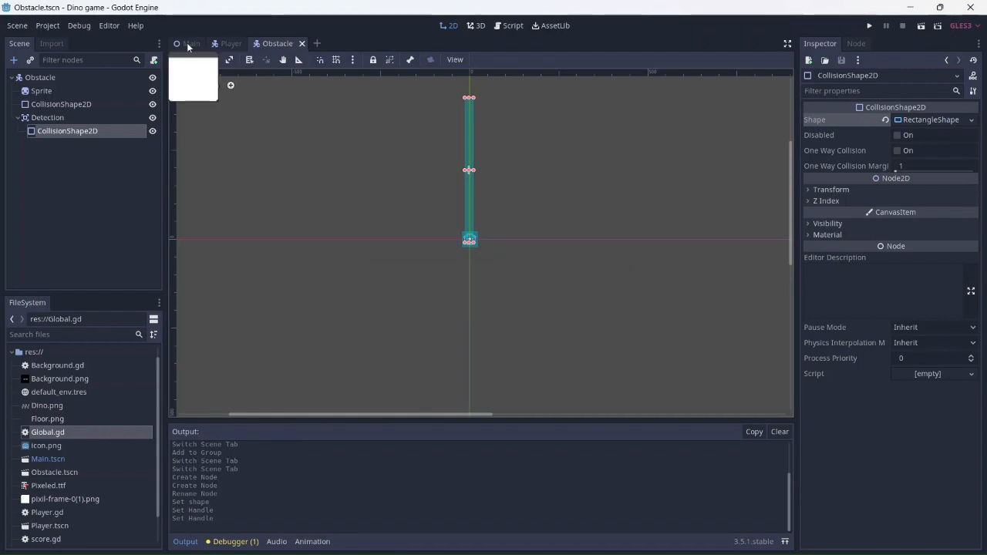
pyautogui.click(190, 43)
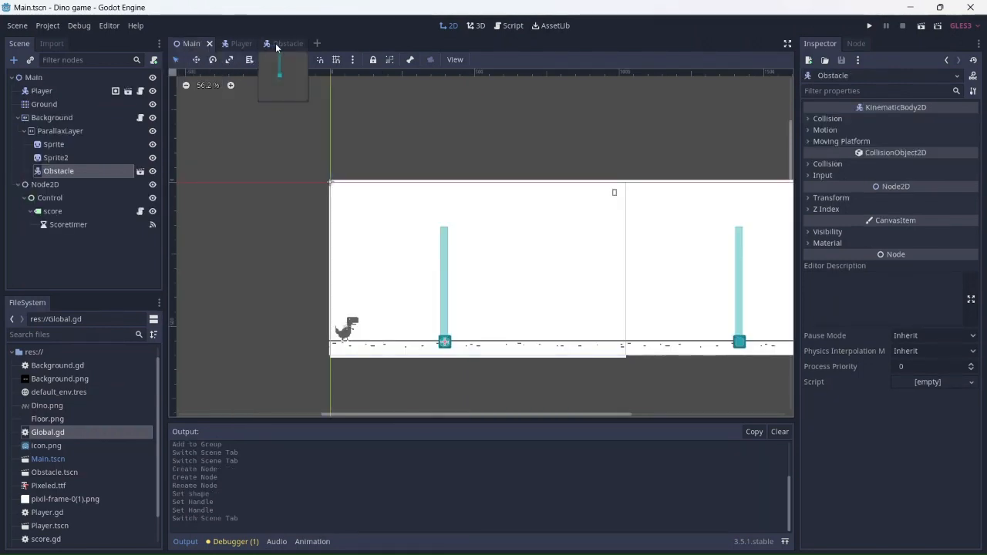
pyautogui.click(287, 43)
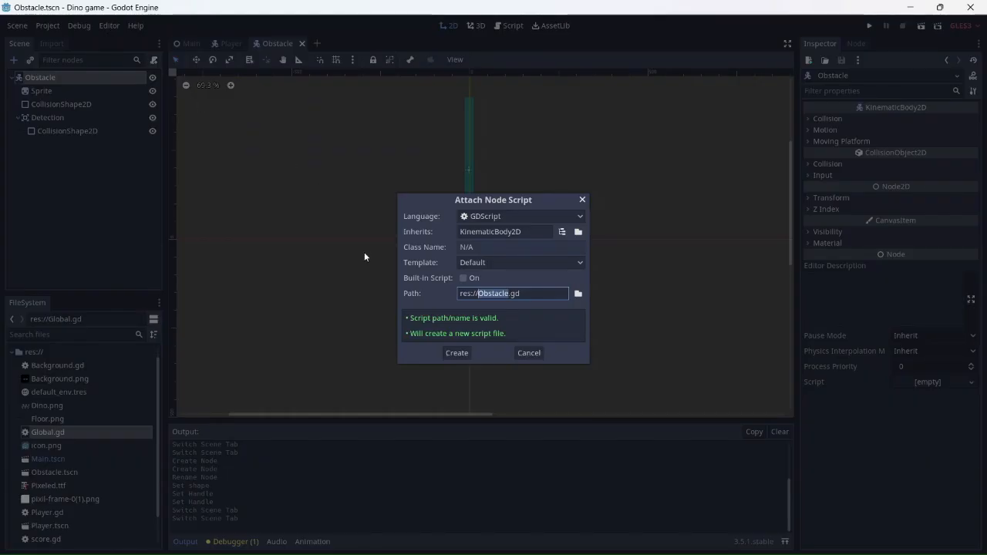
# Step: Create res://Obstacle.gd, select its template code below the extends line, then select Detection
pyautogui.click(457, 353)
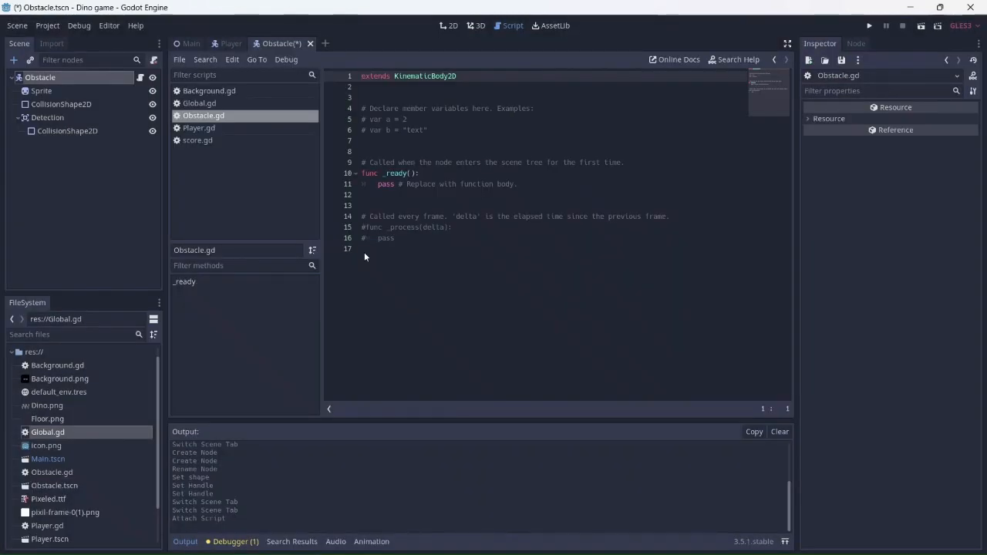
pyautogui.moveTo(362, 130); pyautogui.dragTo(395, 237)
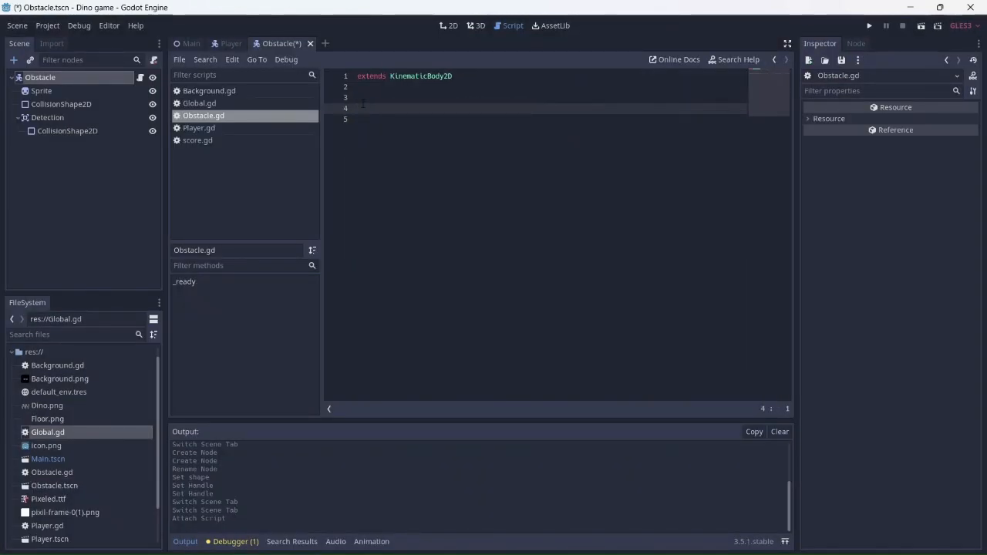
pyautogui.click(47, 117)
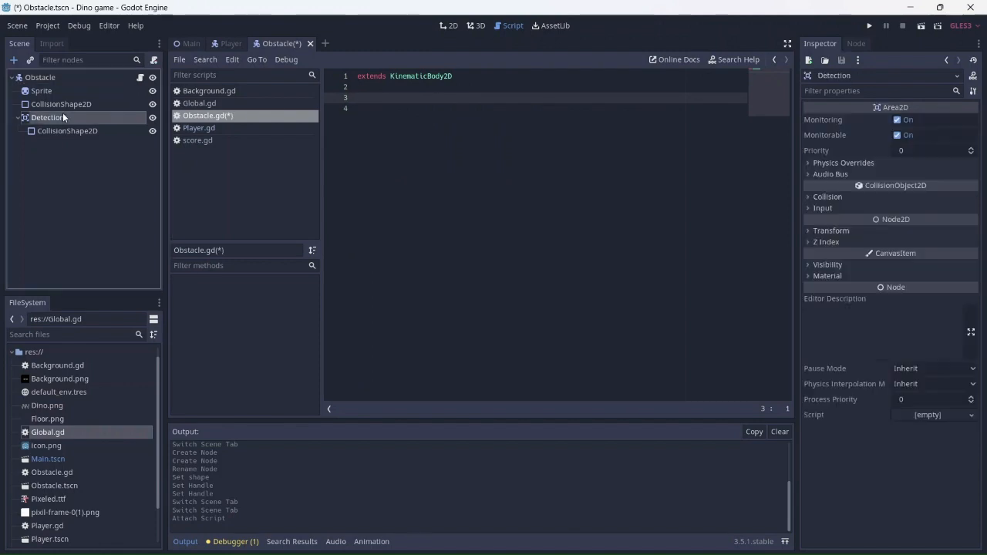
pyautogui.moveTo(65, 118)
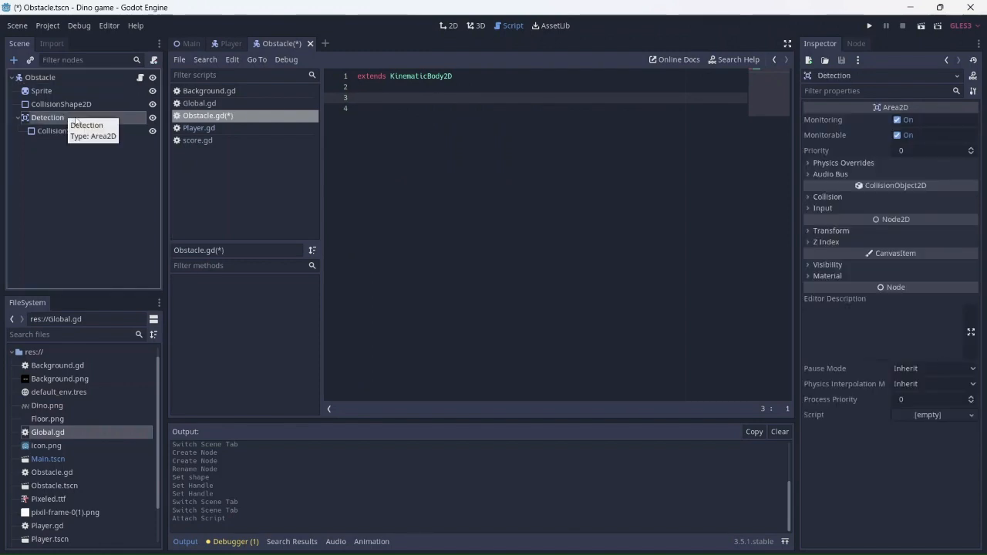
# Step: Connect Detection's body_entered signal to the Obstacle script
pyautogui.click(855, 43)
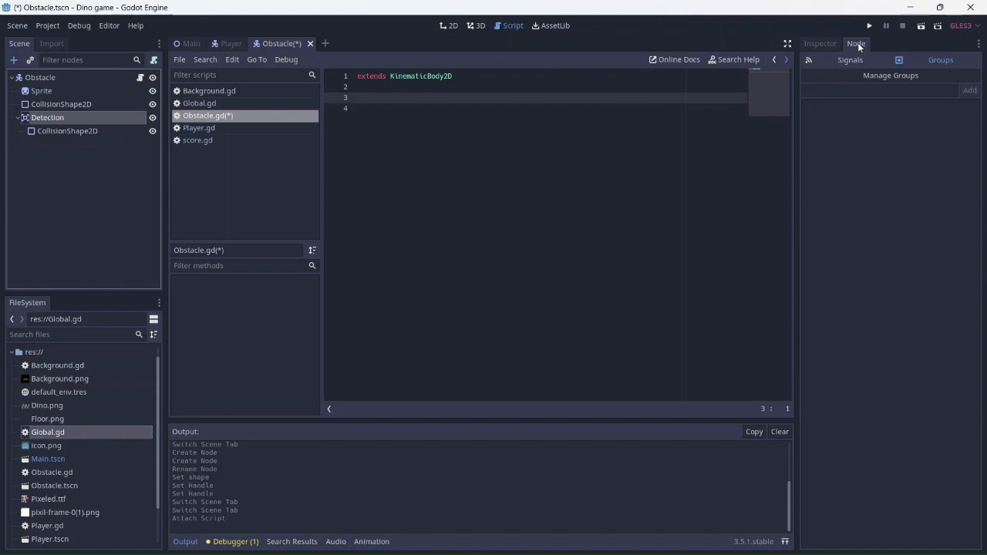
pyautogui.click(850, 59)
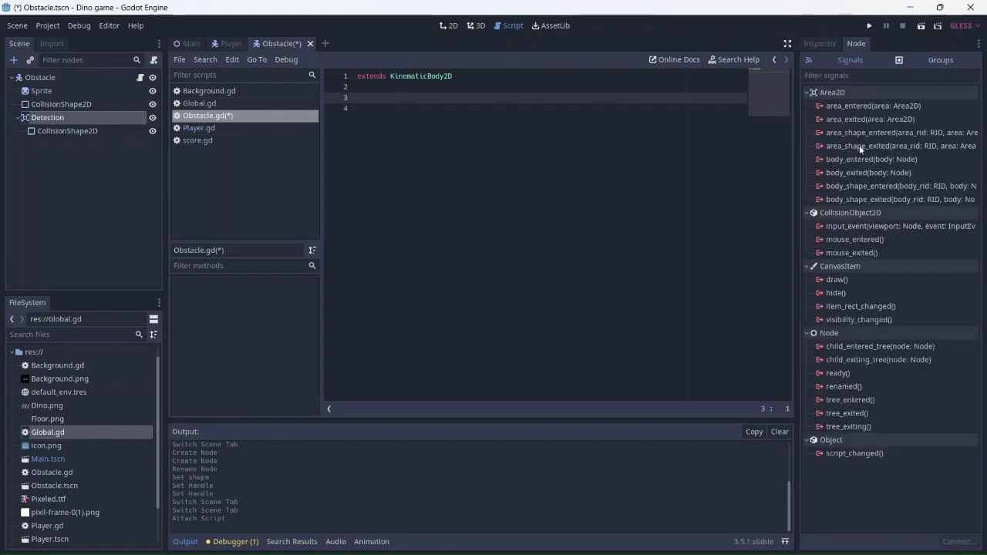
pyautogui.doubleClick(871, 159)
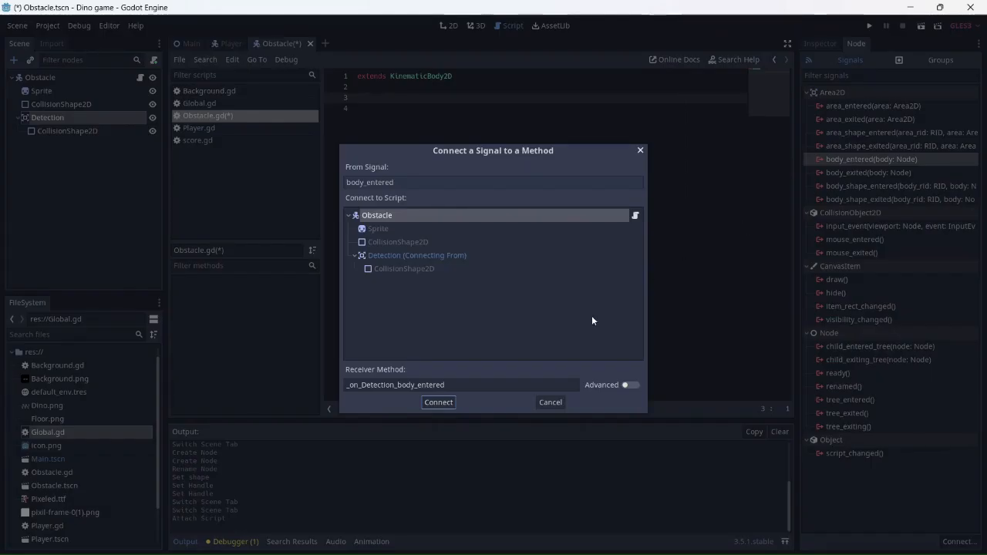
pyautogui.click(438, 402)
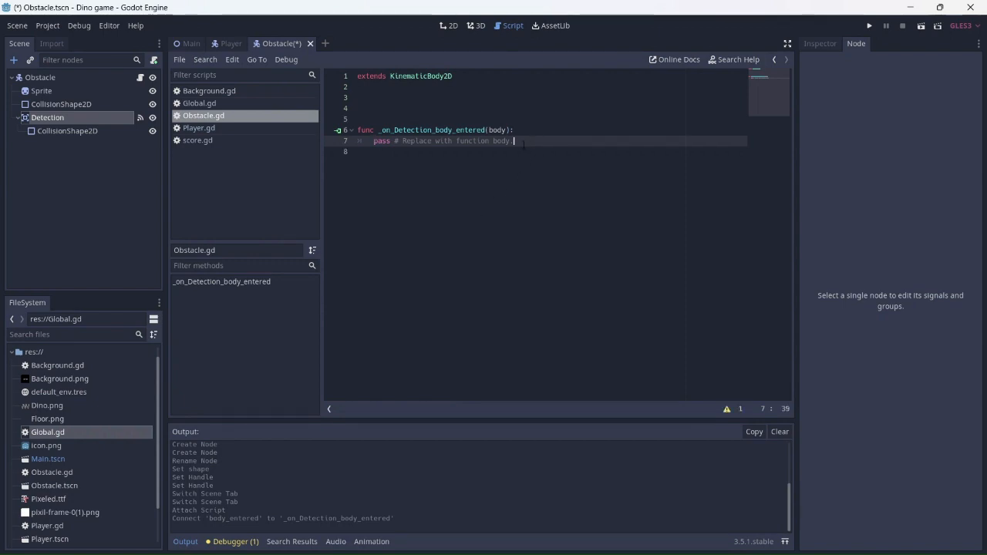
# Step: Replace pass with if body.is_in_group("Player"): Global.score += 5
pyautogui.moveTo(513, 140); pyautogui.dragTo(374, 140)
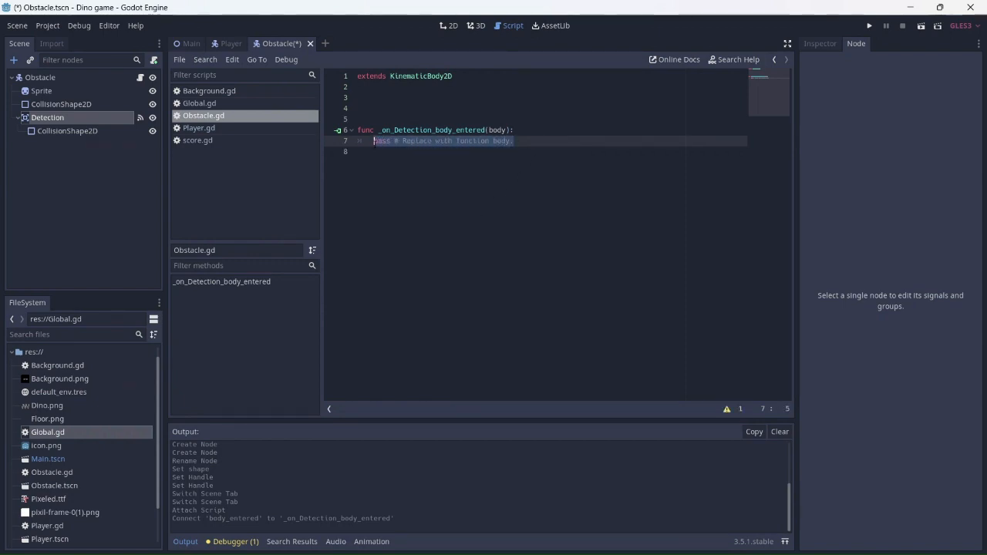
pyautogui.press('Delete')
pyautogui.write('if ')
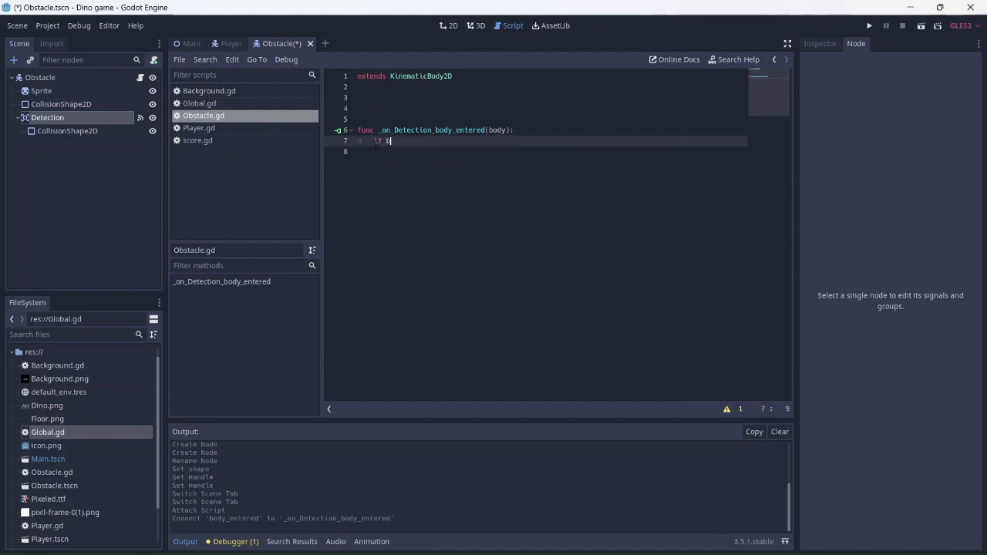
pyautogui.write('body.is')
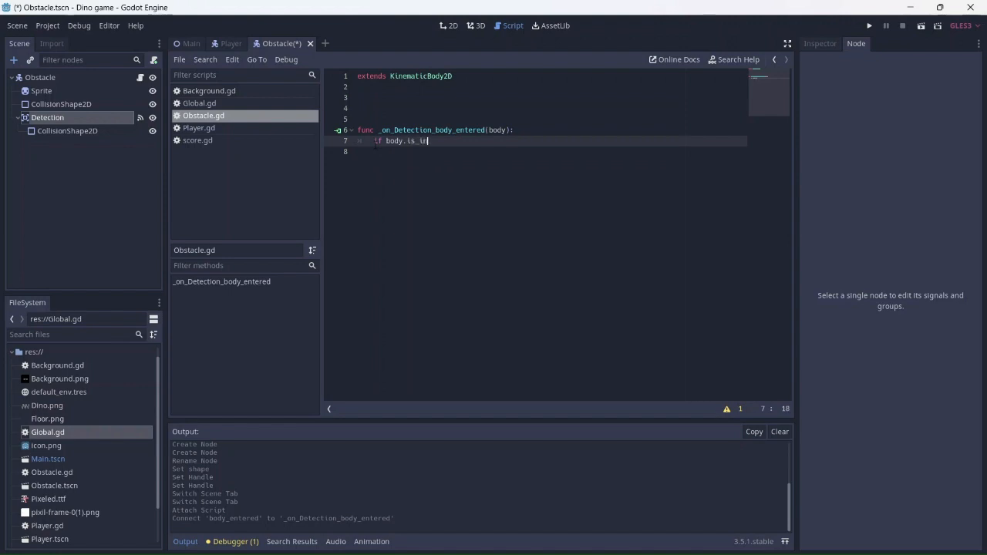
pyautogui.write('_in_group(')
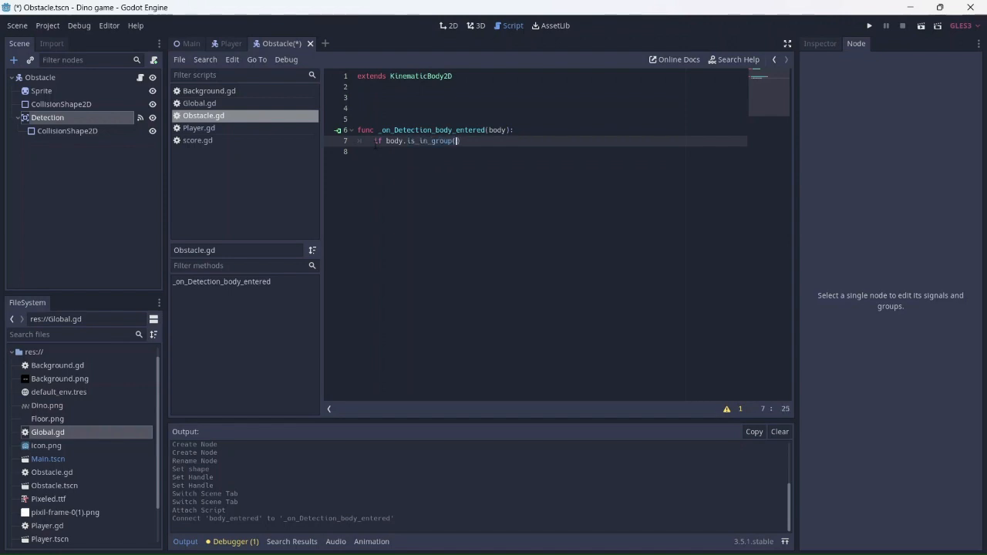
pyautogui.write('Player"')
pyautogui.click(551, 151)
pyautogui.write('Glo')
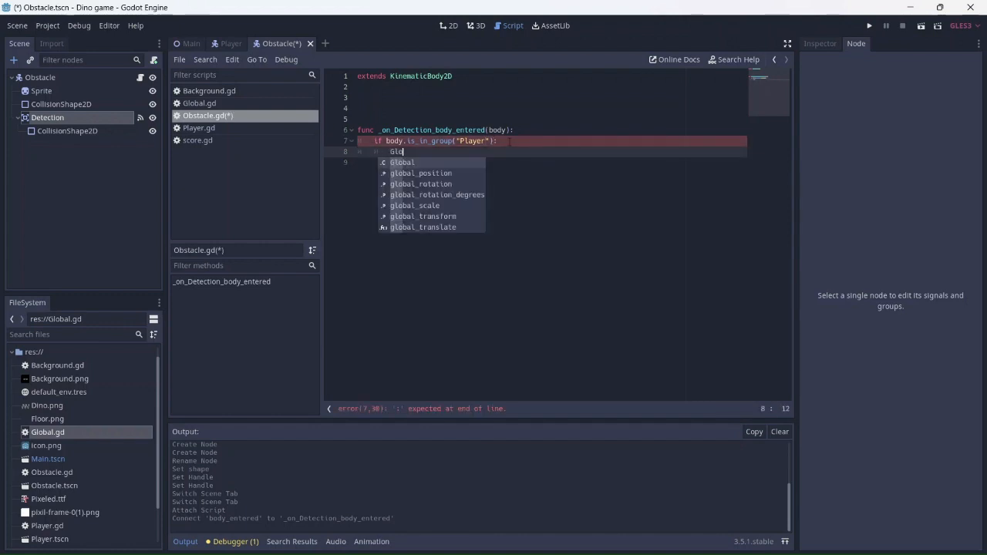
pyautogui.write('.score')
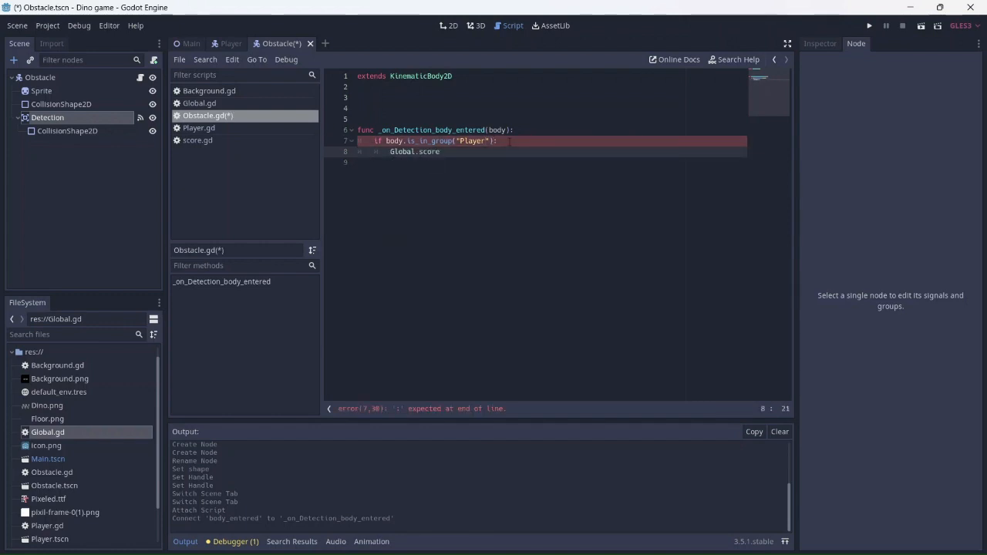
pyautogui.write('+=')
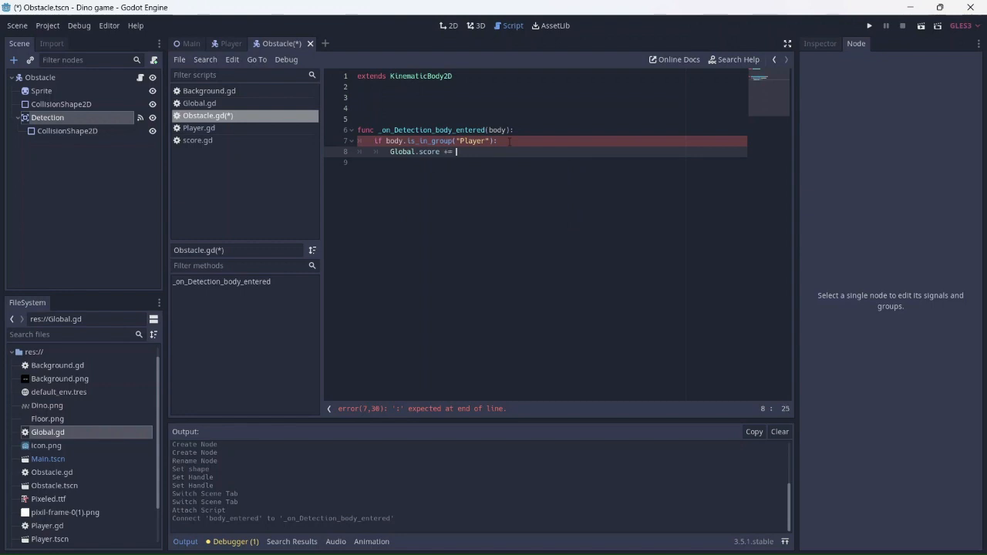
pyautogui.write('5')
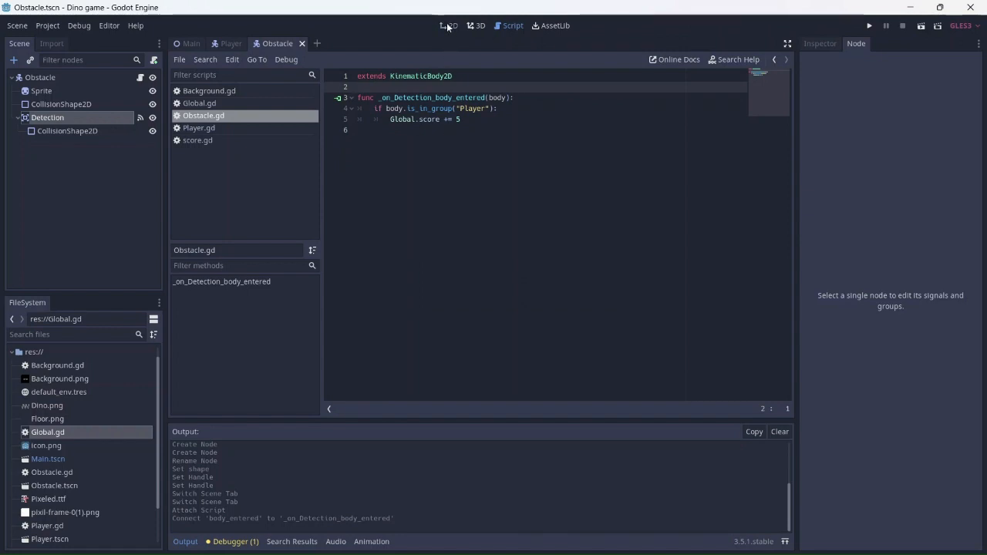
# Step: Switch back to the 2D view and run the game to test the obstacle
pyautogui.click(451, 26)
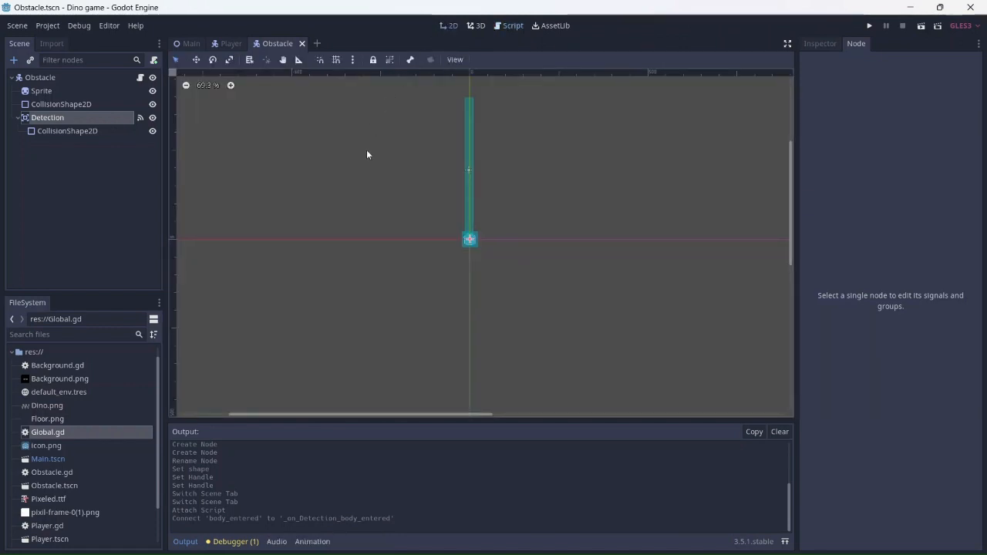
pyautogui.click(189, 43)
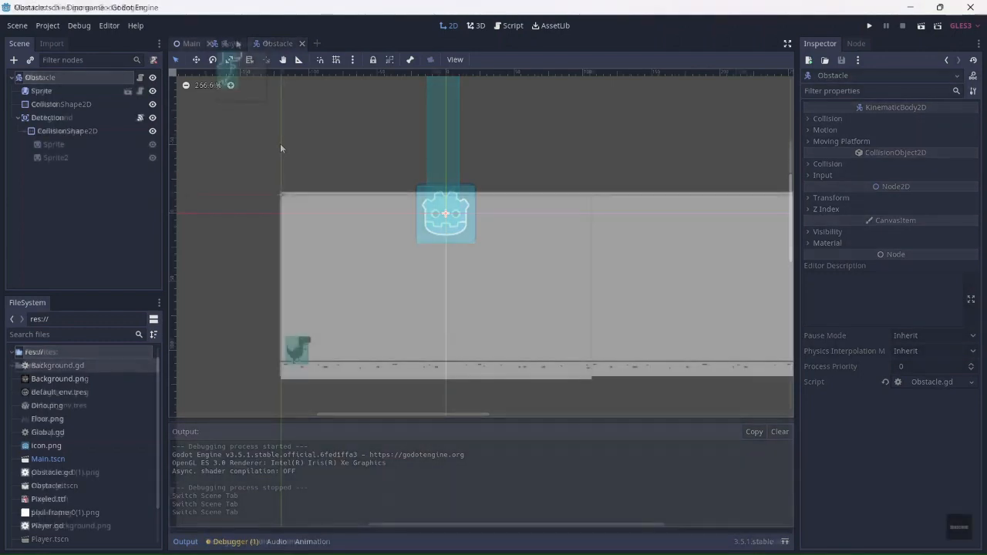
# Step: Visit the Player scene, return to Obstacle, and detach the Obstacle node's script
pyautogui.click(231, 43)
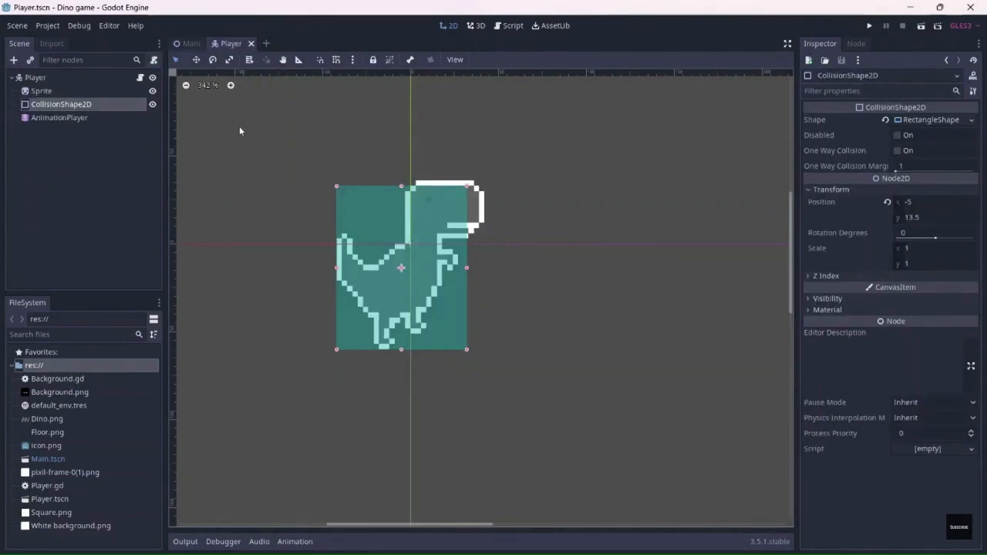
pyautogui.click(267, 42)
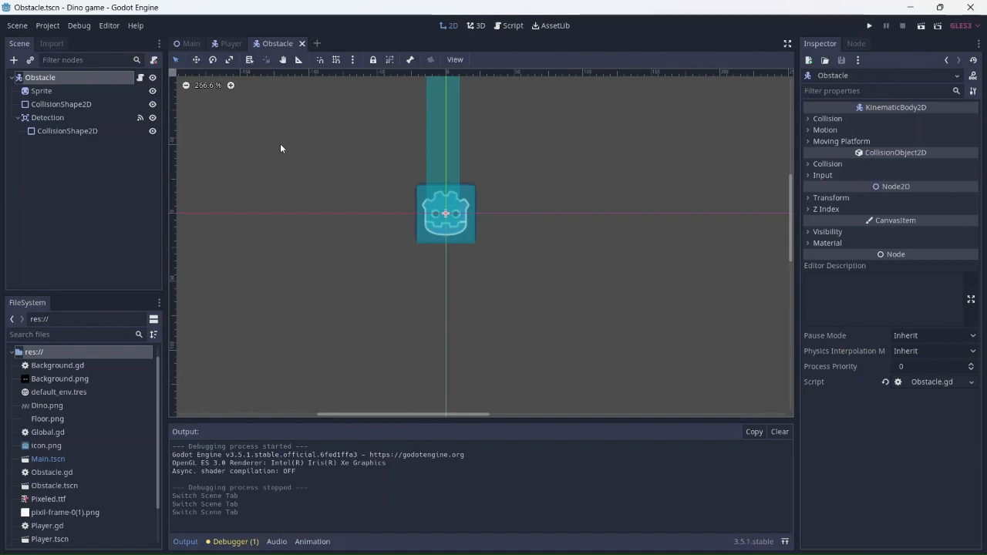
pyautogui.moveTo(131, 69)
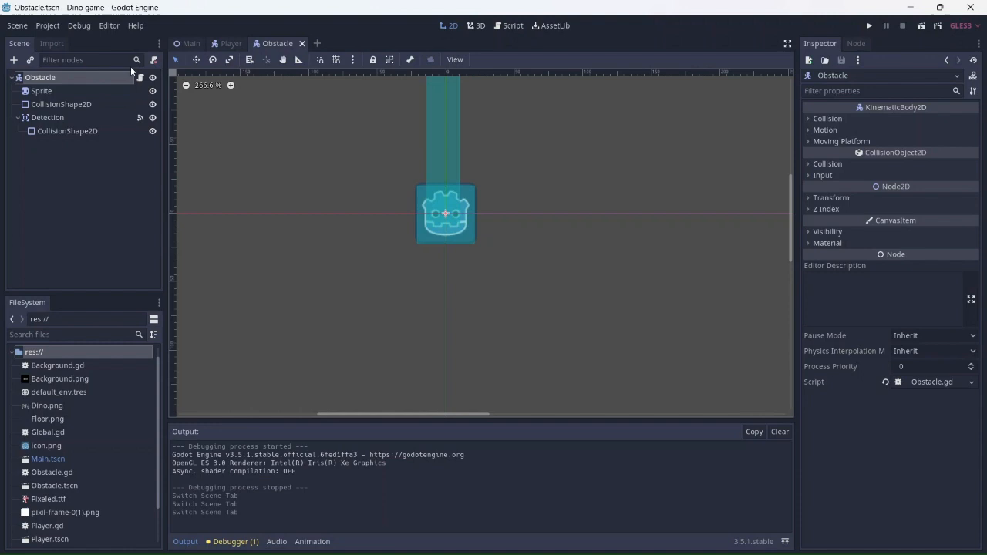
pyautogui.click(504, 26)
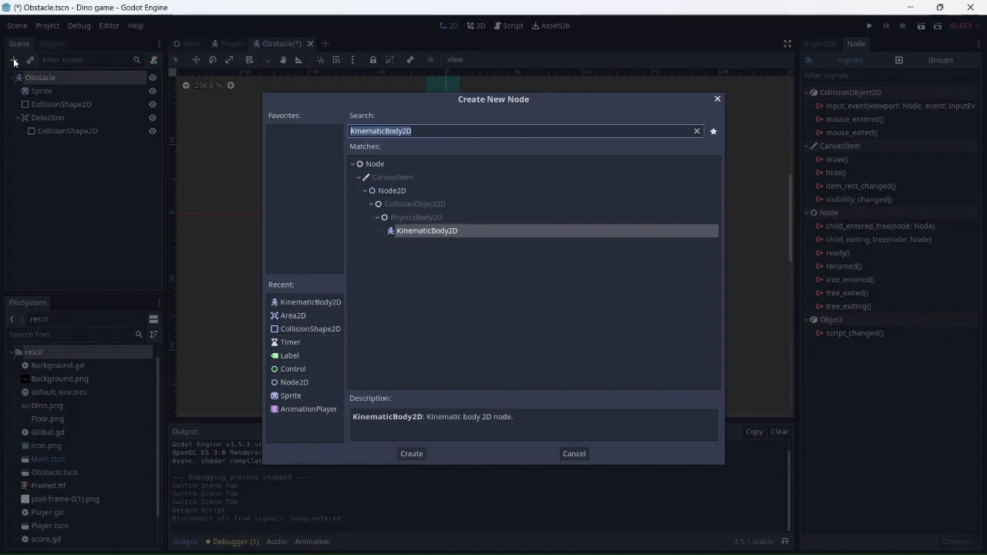
# Step: Choose the new node type and delete the old Obstacle node
pyautogui.click(411, 454)
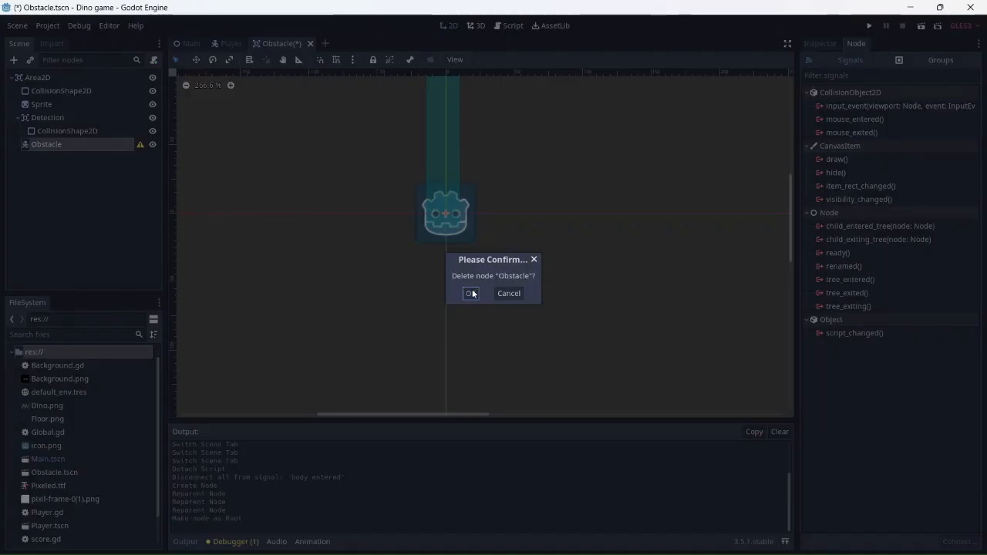
pyautogui.click(471, 293)
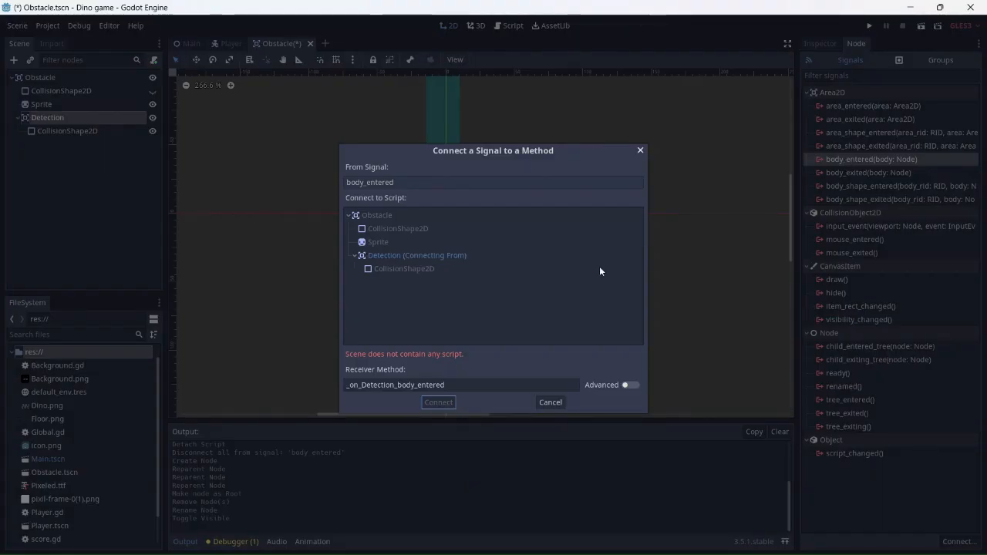
pyautogui.click(438, 402)
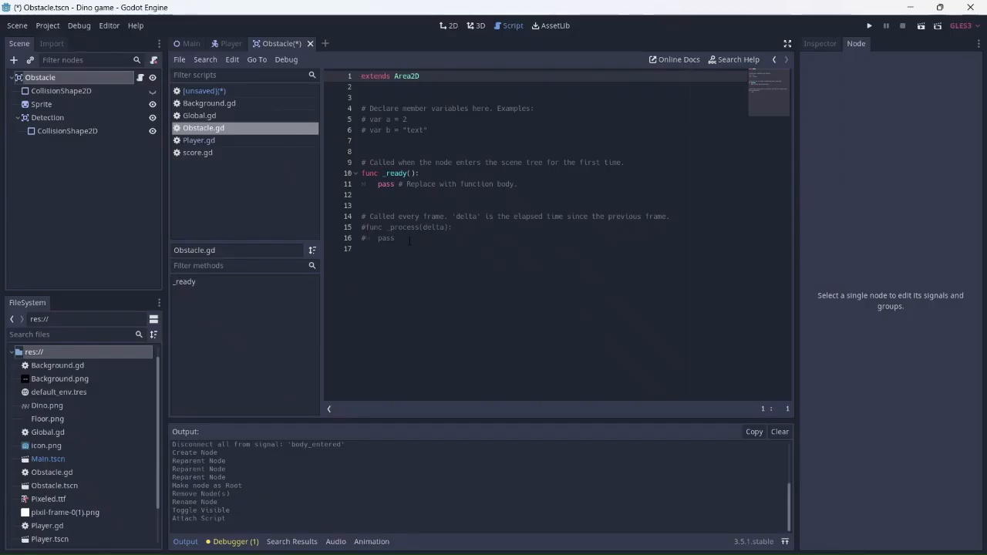
# Step: Connect Detection's body_entered signal to the new script and extend the score handler
pyautogui.click(47, 117)
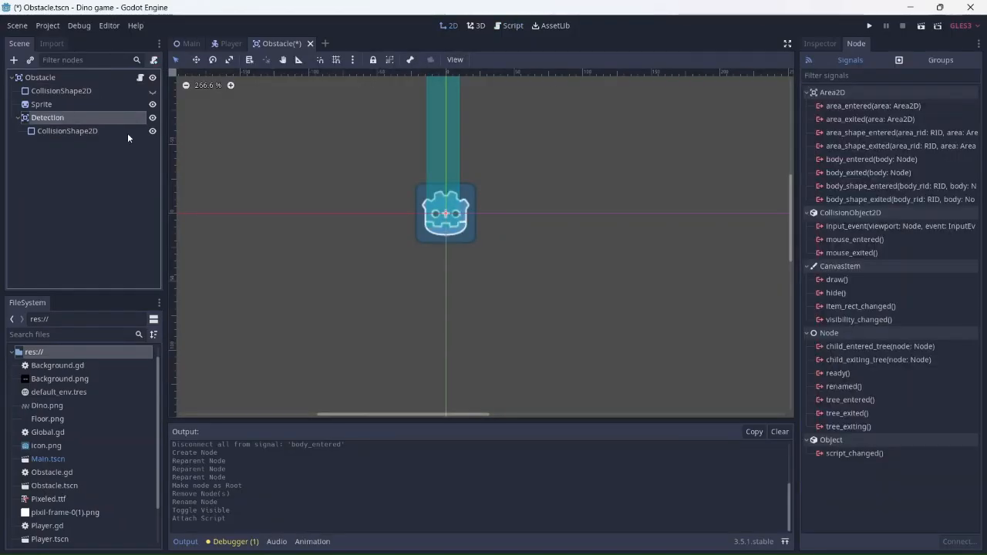
pyautogui.click(504, 25)
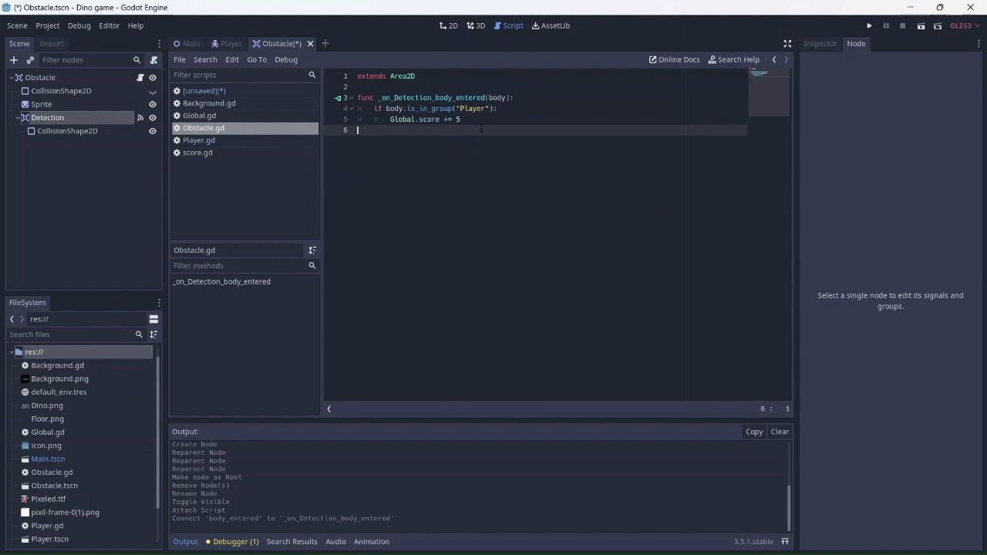
pyautogui.press('Enter')
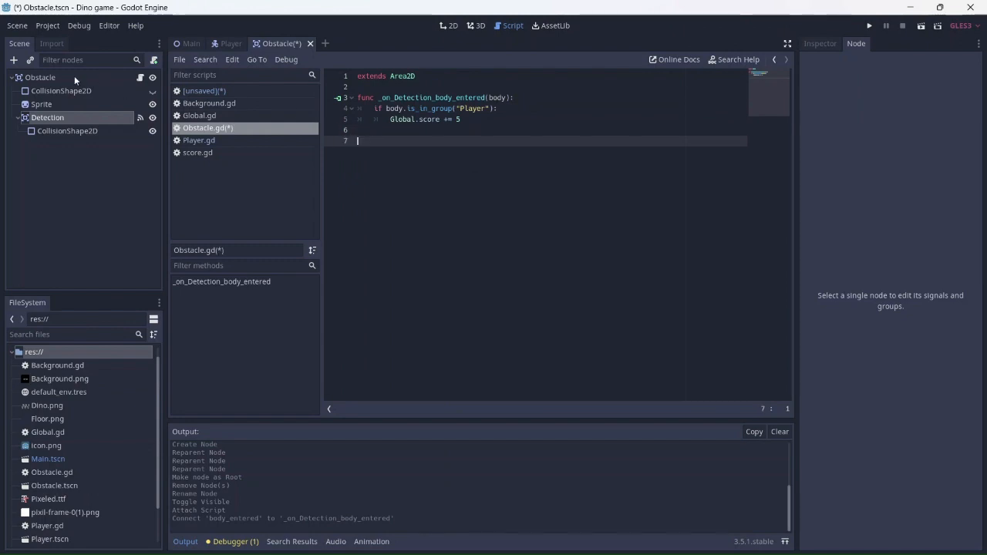
pyautogui.click(34, 77)
pyautogui.write('if body.has')
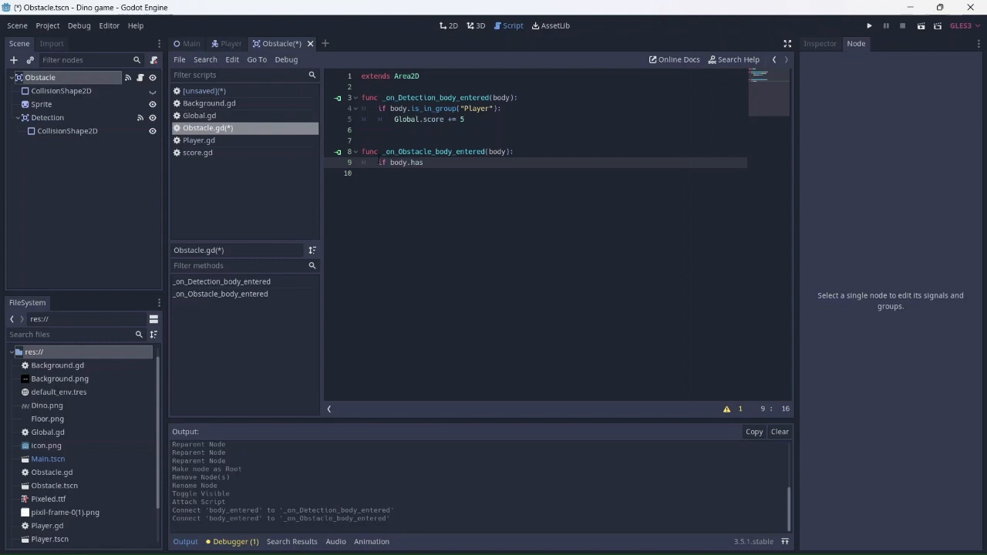
# Step: Write if body.has_method("Player_hit"): body.Player_hit() in the handler and save the script
pyautogui.write('_method')
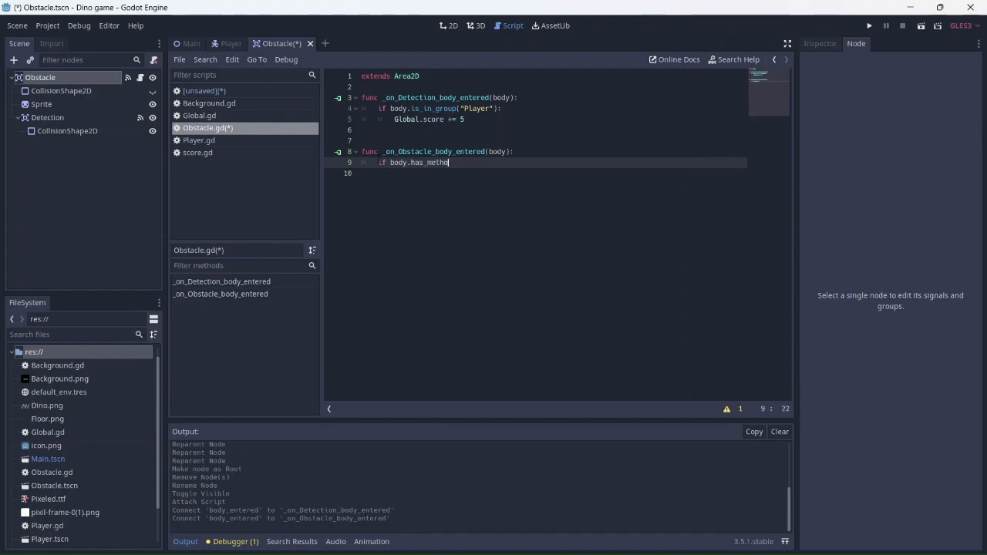
pyautogui.write('d("P')
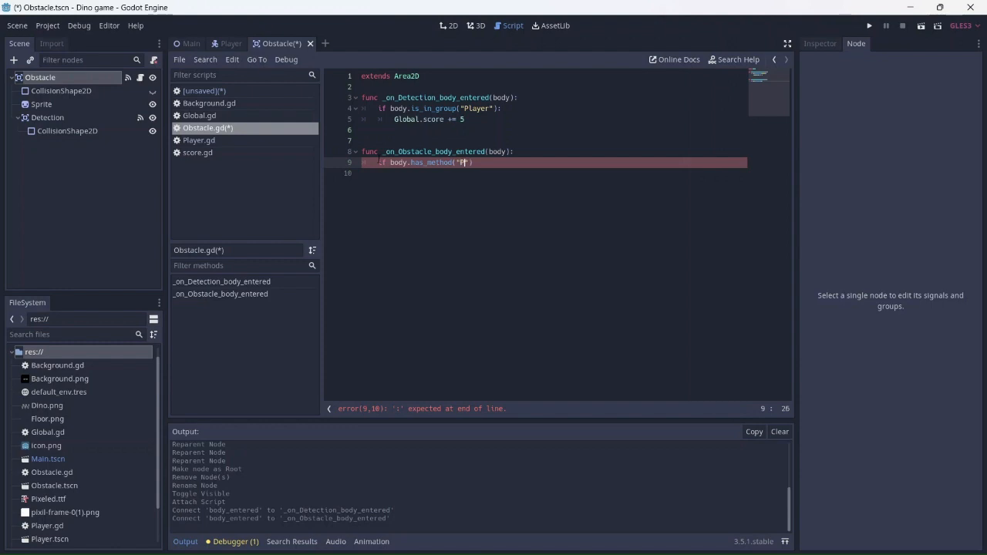
pyautogui.write('layer')
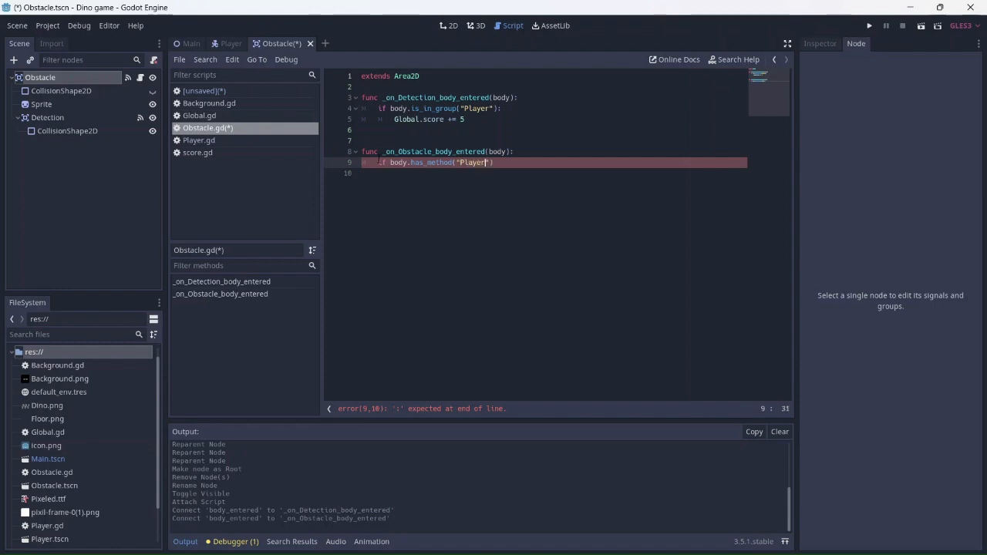
pyautogui.write('_hi')
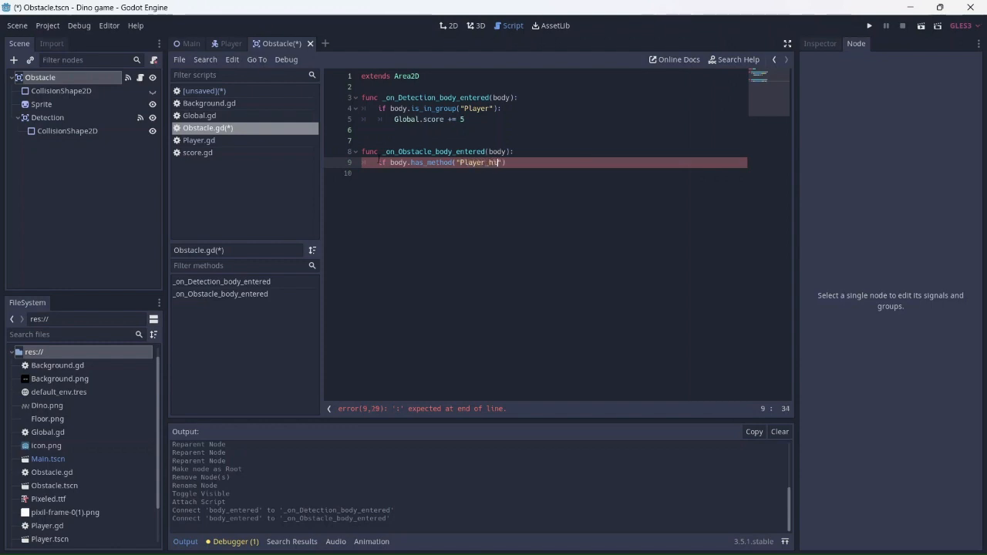
pyautogui.write(')')
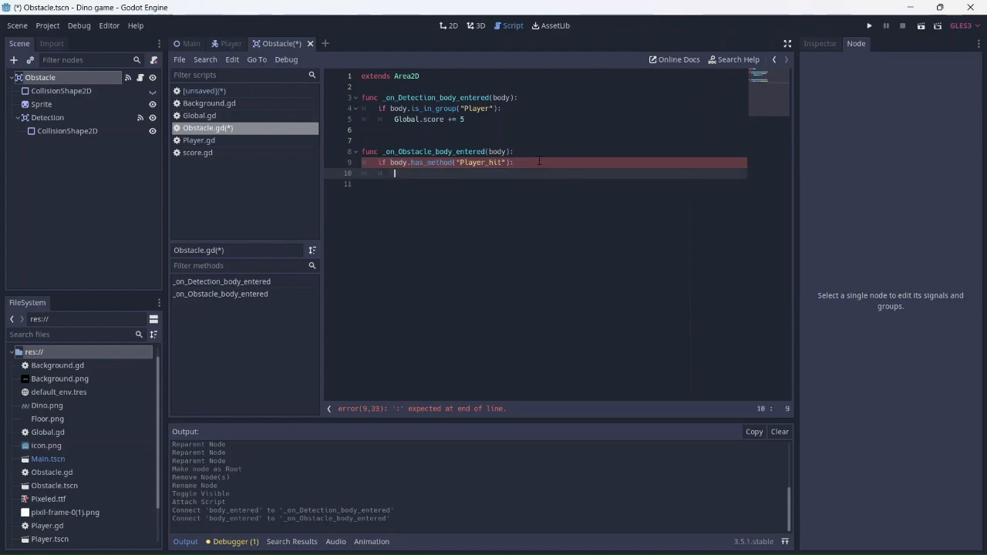
pyautogui.write('body.Player_hit')
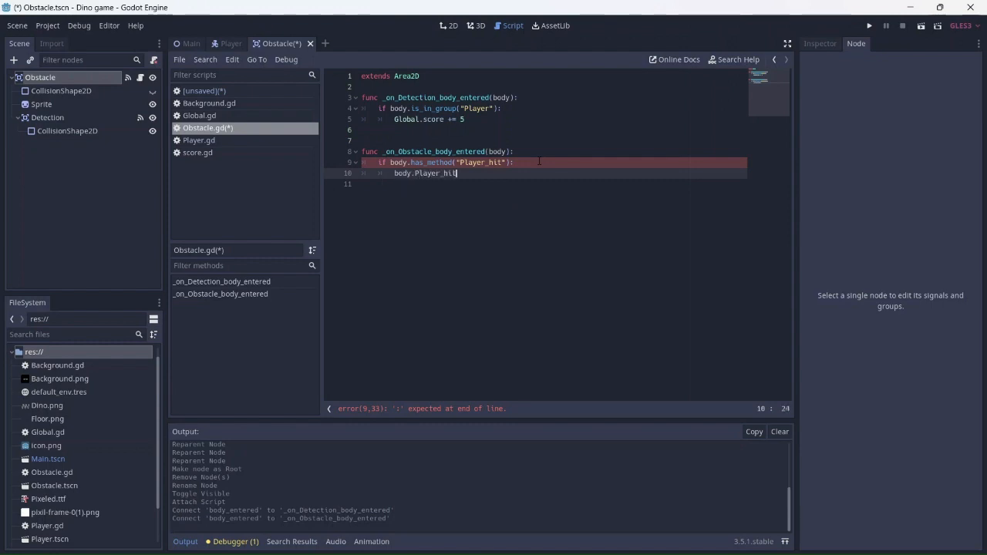
pyautogui.write('()')
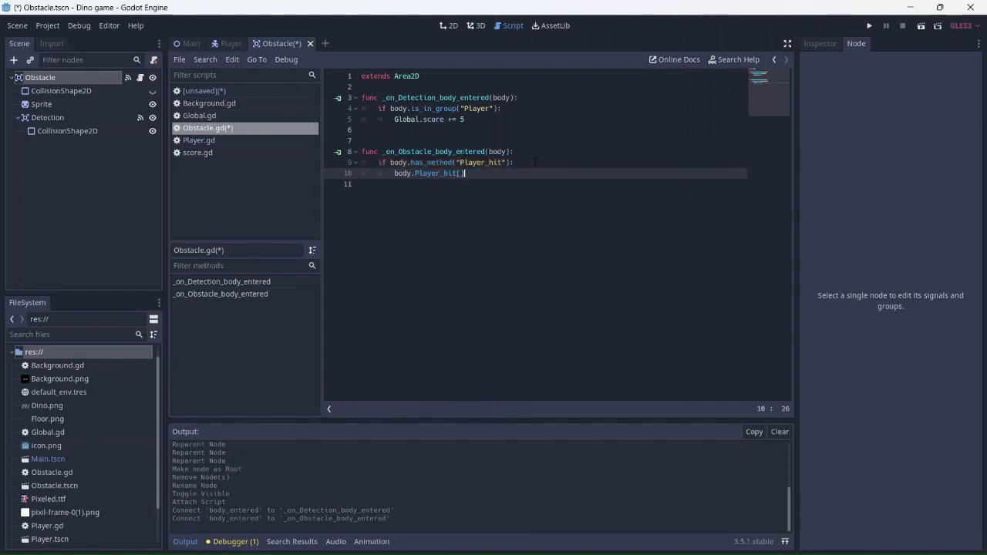
pyautogui.press('ctrl+s')
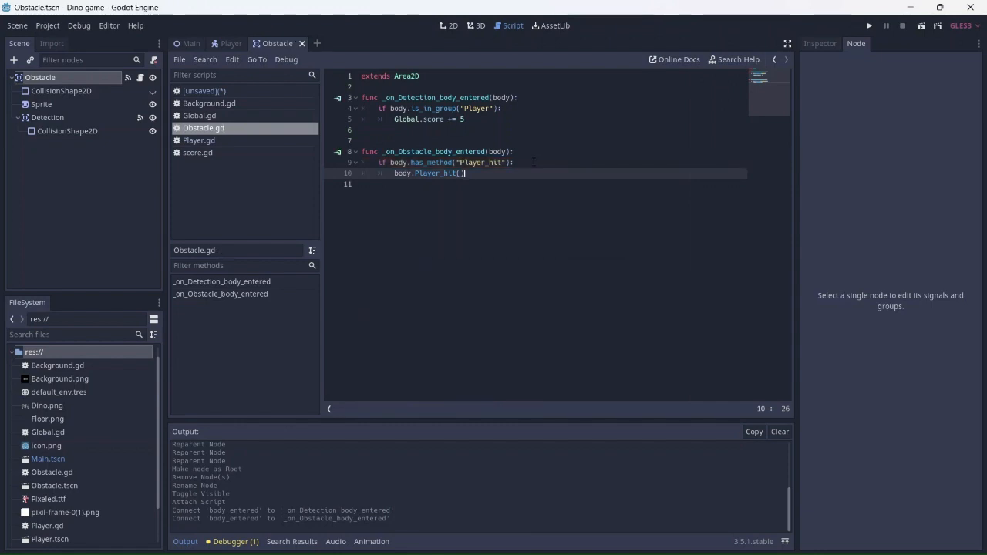
# Step: Open Player.gd and add var health = 1
pyautogui.click(857, 43)
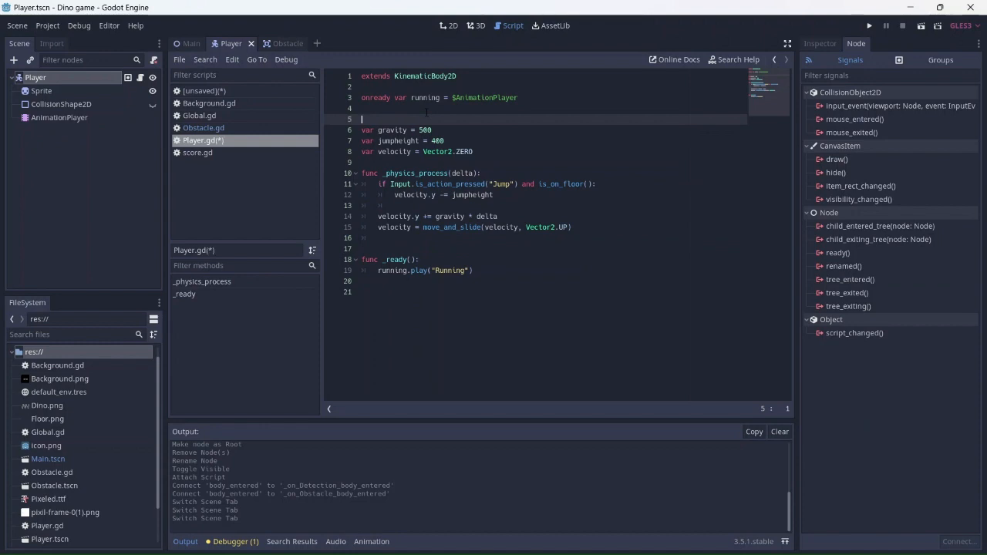
pyautogui.write('var health =')
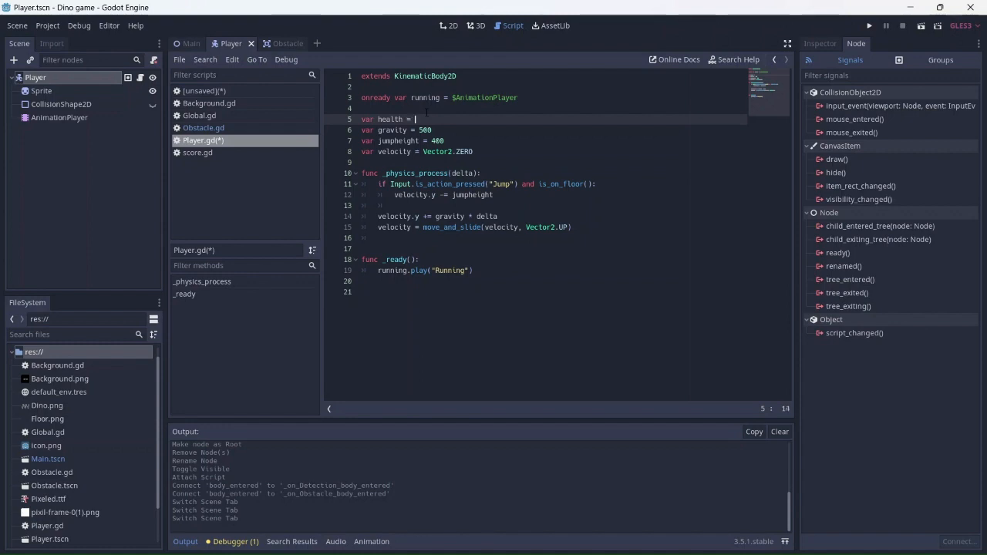
pyautogui.write('1')
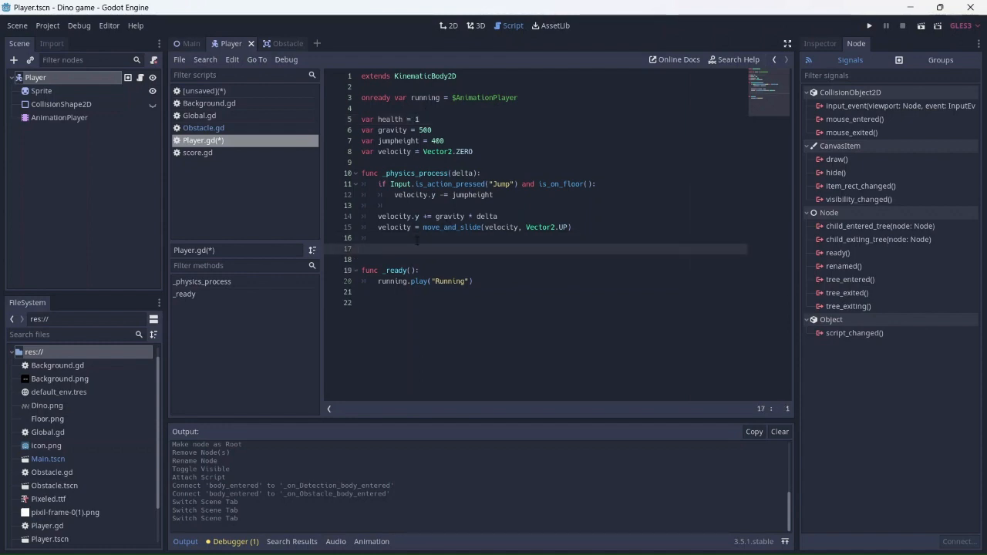
# Step: Add func Player_hit() reducing health by 1 and freeing the player at zero, then run the game
pyautogui.write('func P')
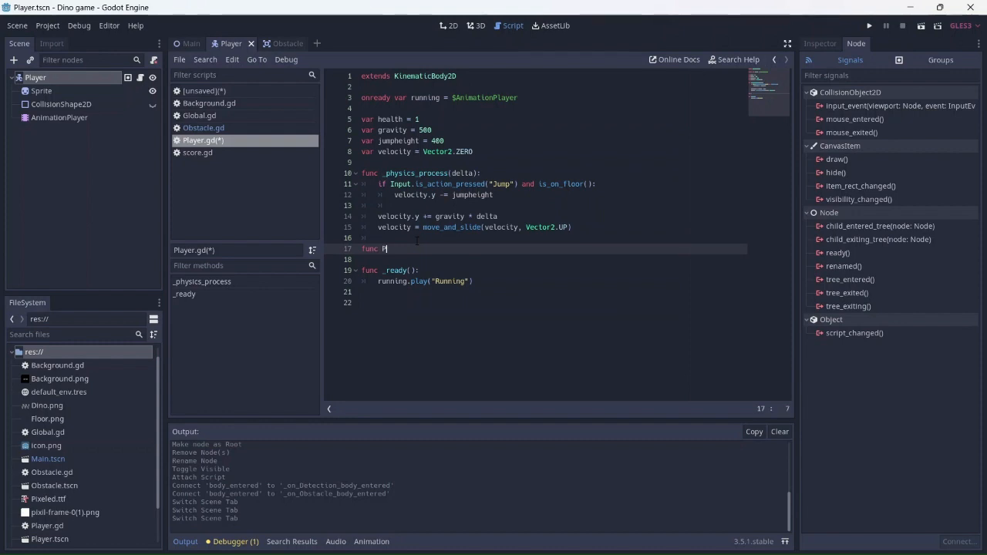
pyautogui.write('layer_hit(')
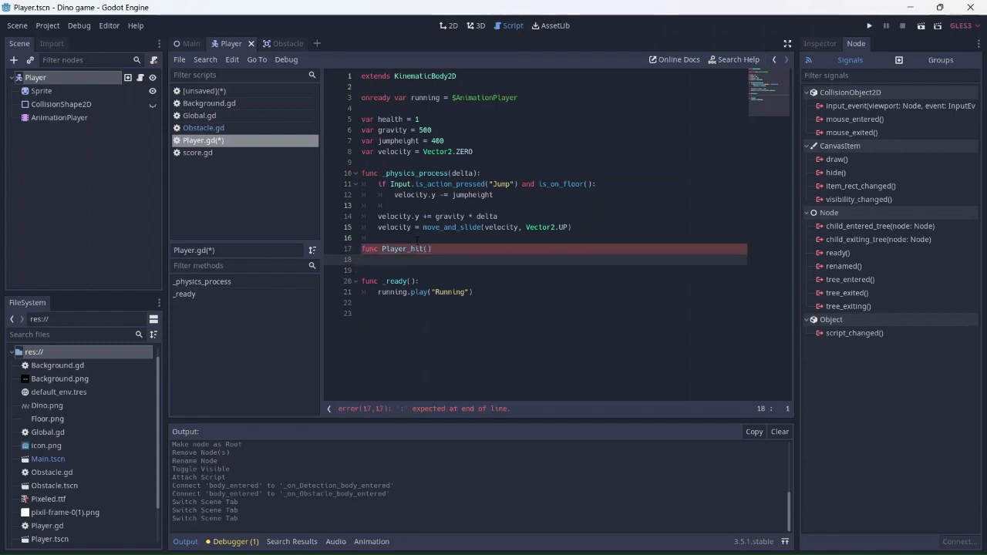
pyautogui.write(':')
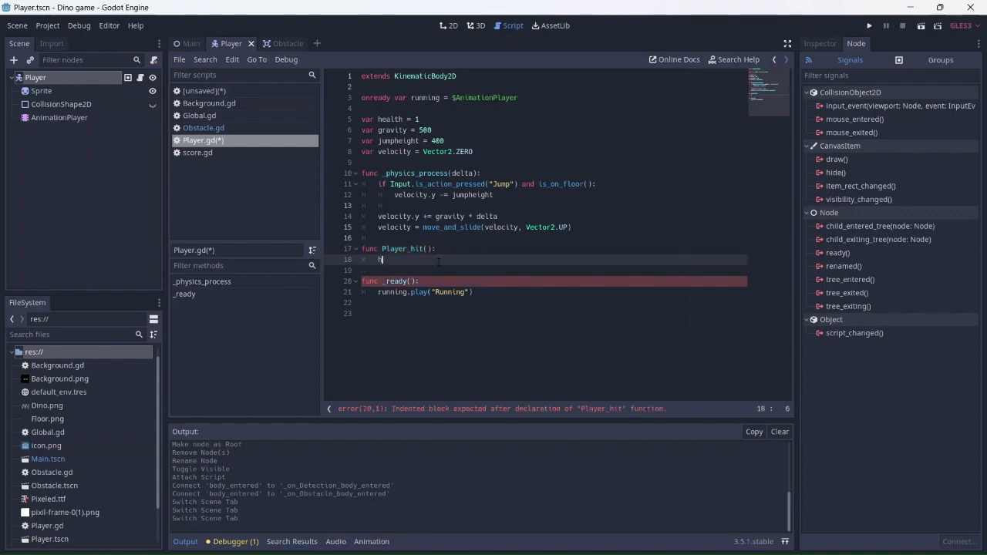
pyautogui.write('health =')
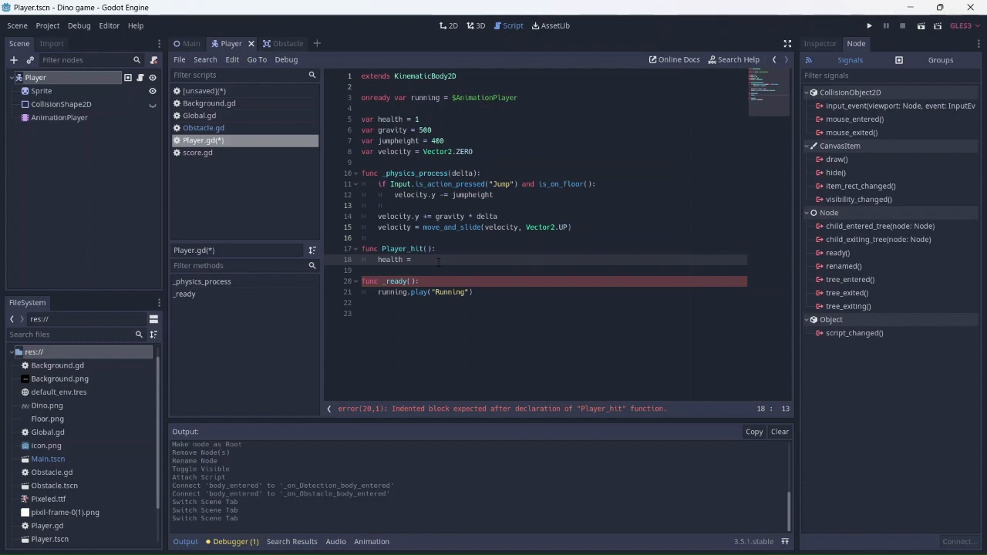
pyautogui.write('1')
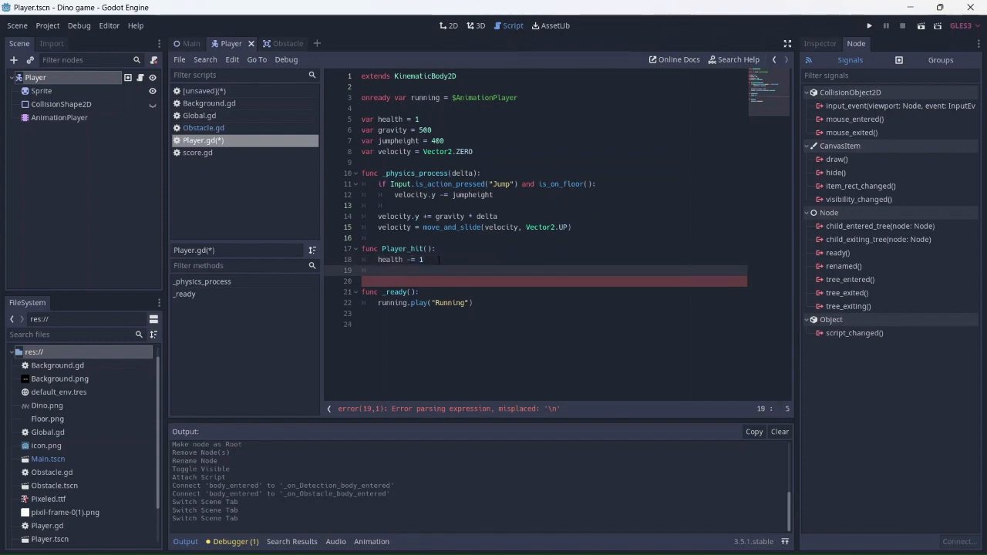
pyautogui.write('if health == 0:')
pyautogui.write('queue_free()')
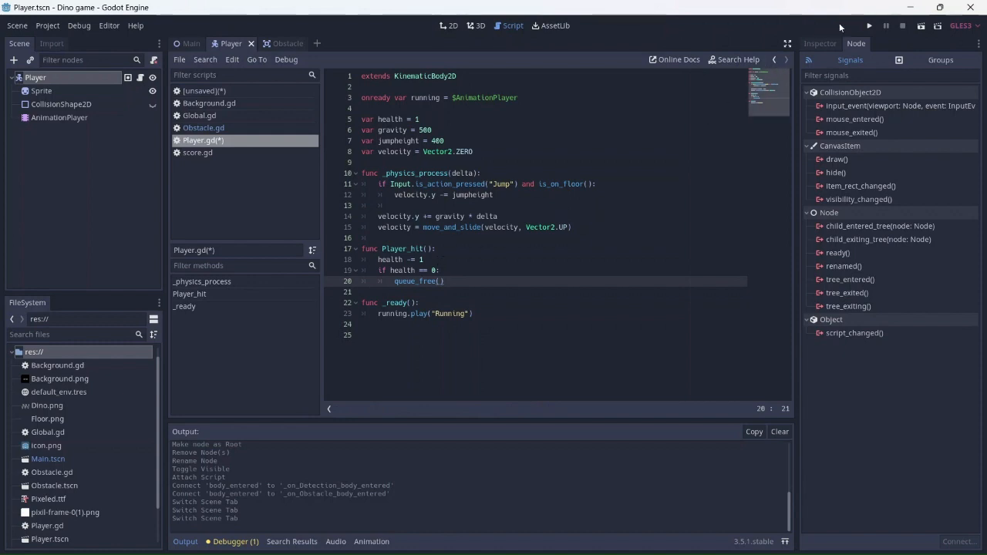
pyautogui.click(865, 25)
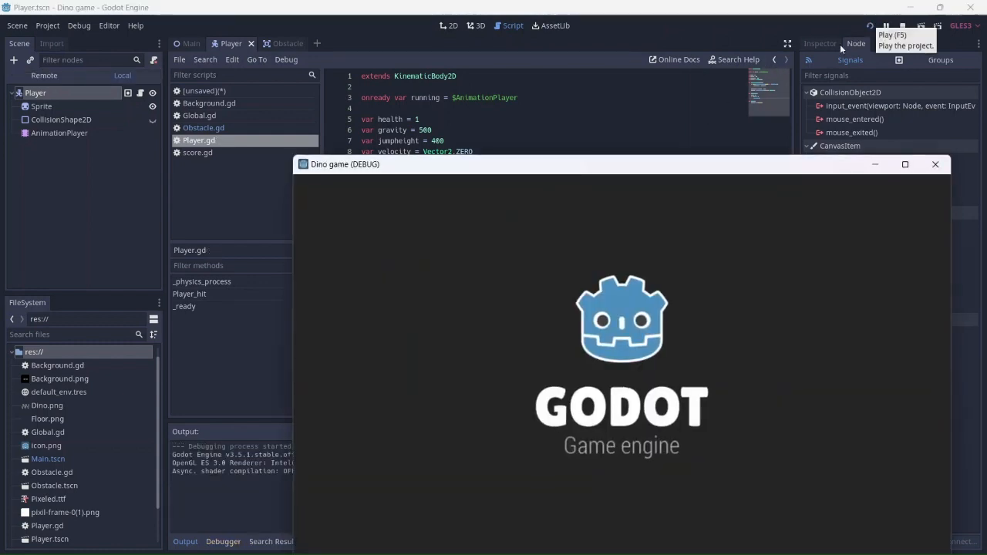